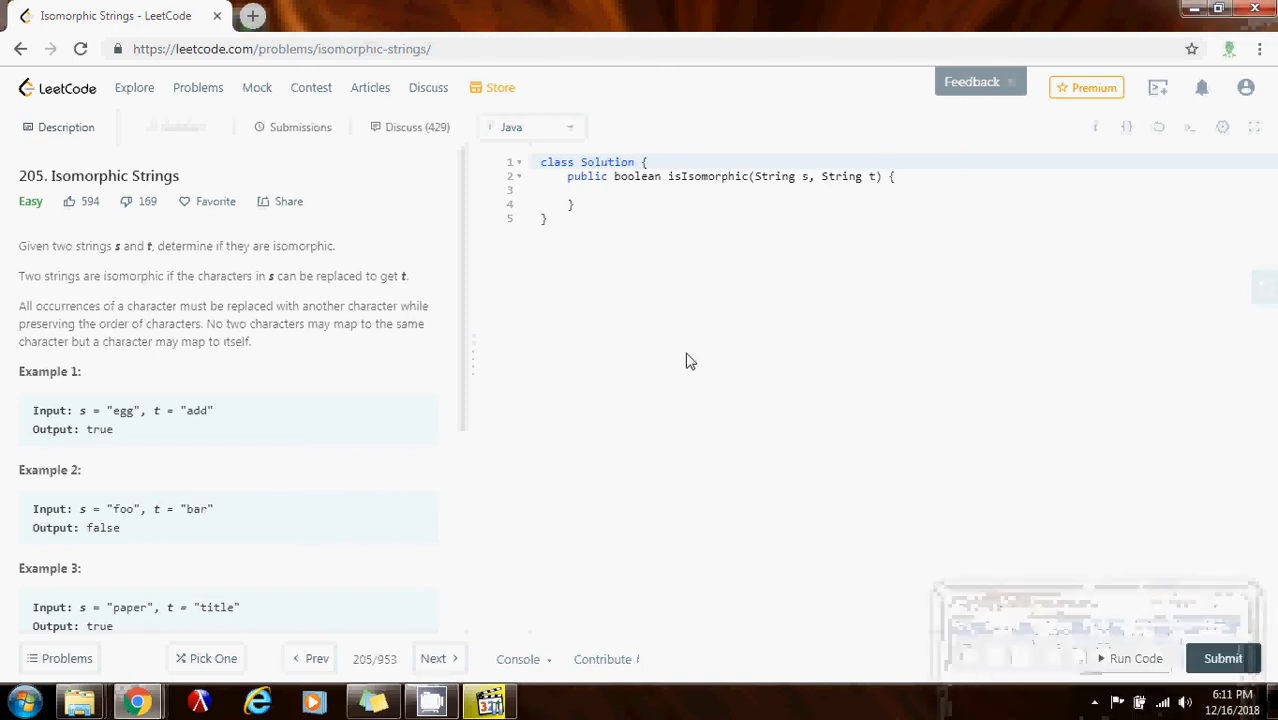
{"action": "mouse_move", "coordinate": [608, 330]}
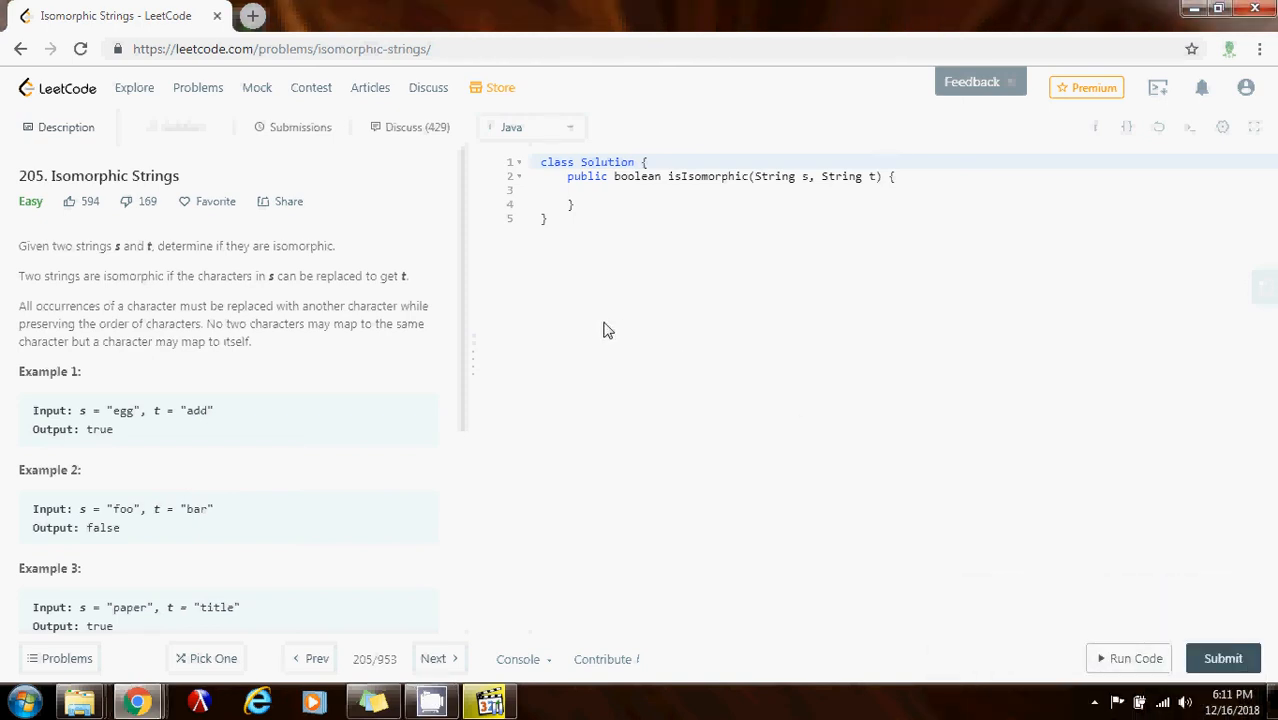
{"action": "mouse_move", "coordinate": [235, 227]}
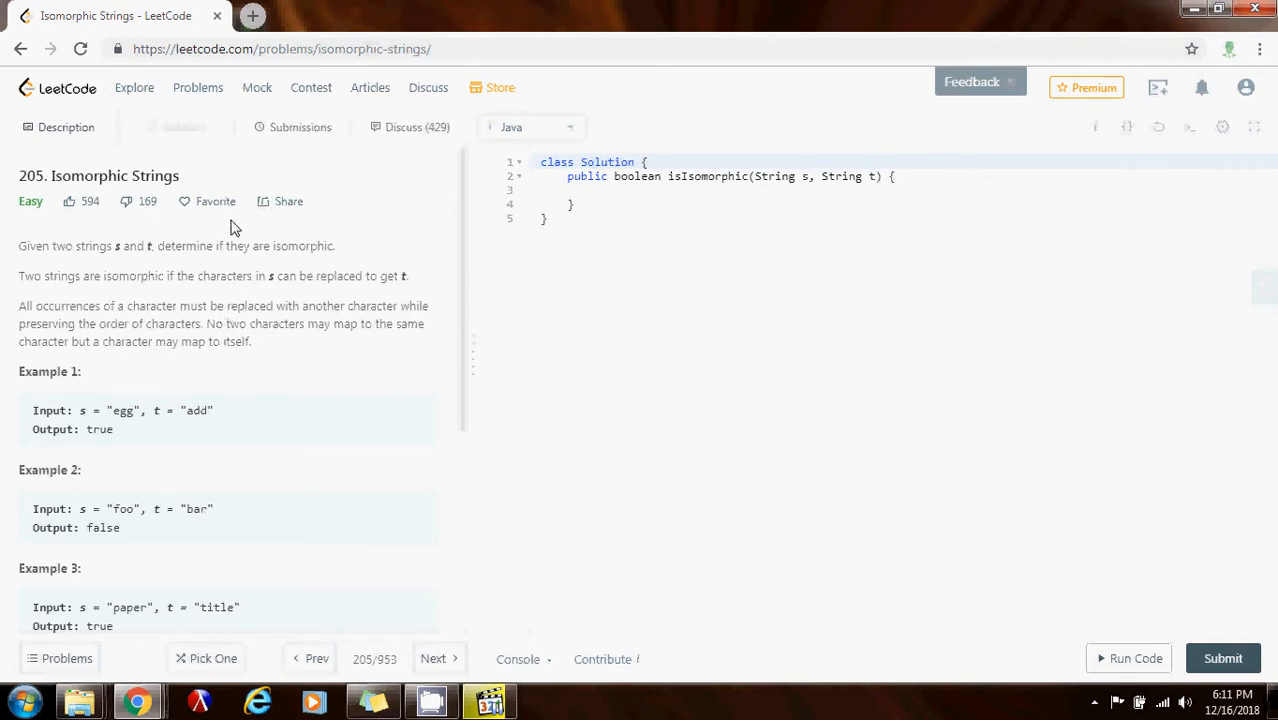
{"action": "mouse_move", "coordinate": [211, 176]}
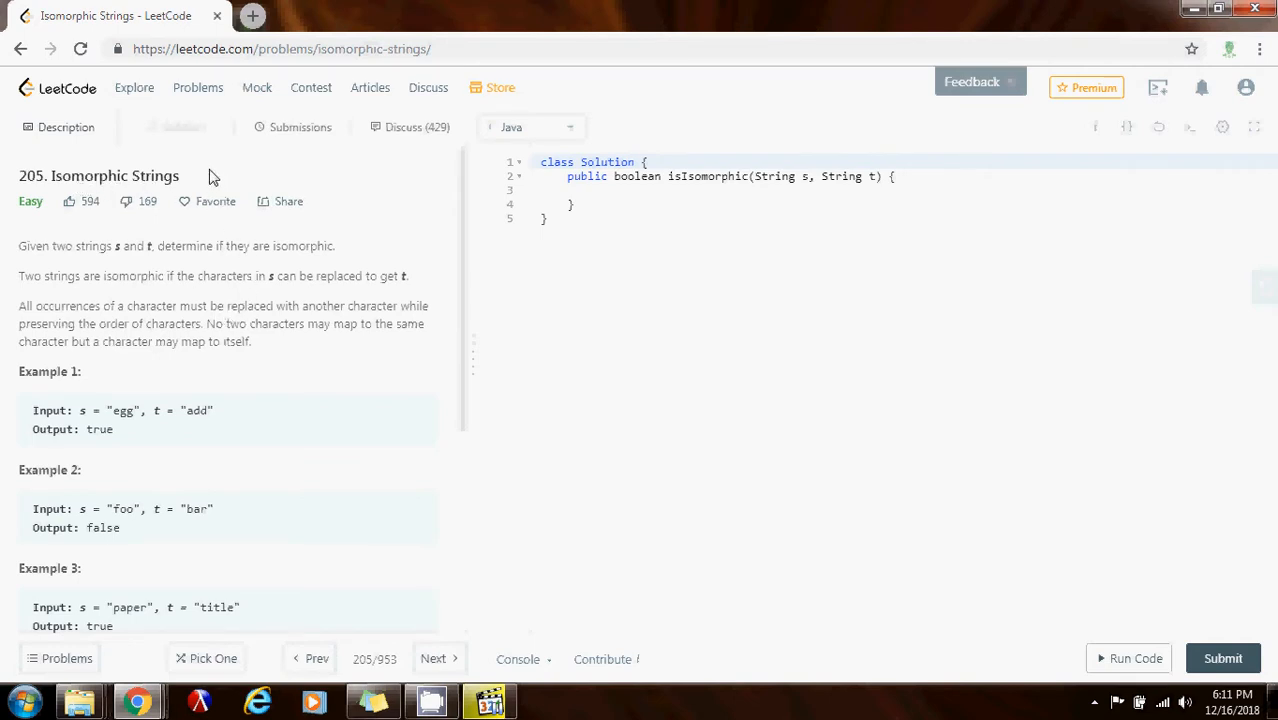
{"action": "mouse_move", "coordinate": [147, 250]}
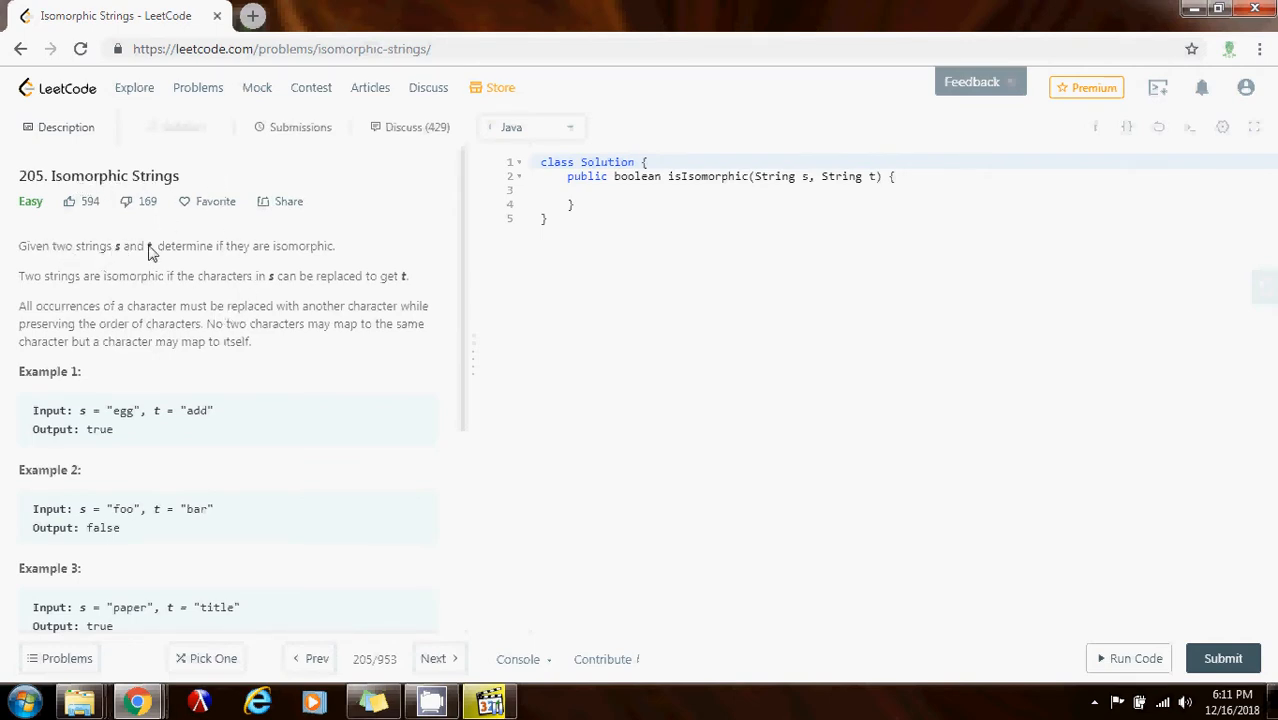
{"action": "mouse_move", "coordinate": [371, 266]}
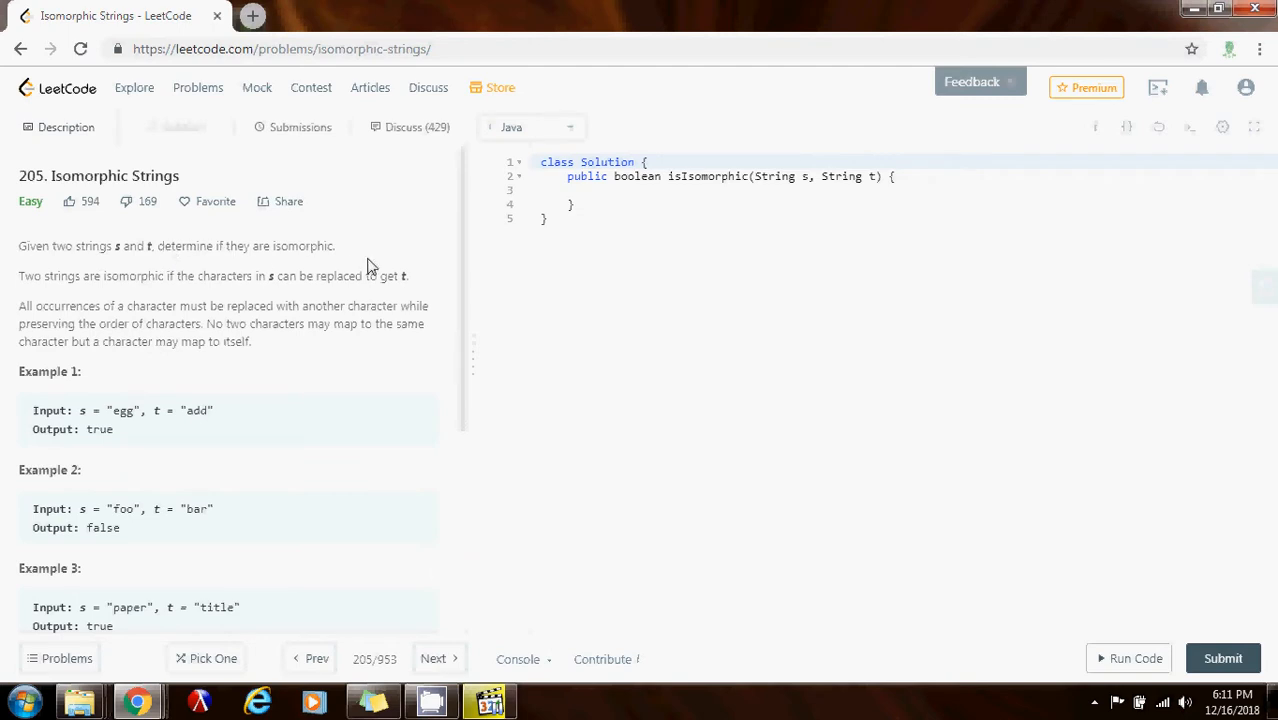
{"action": "mouse_move", "coordinate": [60, 285]}
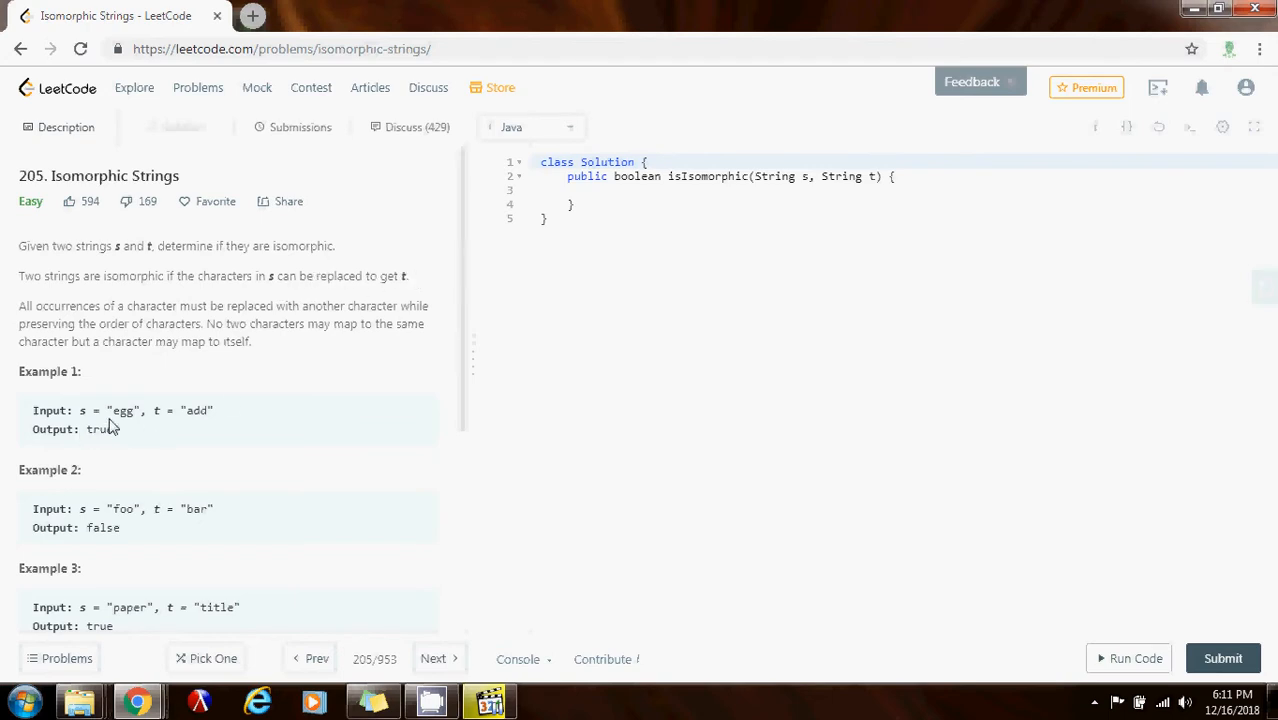
{"action": "mouse_move", "coordinate": [65, 417]}
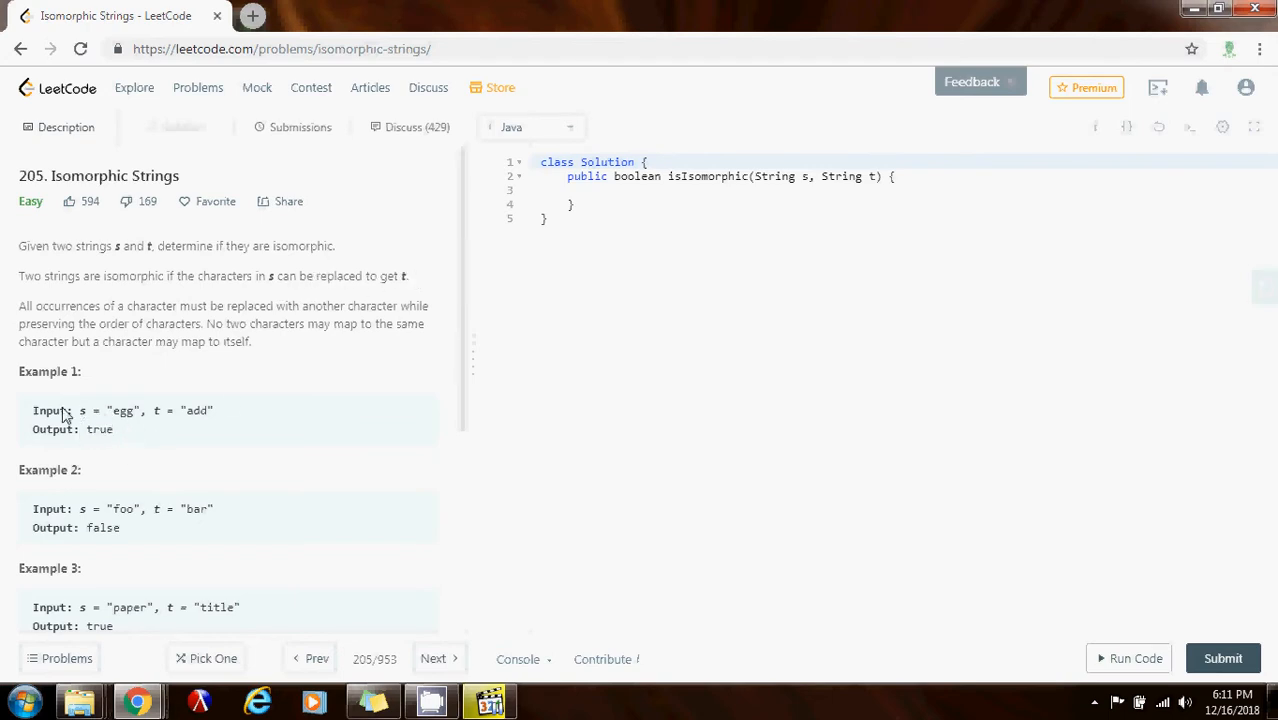
{"action": "mouse_move", "coordinate": [147, 417]}
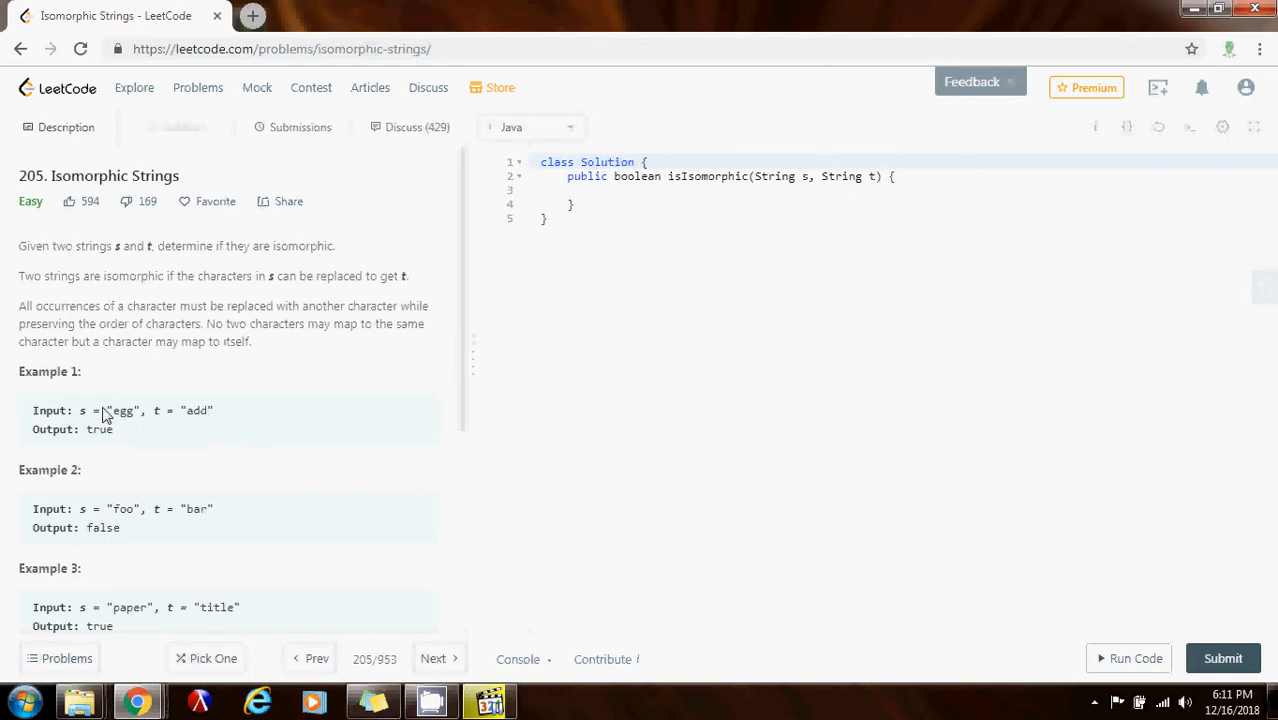
{"action": "mouse_move", "coordinate": [137, 437]}
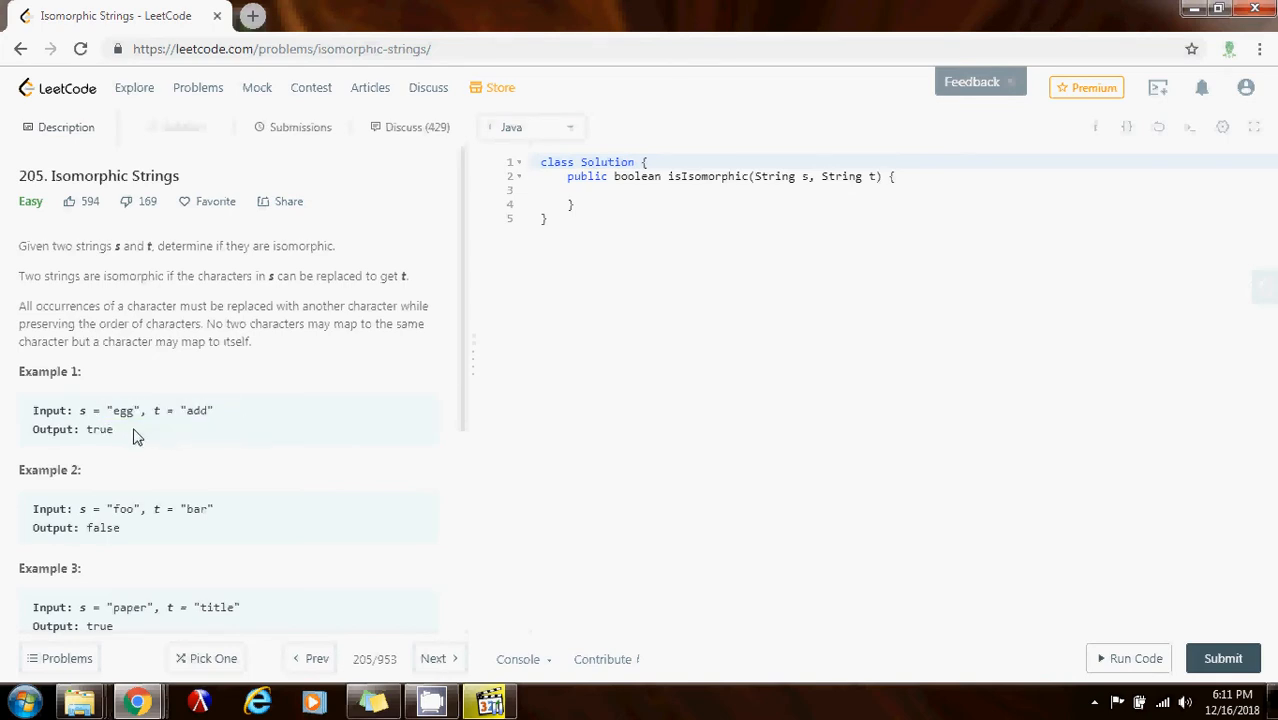
{"action": "mouse_move", "coordinate": [118, 418]}
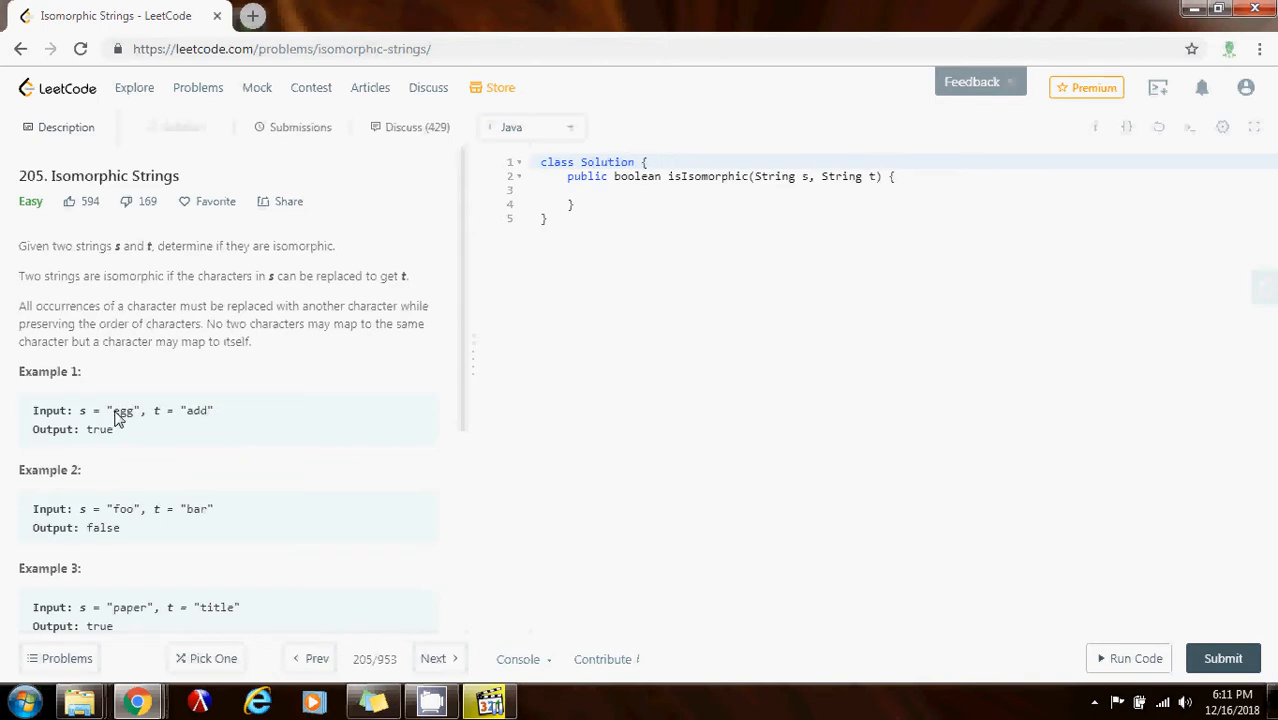
Review Example 1 by highlighting the strings "egg" and "add" in the problem description
{"action": "double_click", "coordinate": [124, 410]}
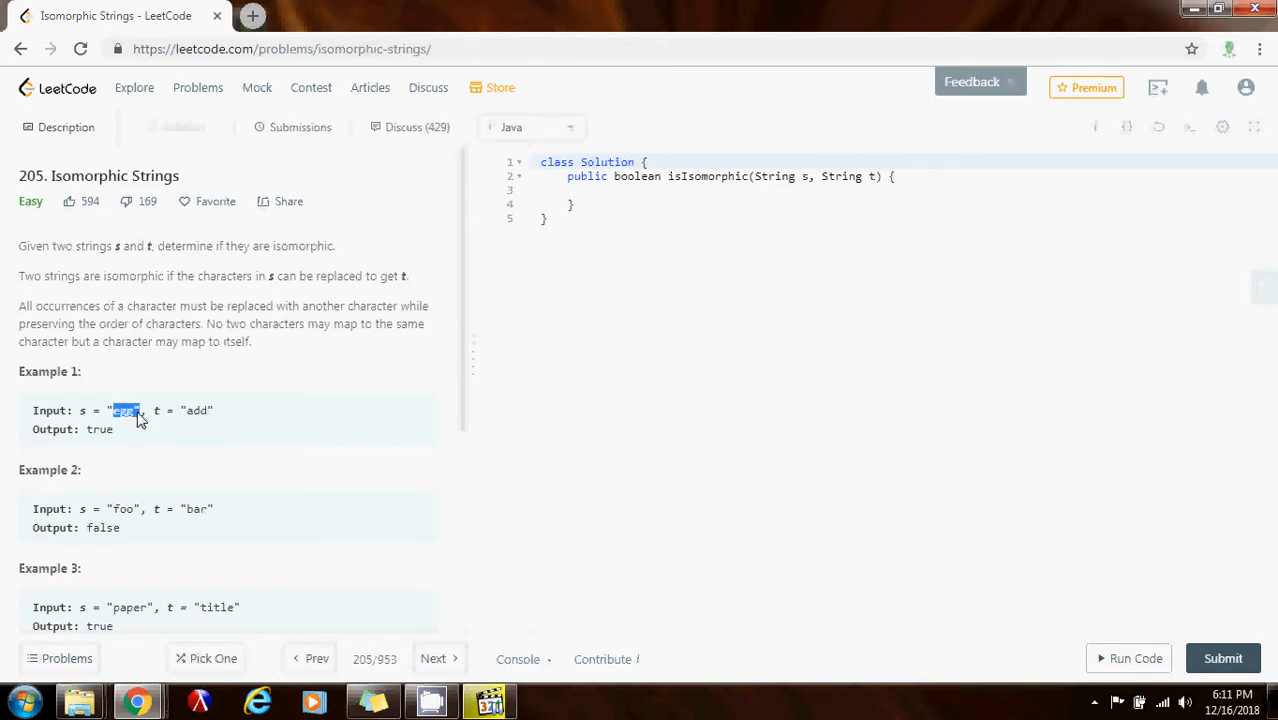
{"action": "left_click_drag", "start_coordinate": [115, 410], "coordinate": [213, 410]}
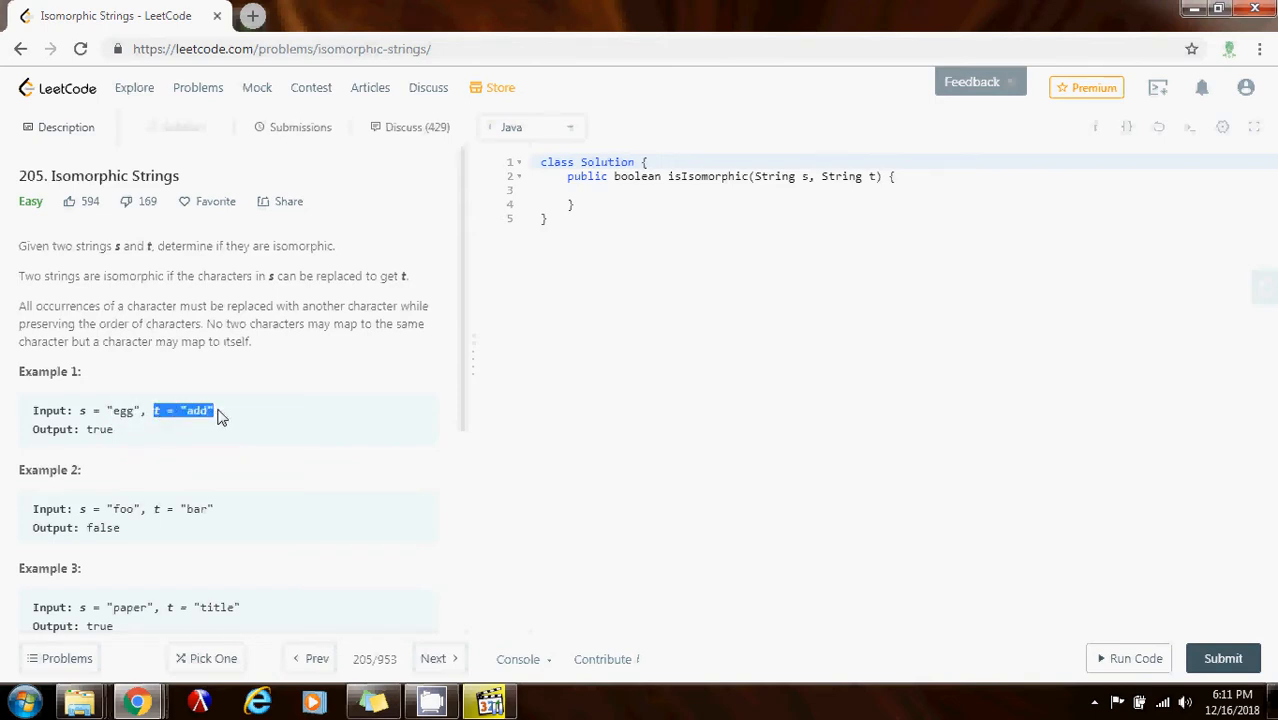
{"action": "left_click", "coordinate": [205, 410]}
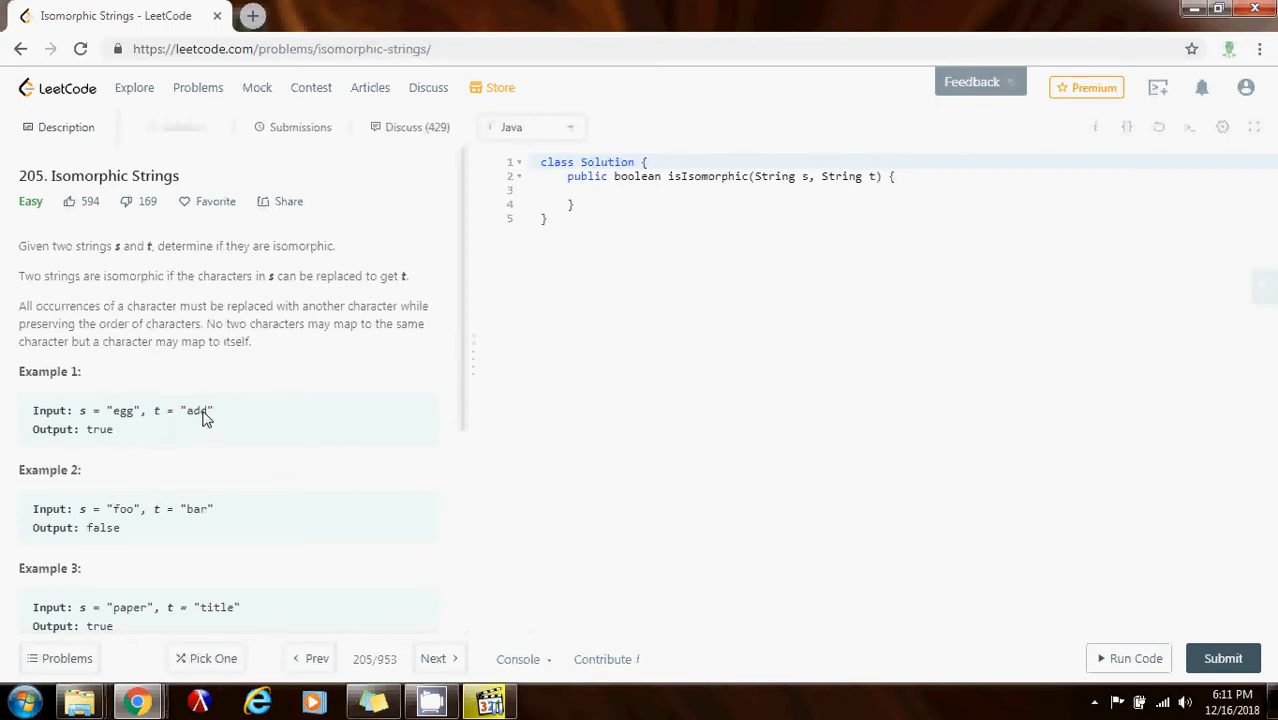
{"action": "mouse_move", "coordinate": [130, 420]}
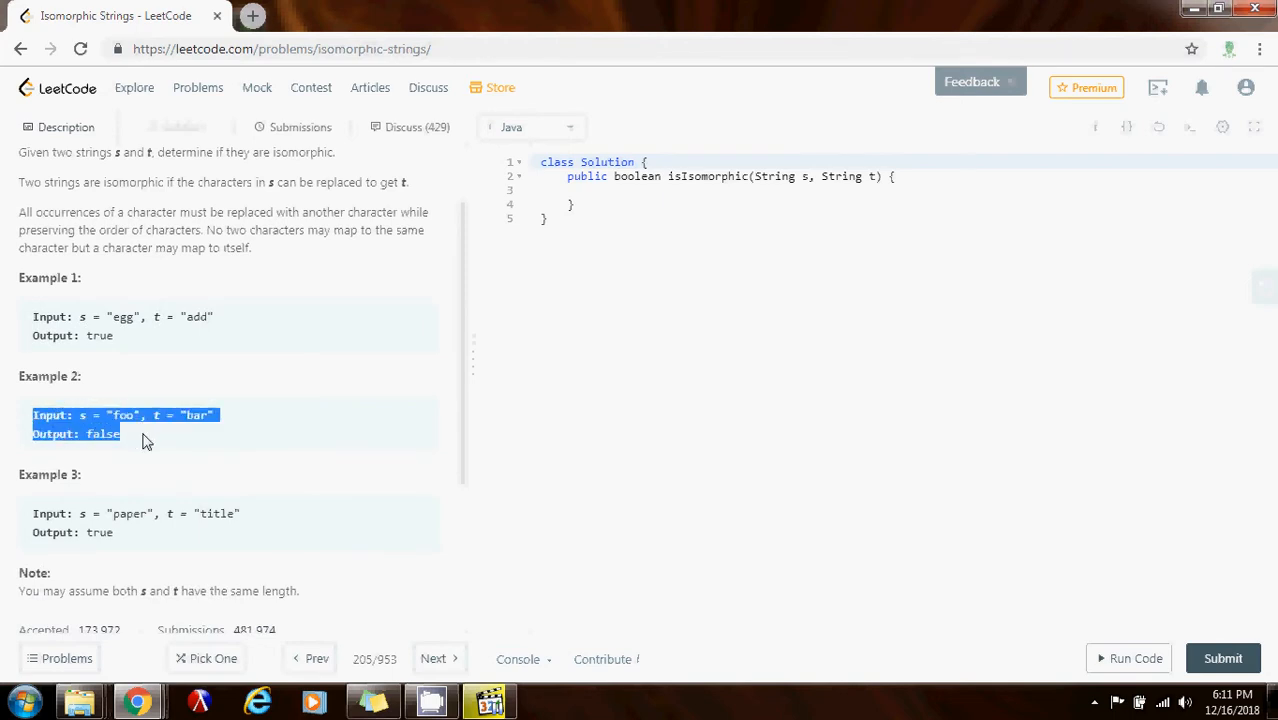
{"action": "left_click", "coordinate": [120, 415]}
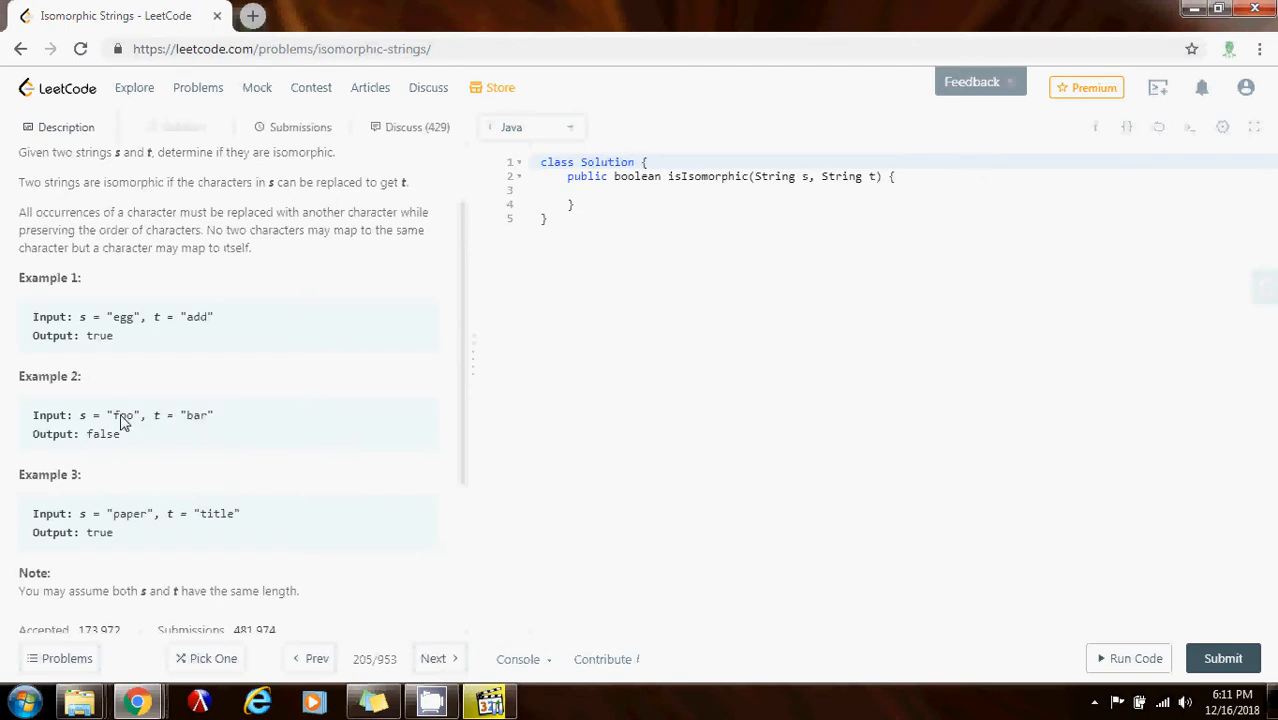
{"action": "mouse_move", "coordinate": [147, 427]}
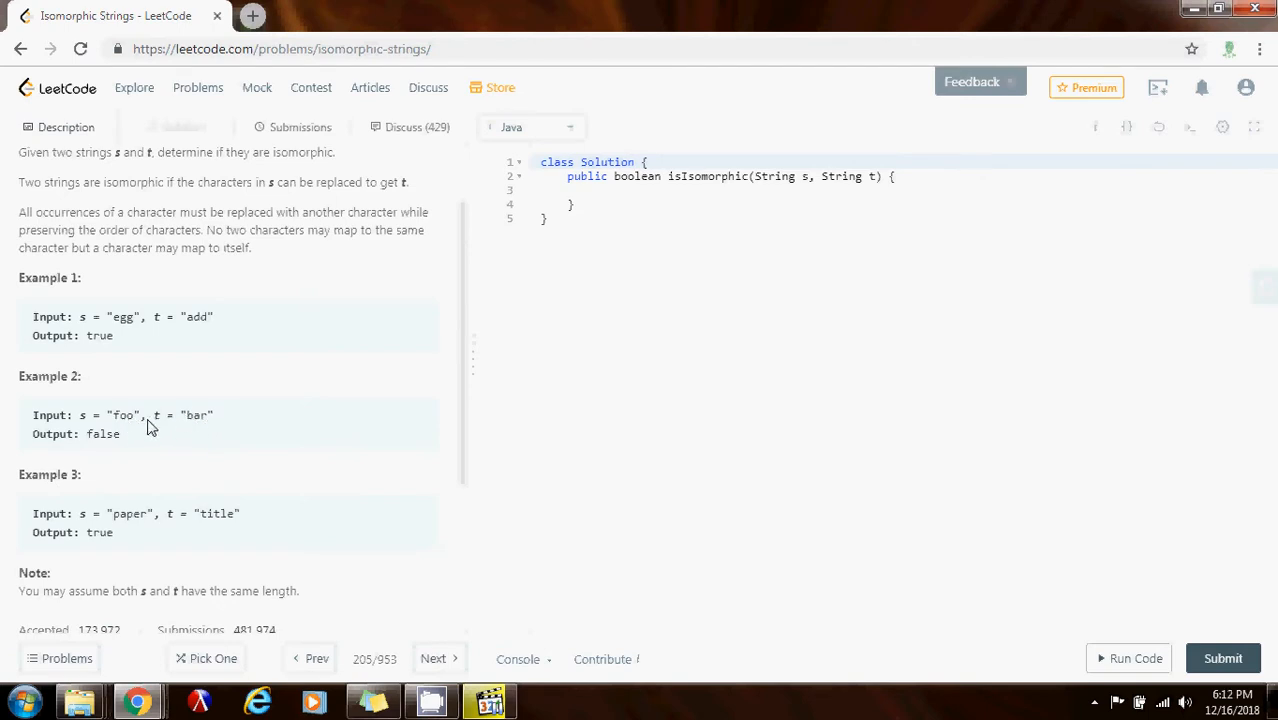
{"action": "mouse_move", "coordinate": [199, 425]}
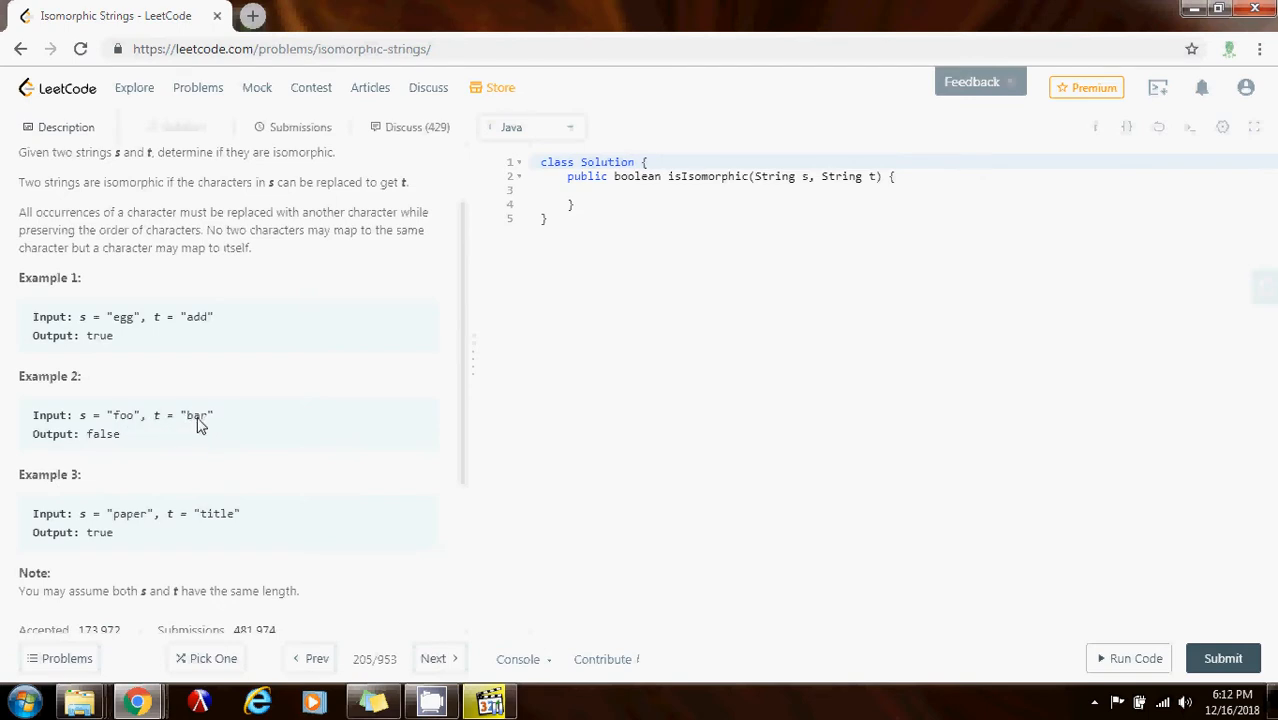
{"action": "mouse_move", "coordinate": [127, 422]}
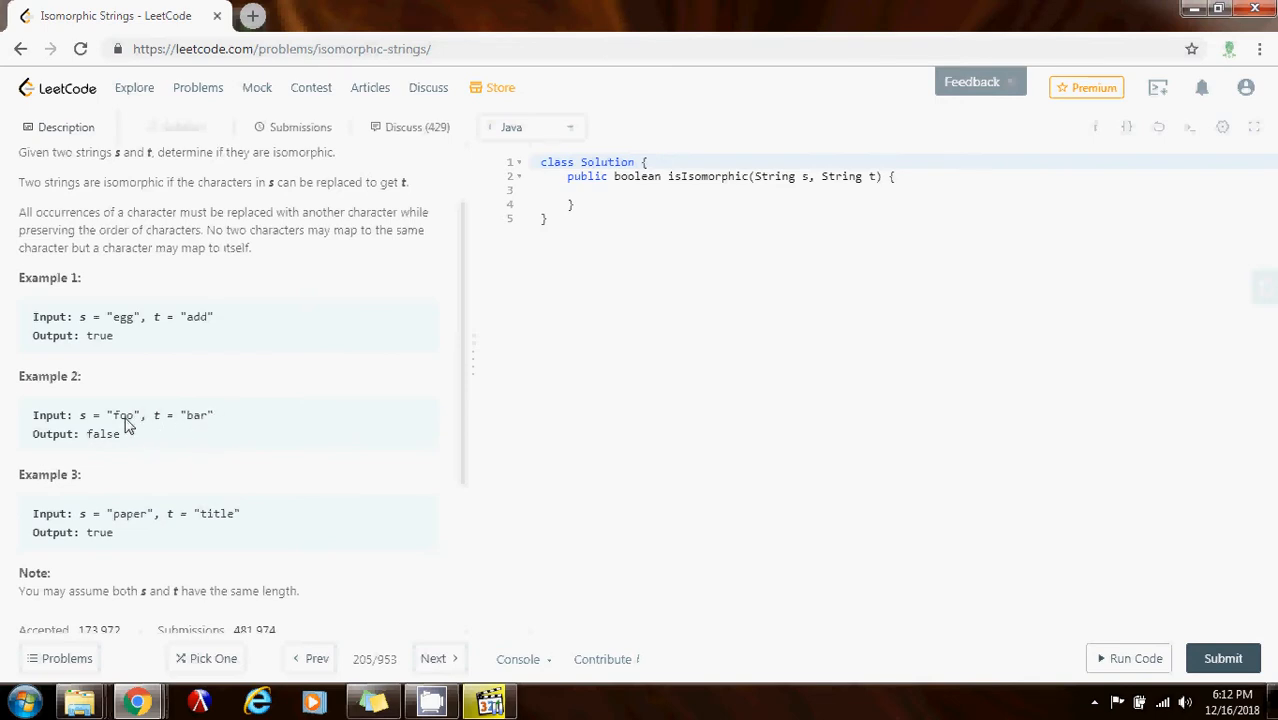
{"action": "mouse_move", "coordinate": [219, 421]}
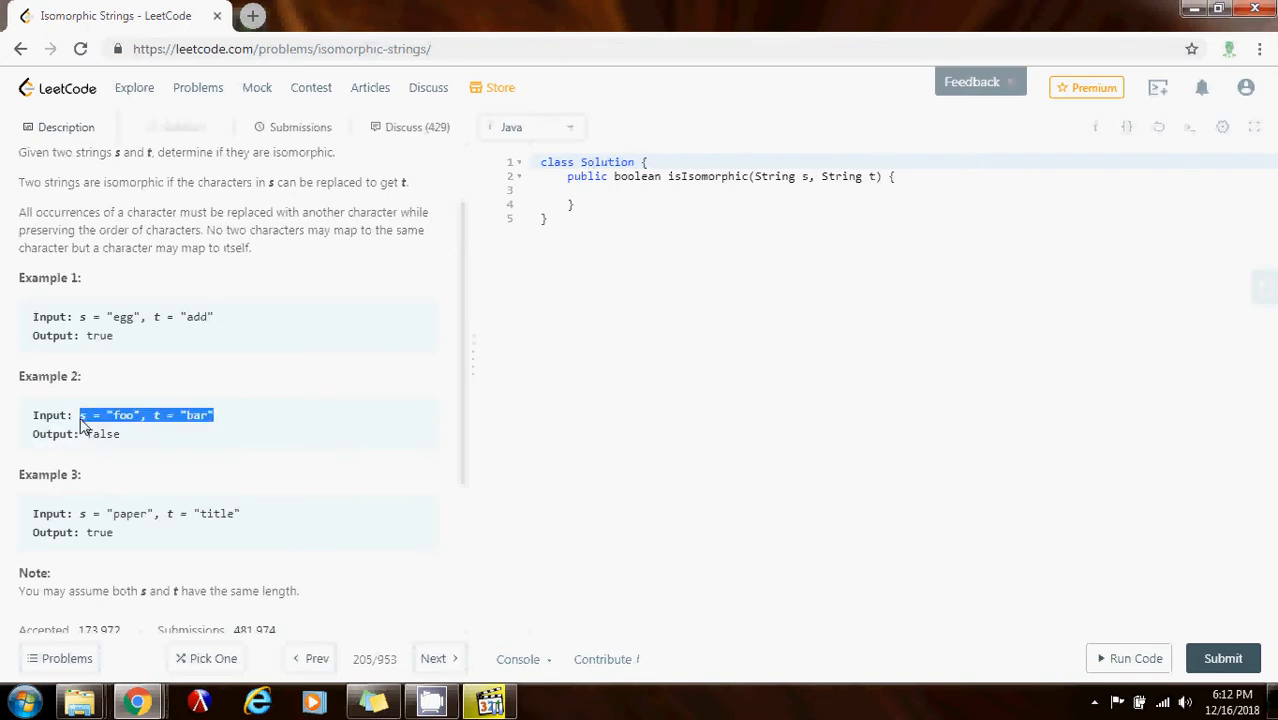
{"action": "scroll", "scroll_direction": "up", "scroll_amount": 3}
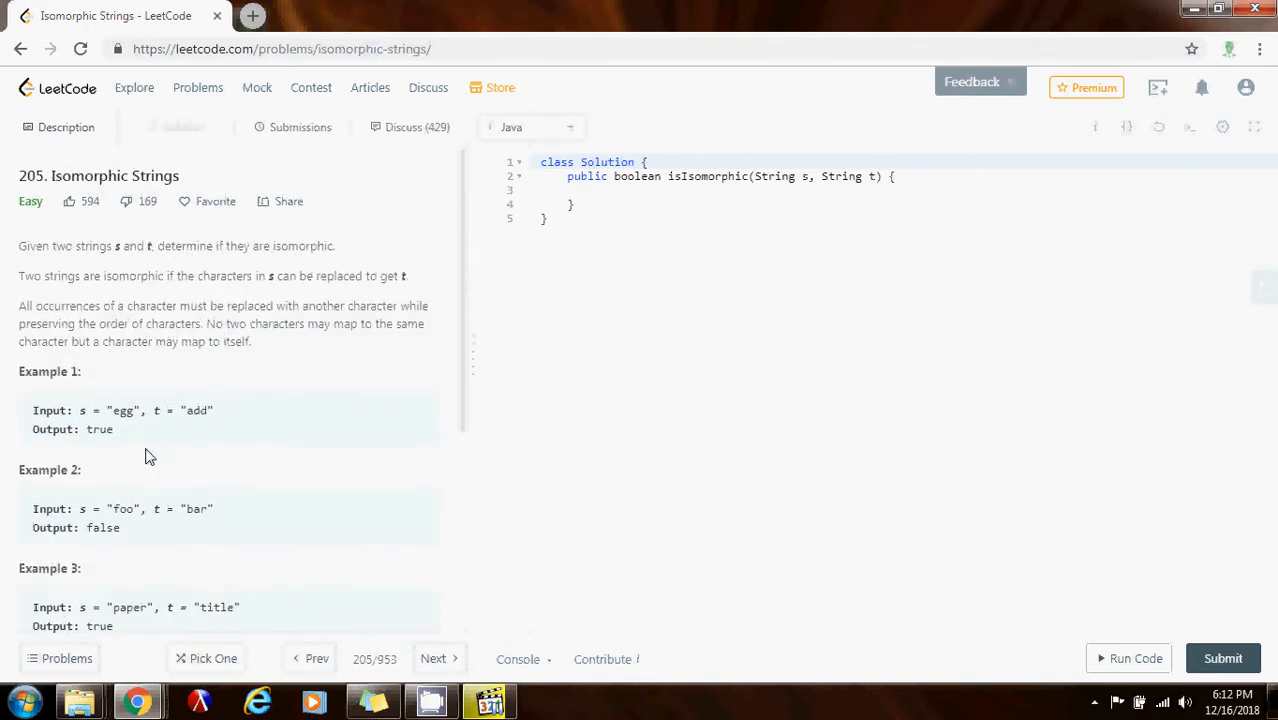
{"action": "mouse_move", "coordinate": [352, 249]}
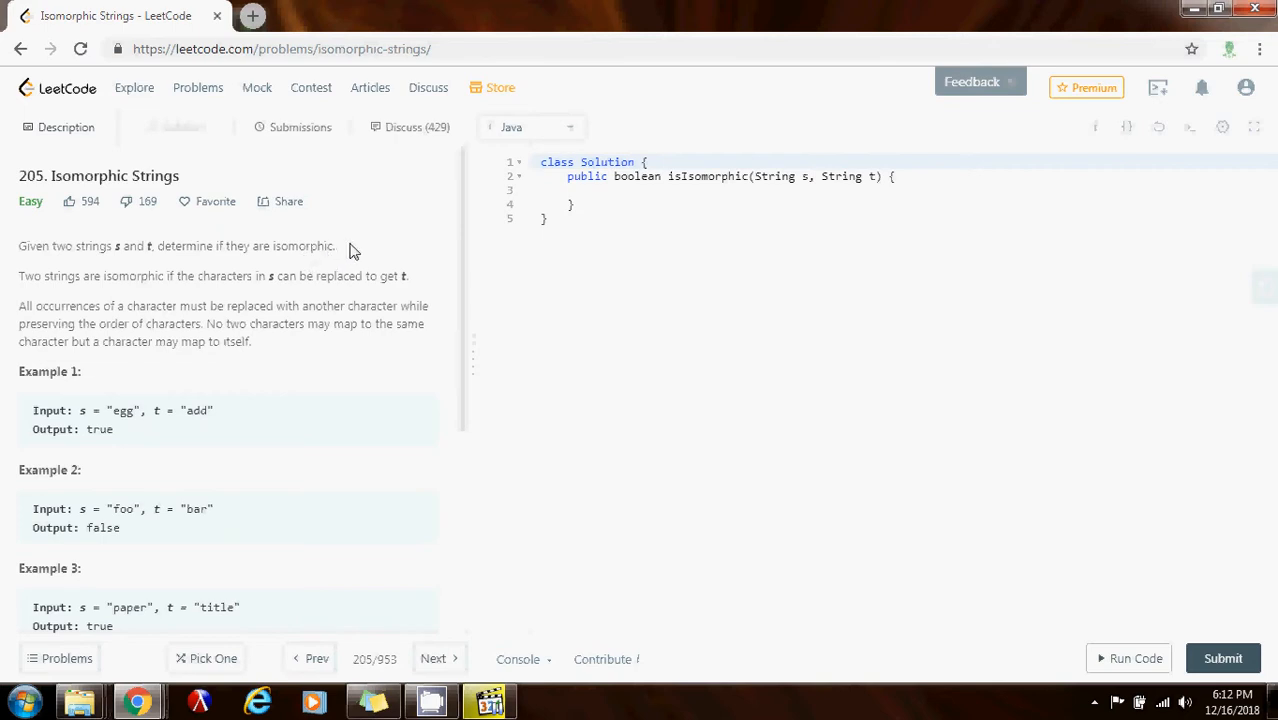
{"action": "mouse_move", "coordinate": [225, 334]}
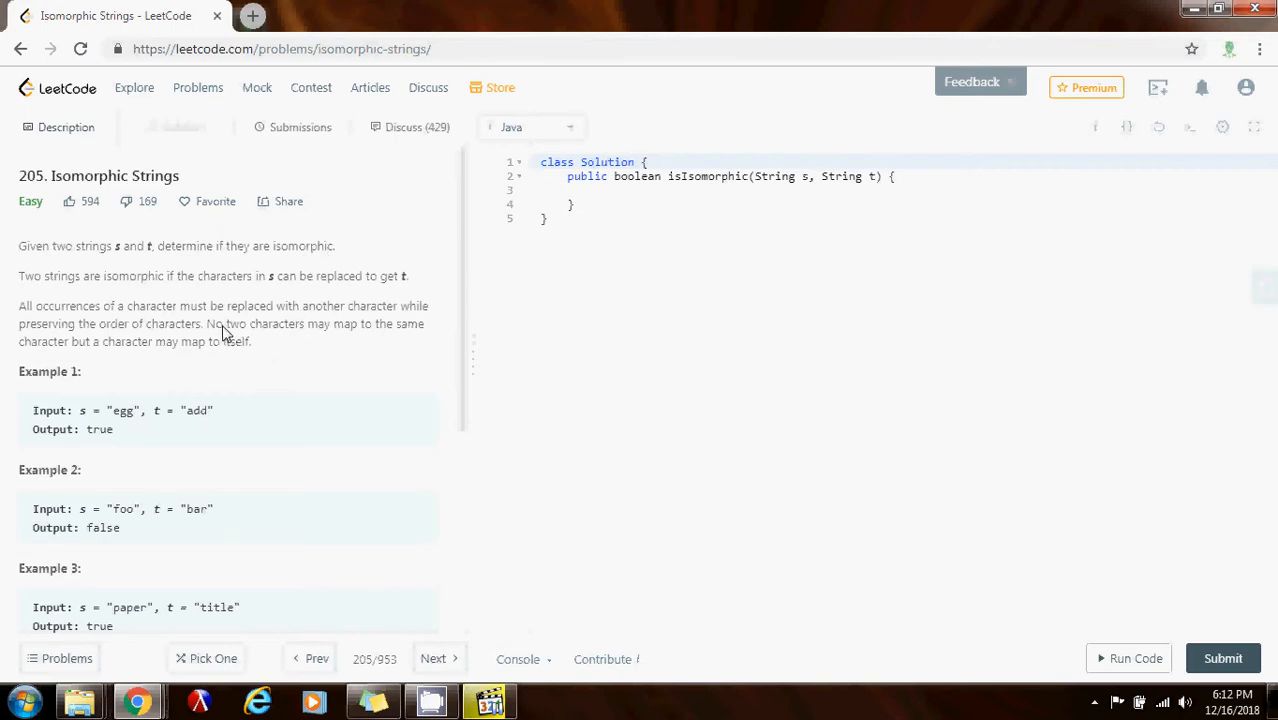
{"action": "mouse_move", "coordinate": [186, 306]}
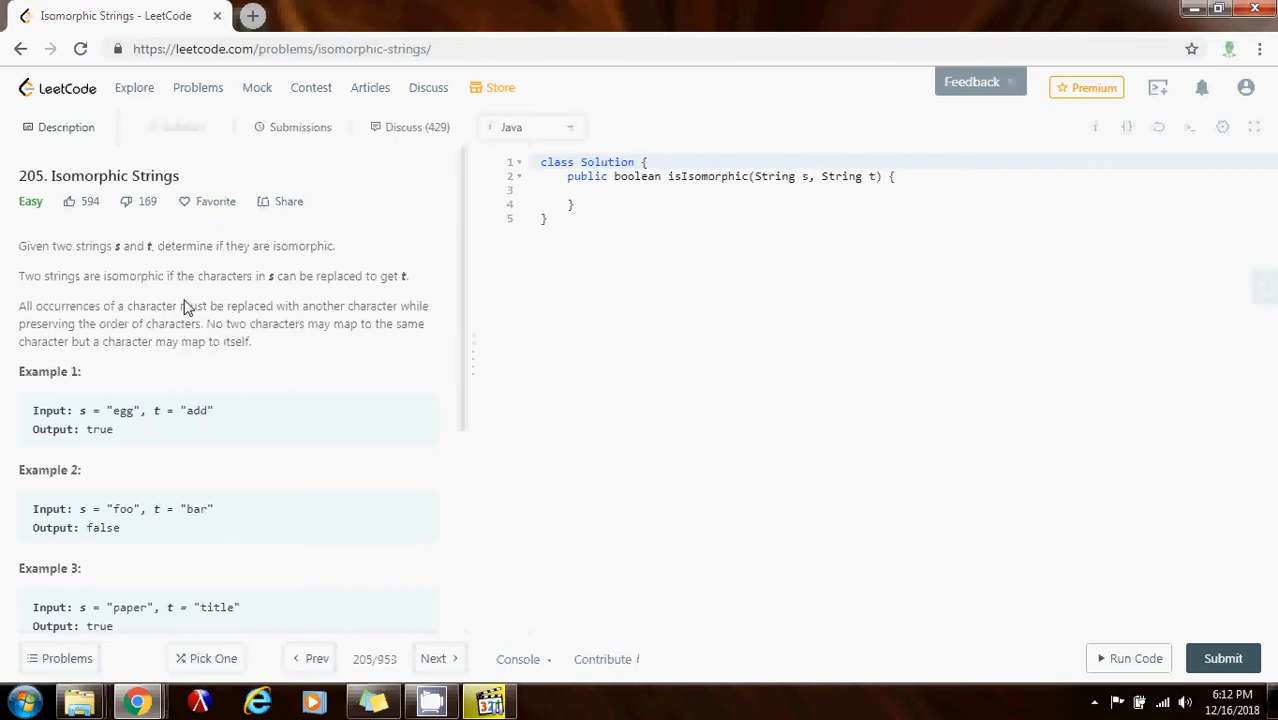
{"action": "mouse_move", "coordinate": [290, 283]}
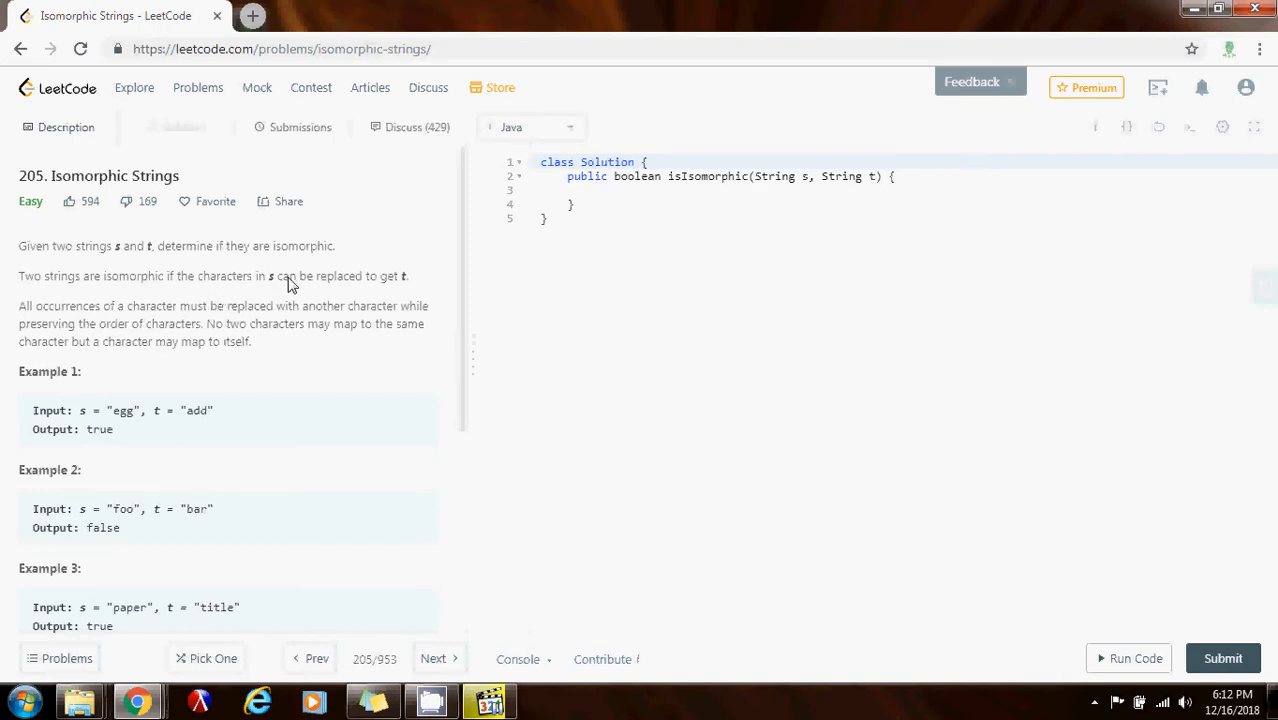
{"action": "mouse_move", "coordinate": [367, 284]}
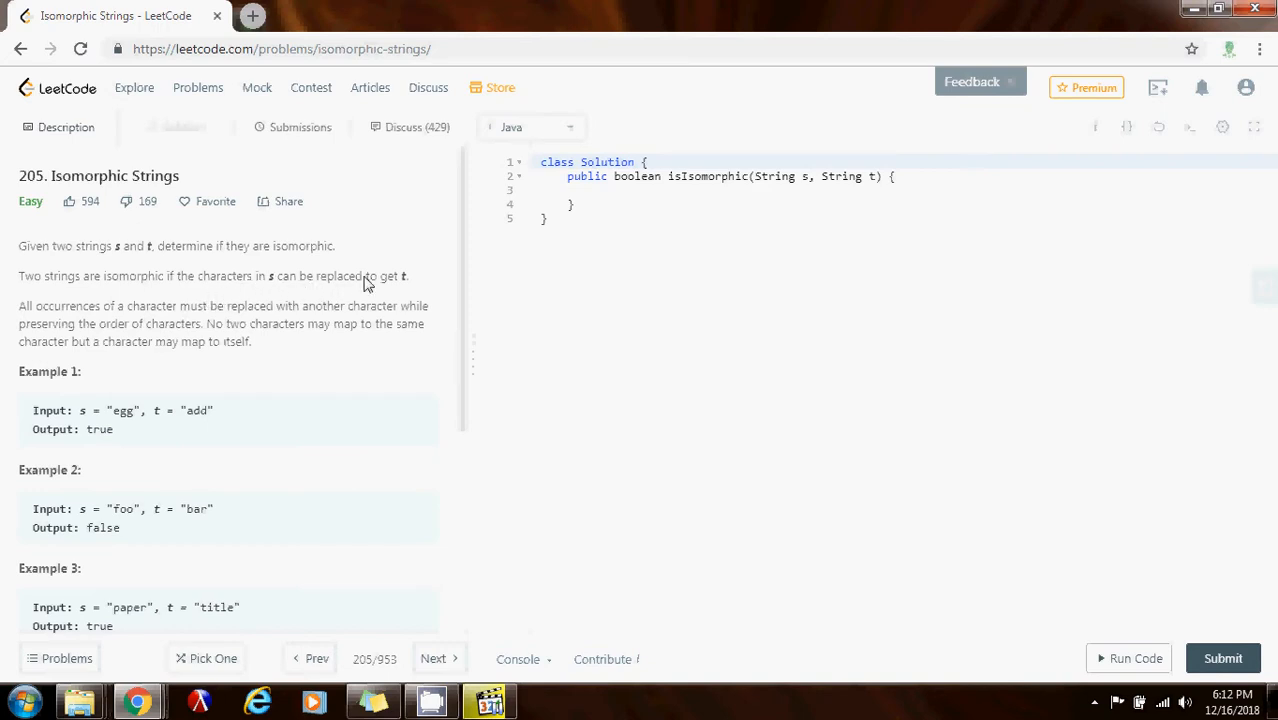
{"action": "scroll", "scroll_direction": "up", "scroll_amount": 3}
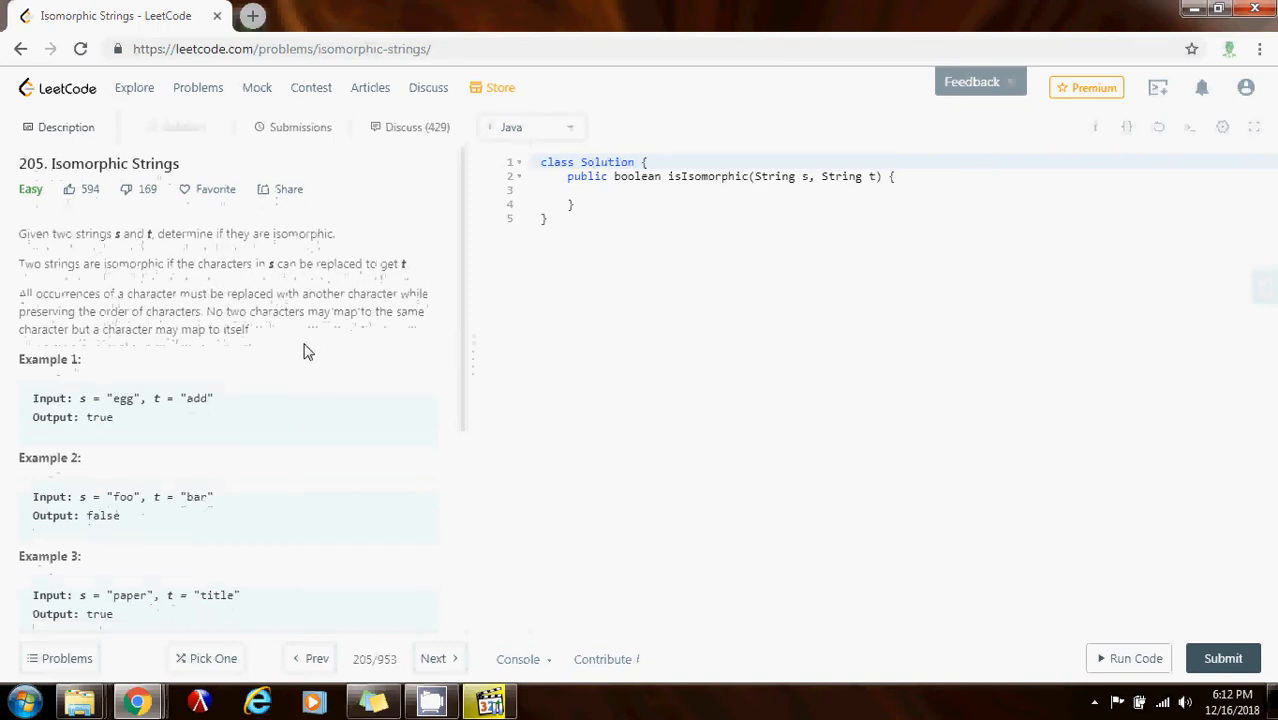
{"action": "scroll", "scroll_direction": "down", "scroll_amount": 3}
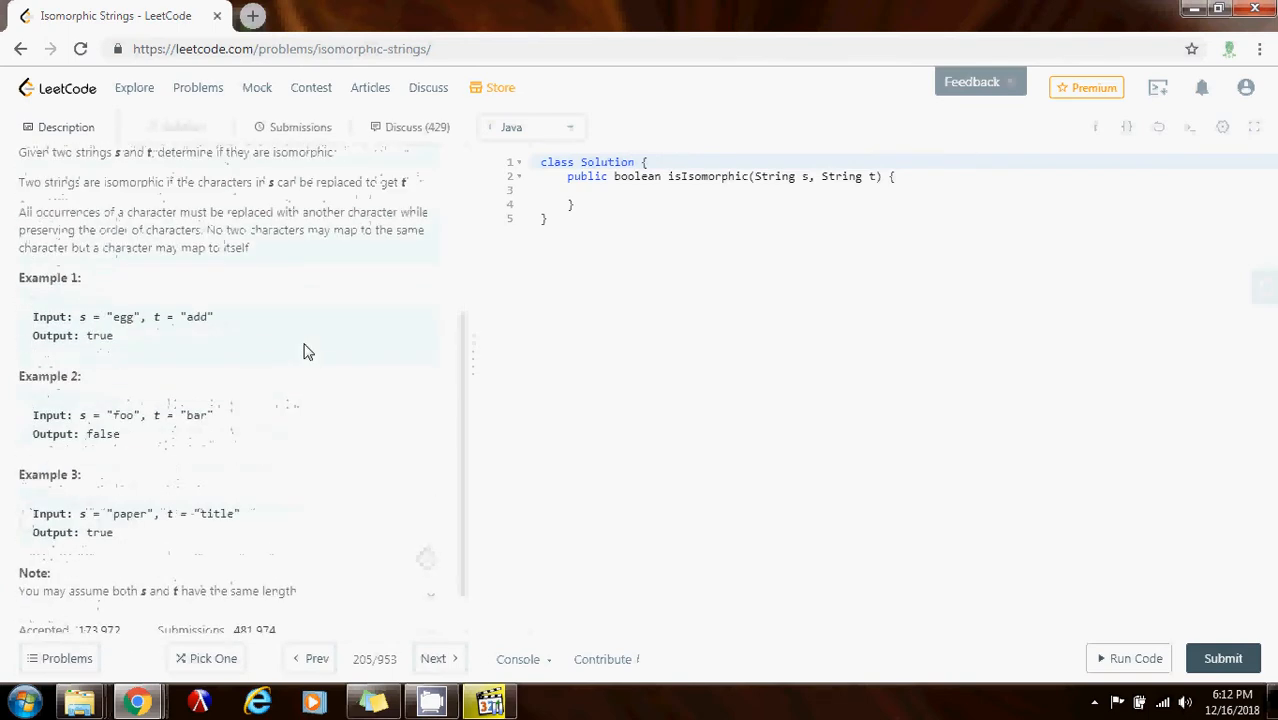
{"action": "scroll", "scroll_direction": "up", "scroll_amount": 3}
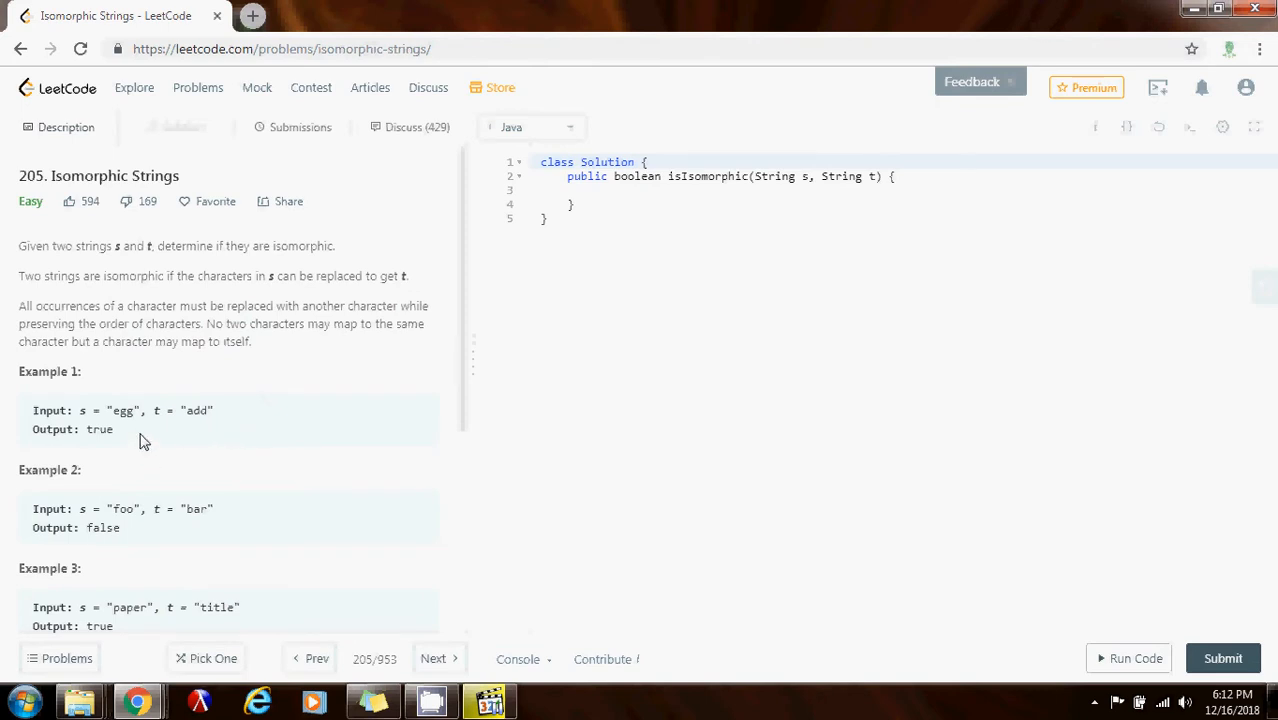
{"action": "mouse_move", "coordinate": [230, 421]}
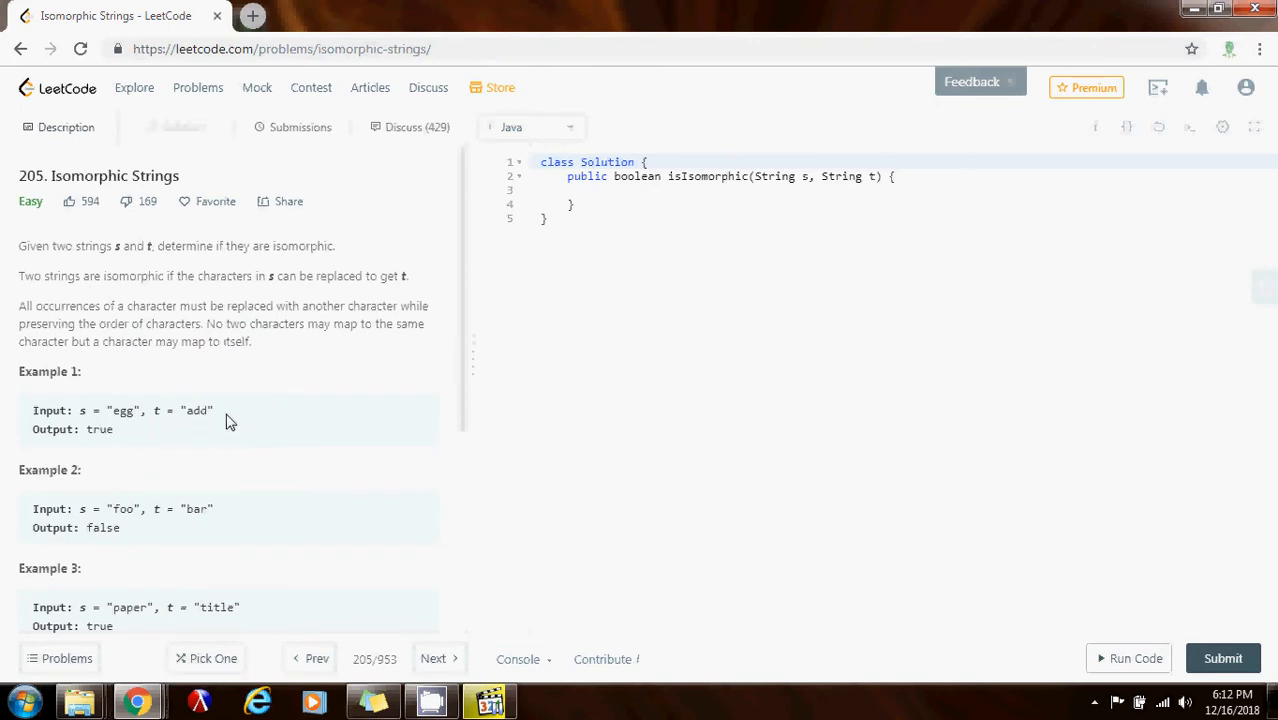
{"action": "mouse_move", "coordinate": [149, 424]}
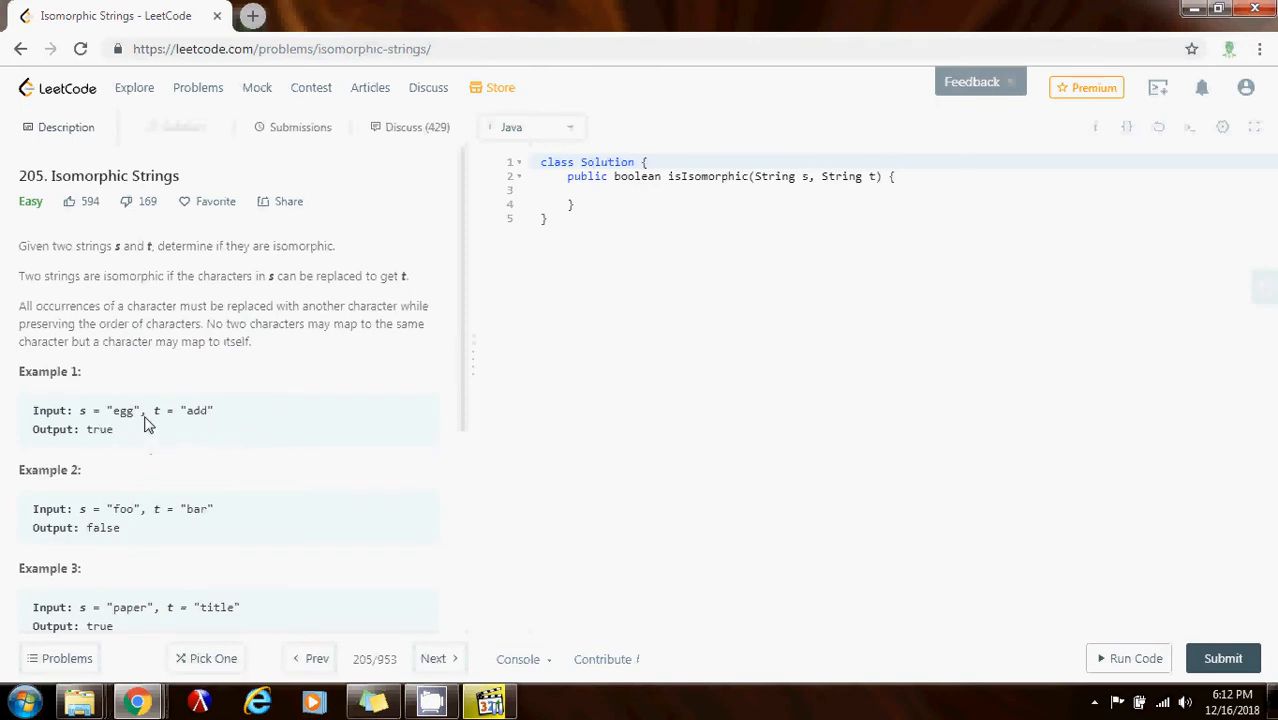
{"action": "double_click", "coordinate": [125, 410]}
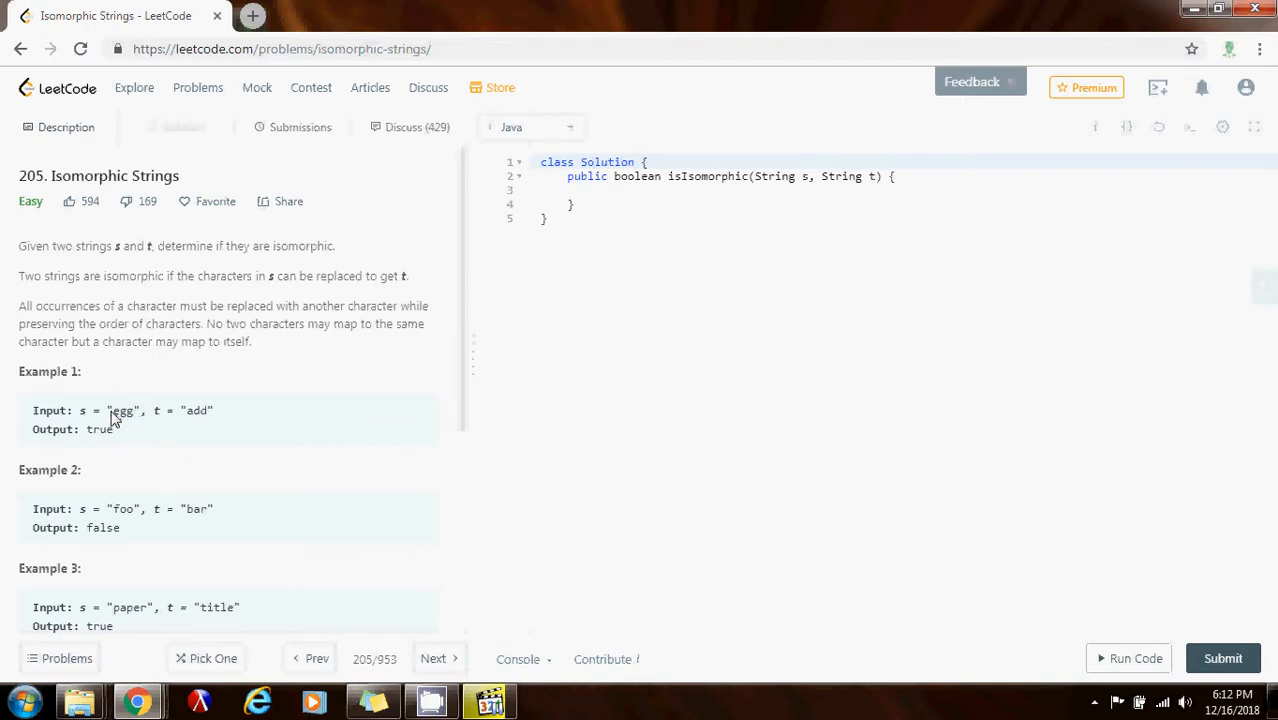
{"action": "double_click", "coordinate": [196, 410]}
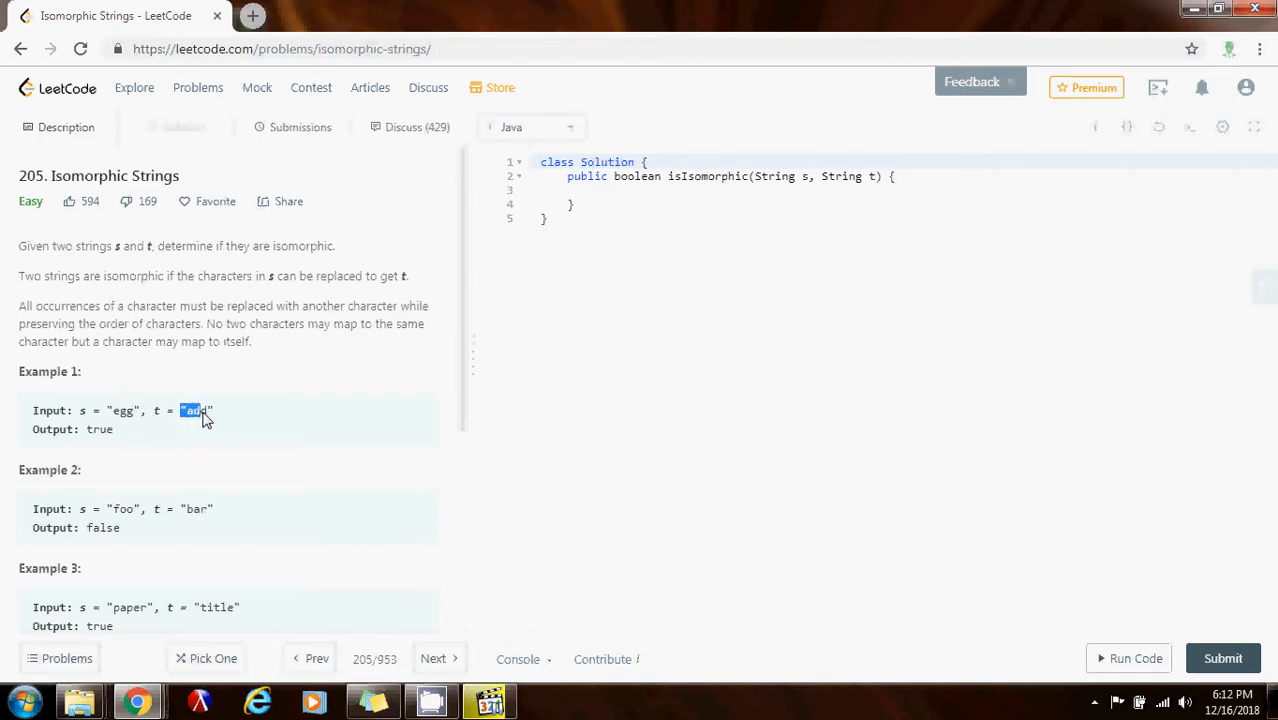
{"action": "mouse_move", "coordinate": [238, 411]}
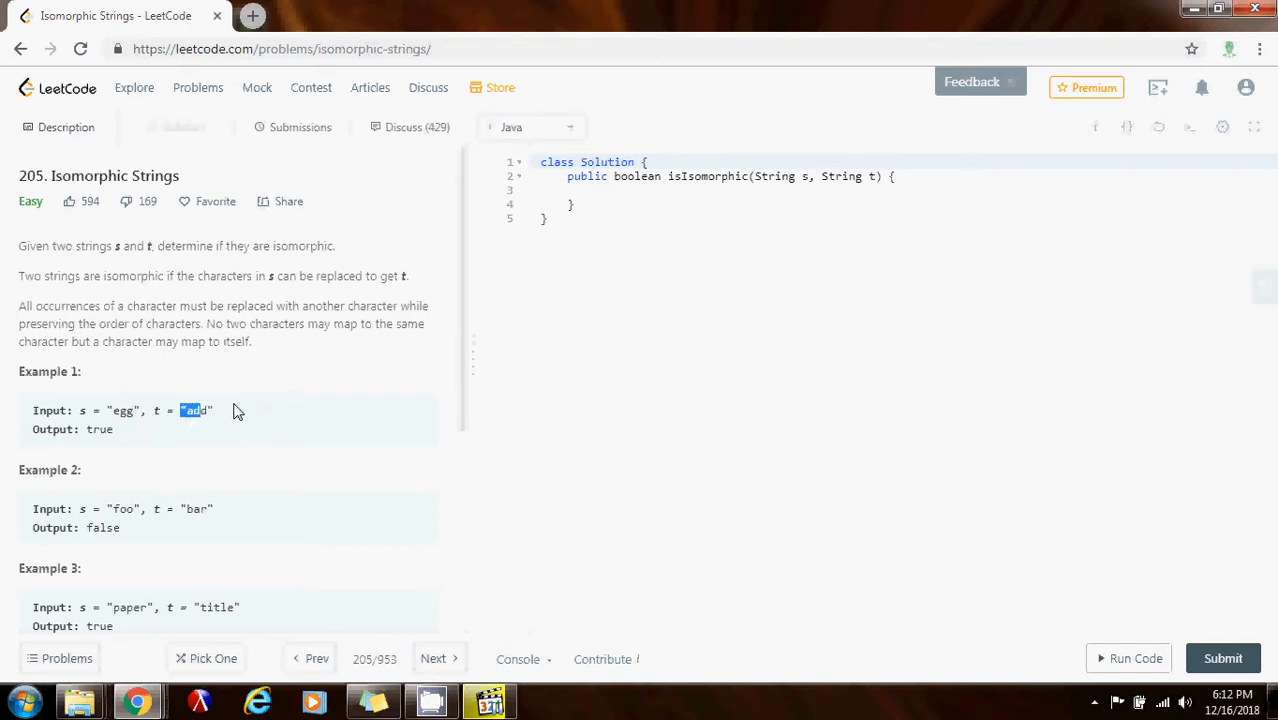
{"action": "mouse_move", "coordinate": [214, 463]}
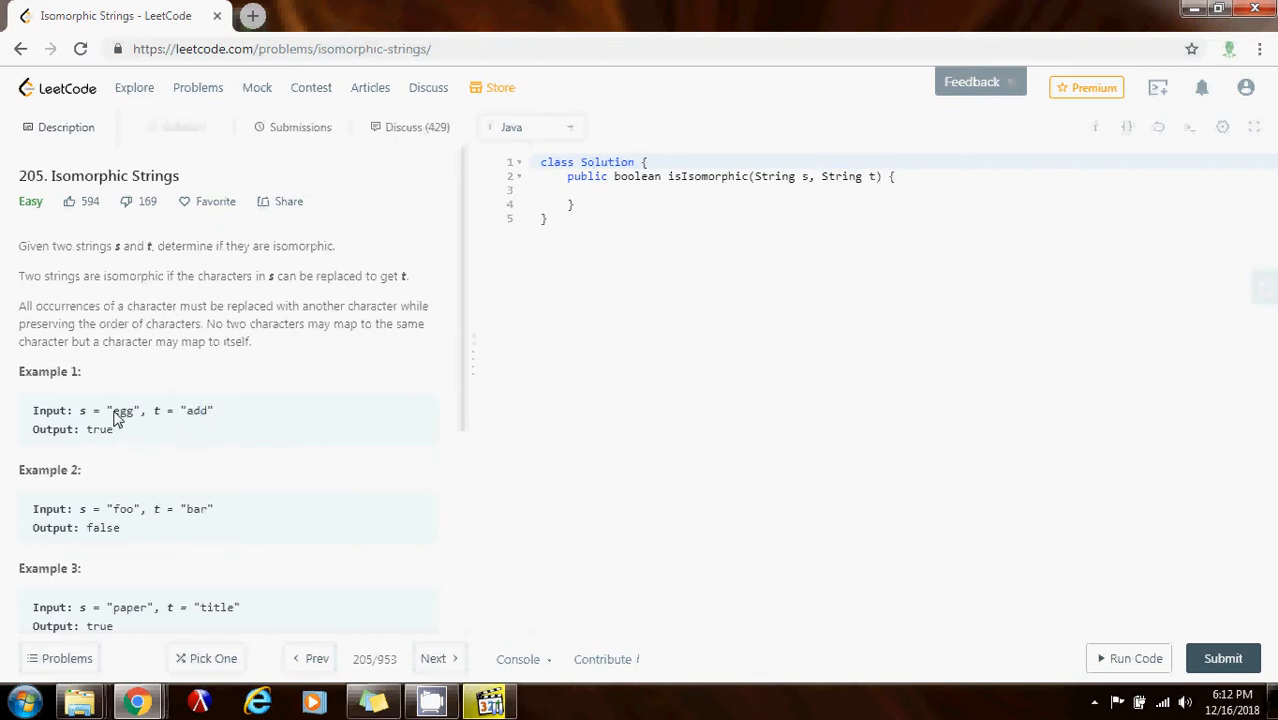
{"action": "mouse_move", "coordinate": [220, 417]}
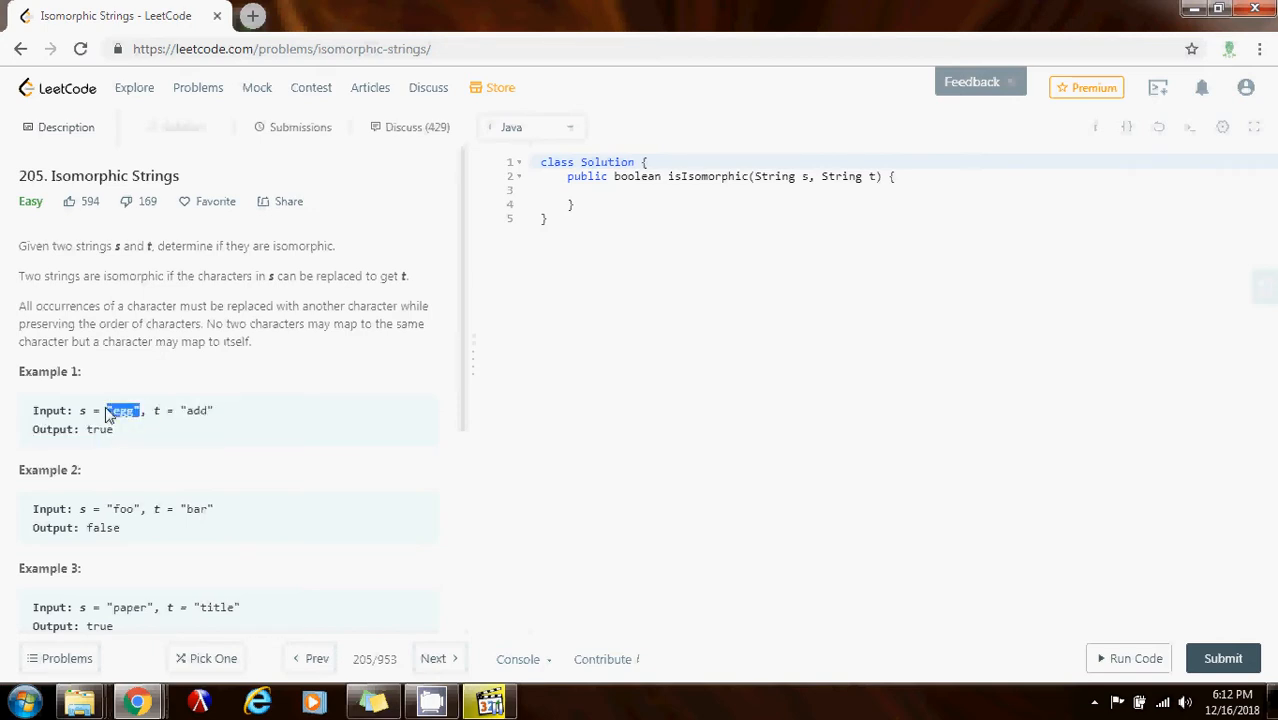
{"action": "mouse_move", "coordinate": [183, 416]}
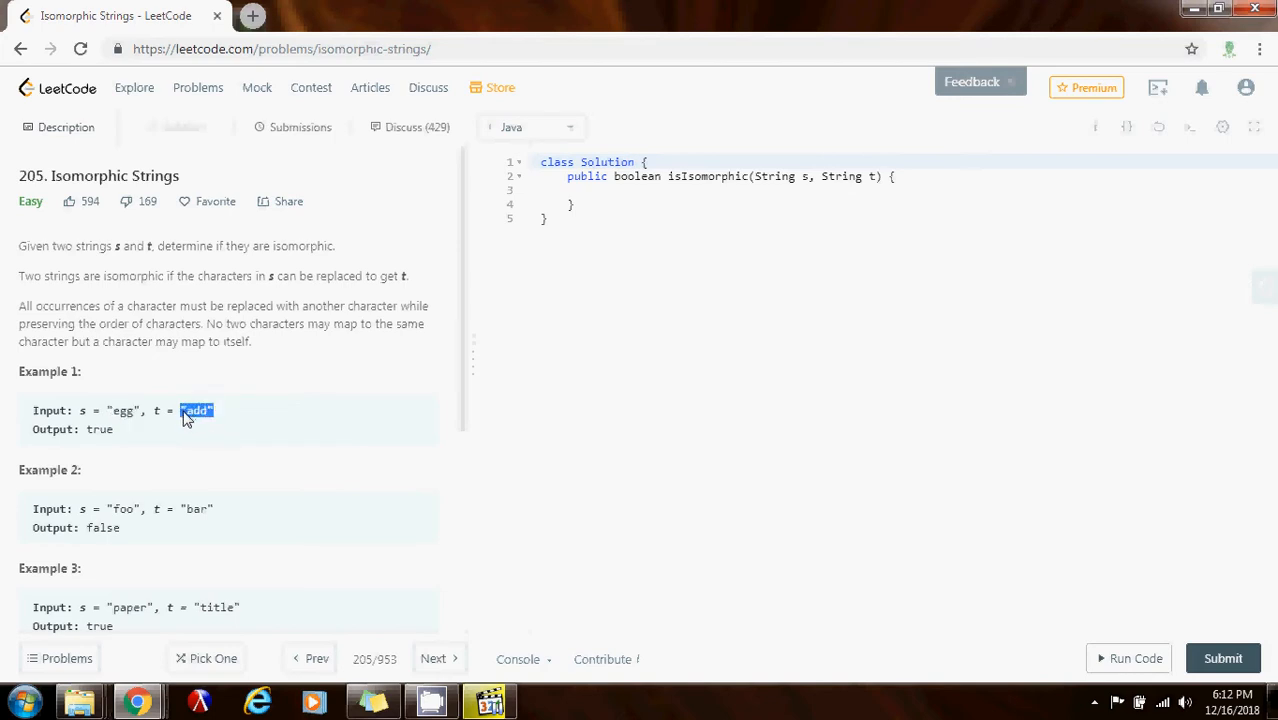
{"action": "mouse_move", "coordinate": [237, 411]}
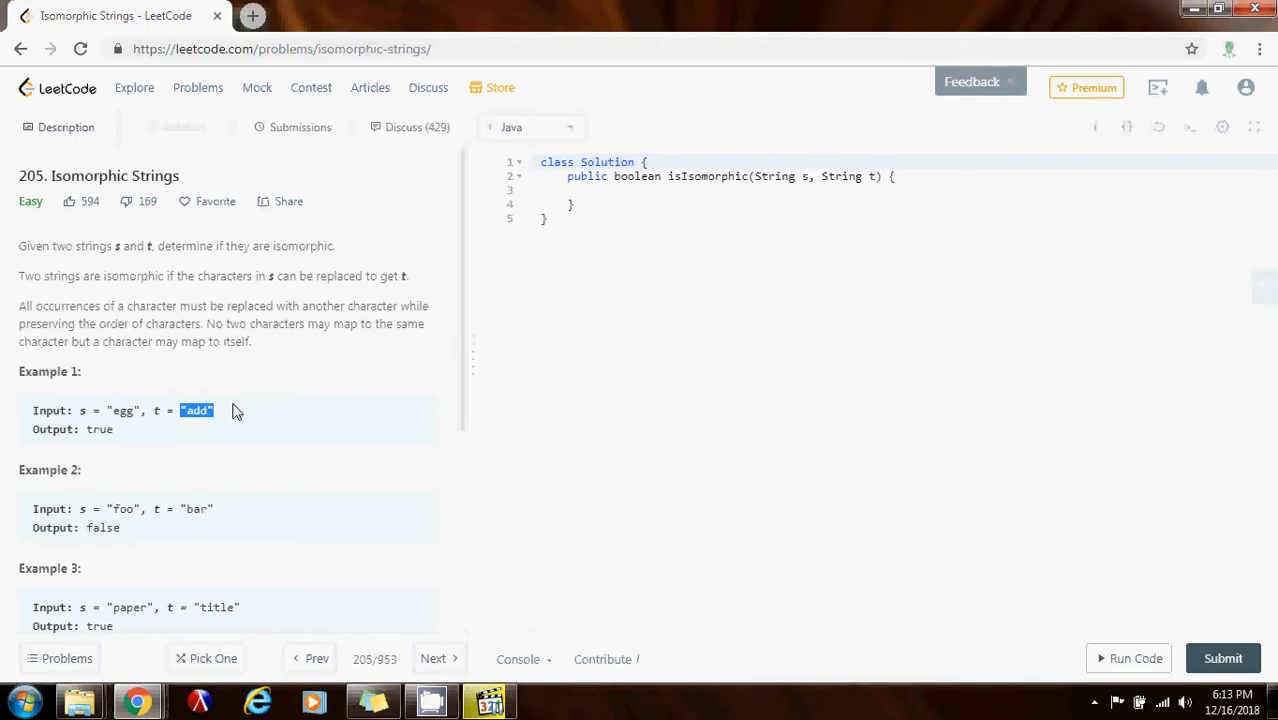
{"action": "mouse_move", "coordinate": [227, 417]}
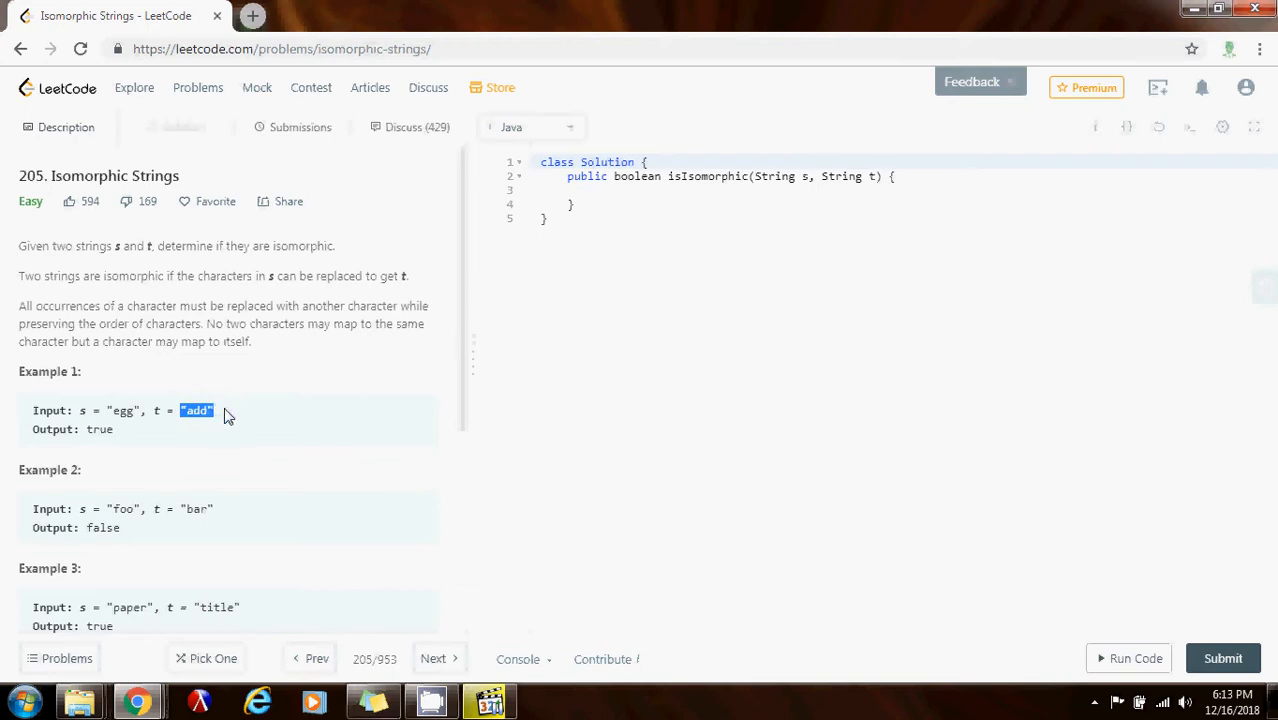
{"action": "mouse_move", "coordinate": [245, 393]}
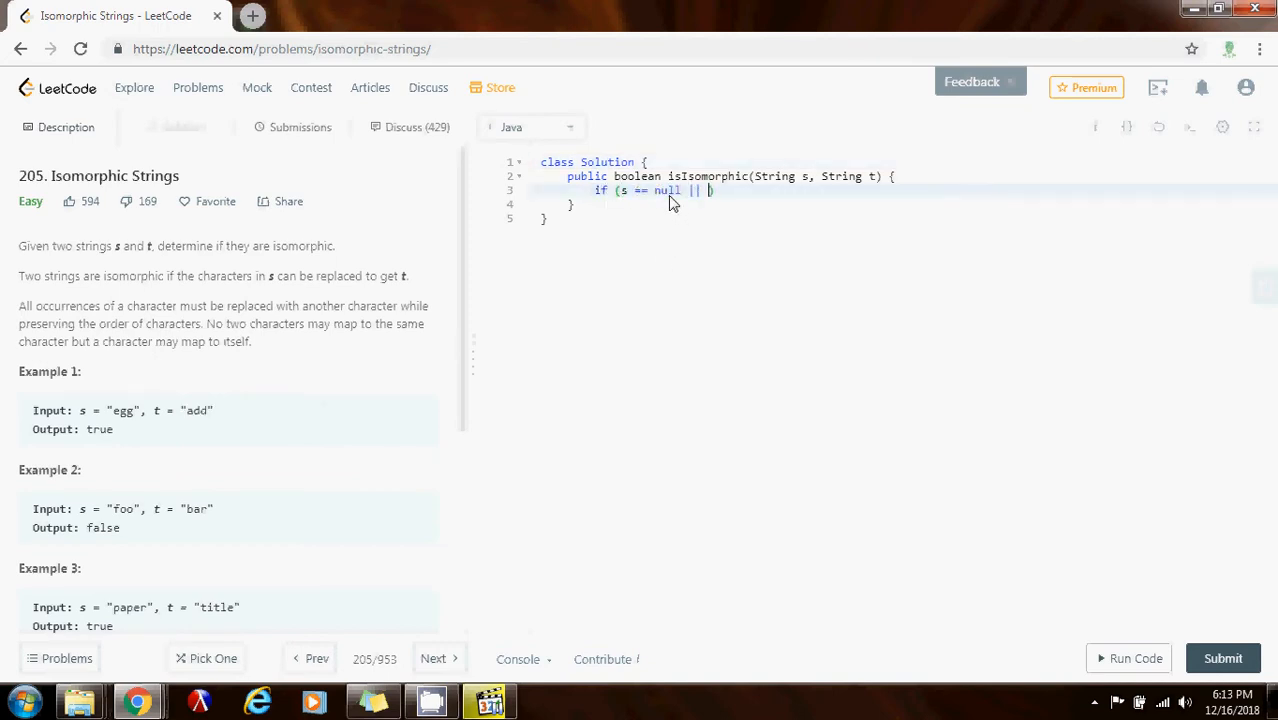
Add the guard if (s == null || t == null) return false; to isIsomorphic
{"action": "type", "text": "t == null"}
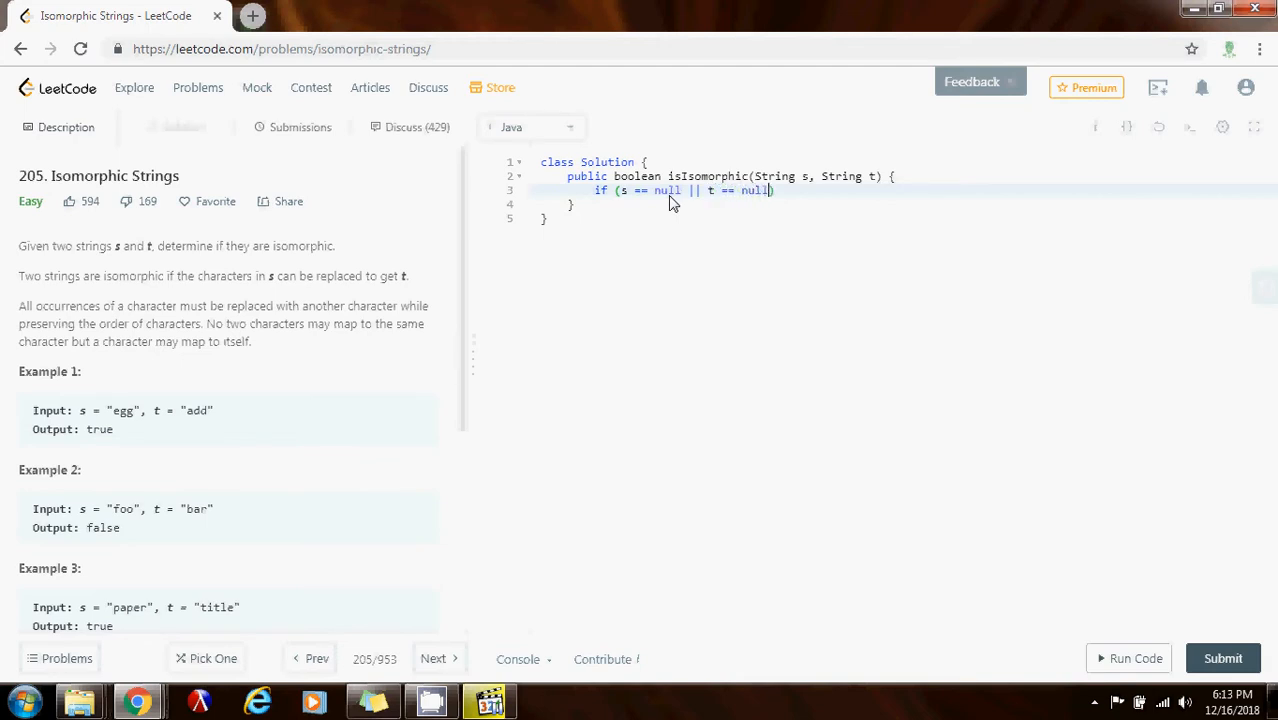
{"action": "type", "text": "return"}
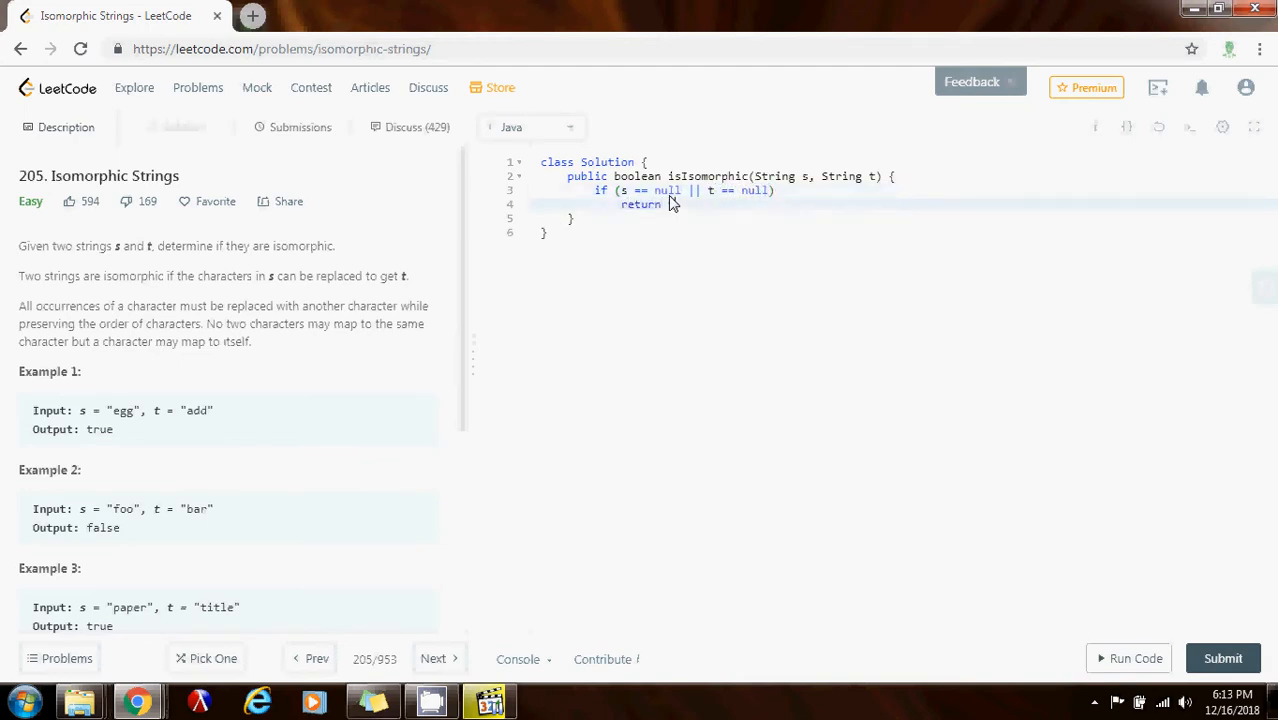
{"action": "type", "text": "false;"}
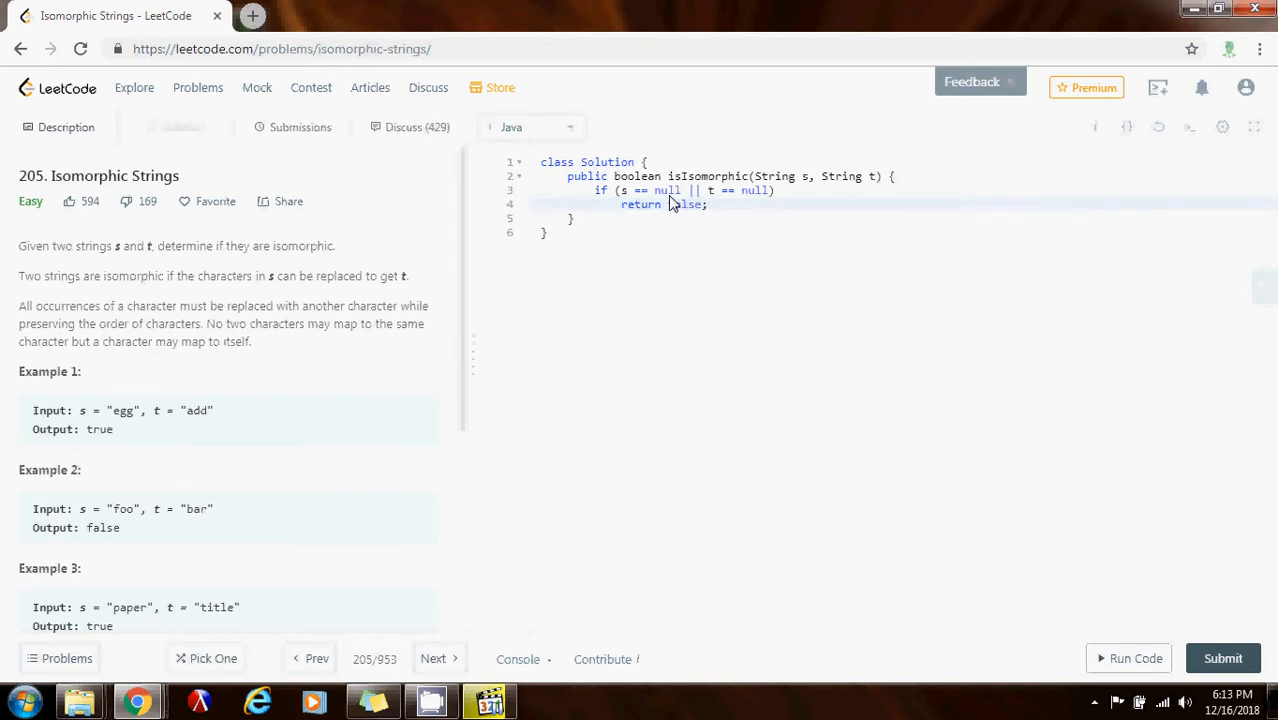
{"action": "mouse_move", "coordinate": [752, 210]}
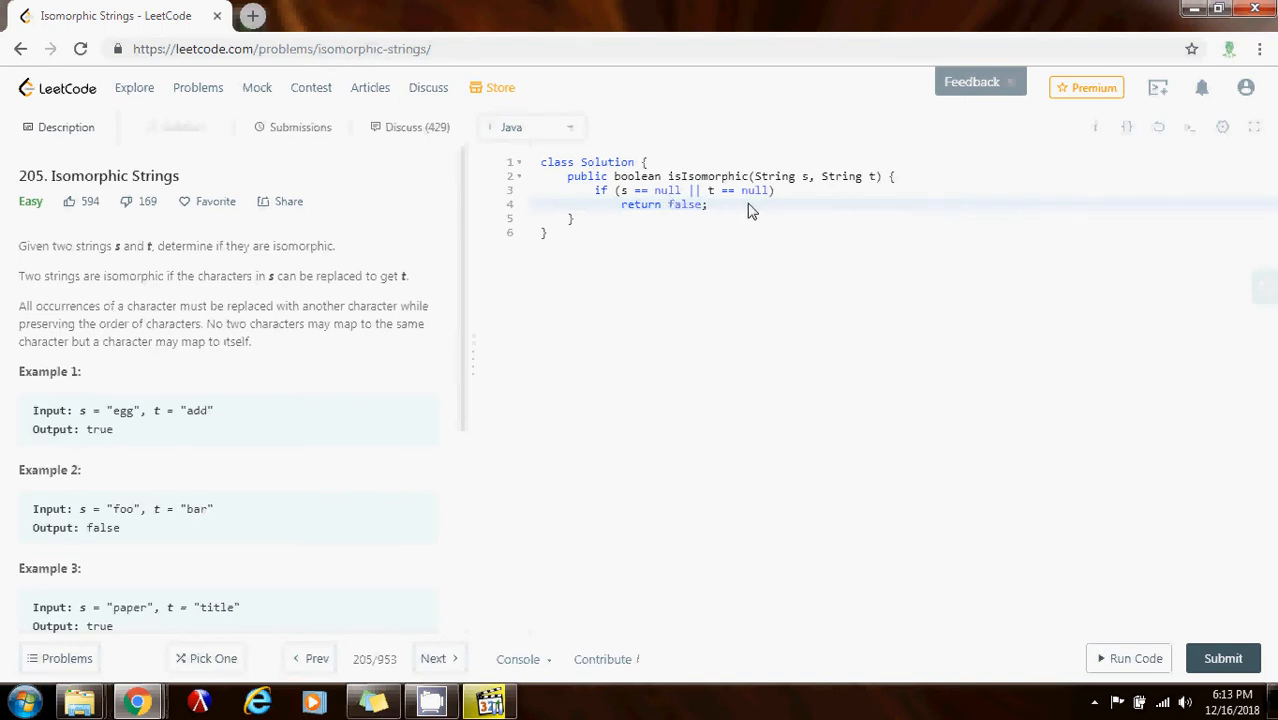
{"action": "mouse_move", "coordinate": [120, 514]}
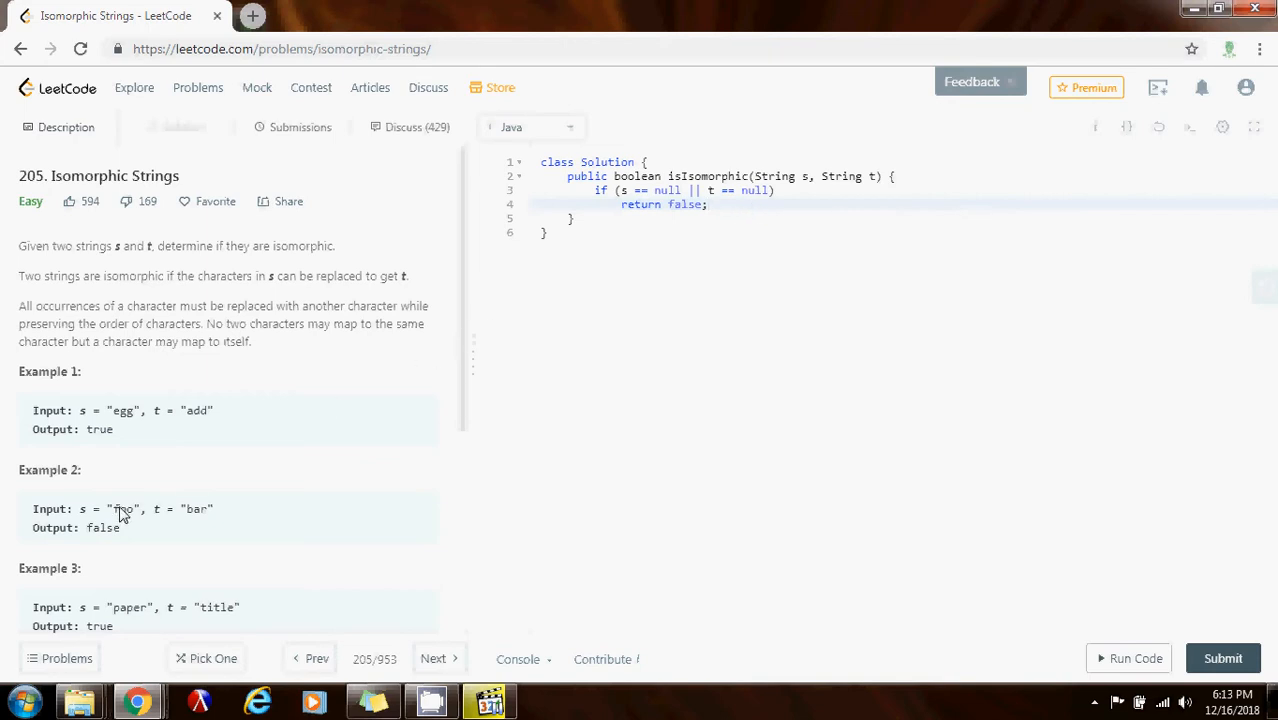
{"action": "scroll", "scroll_direction": "down", "scroll_amount": 3}
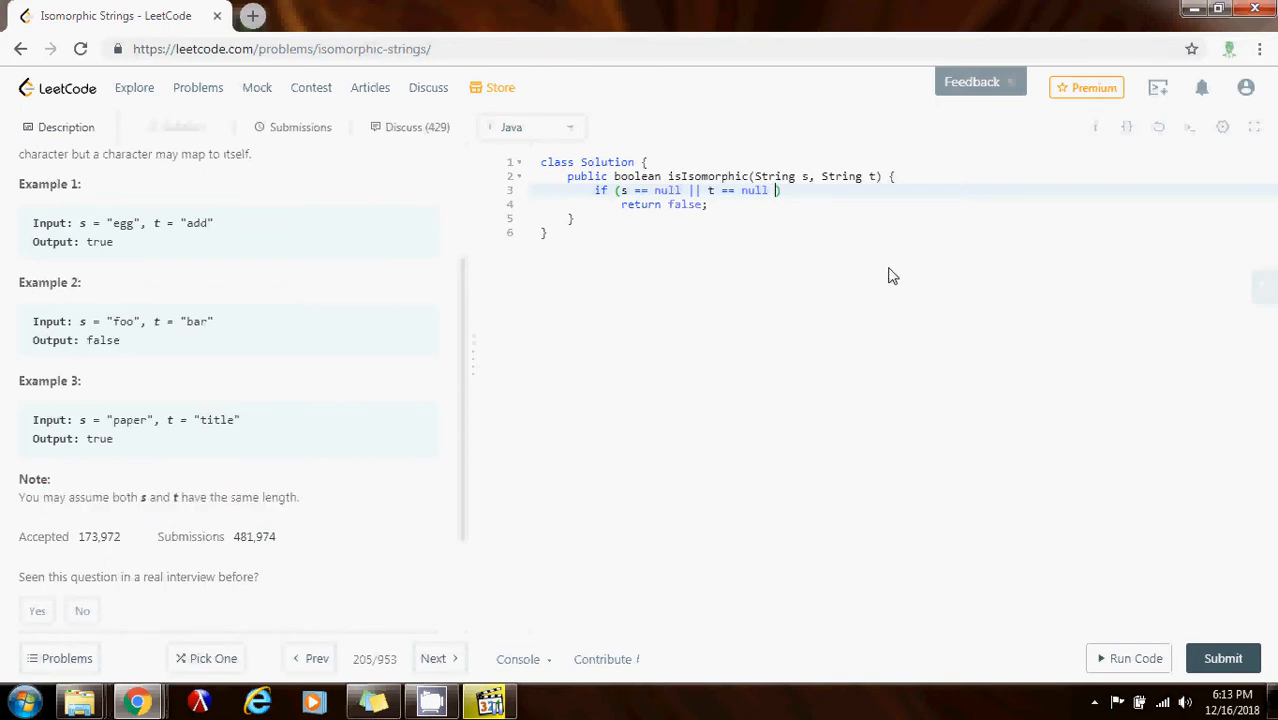
Extend the guard condition with || s.length() != t.length()
{"action": "type", "text": "|| s.length("}
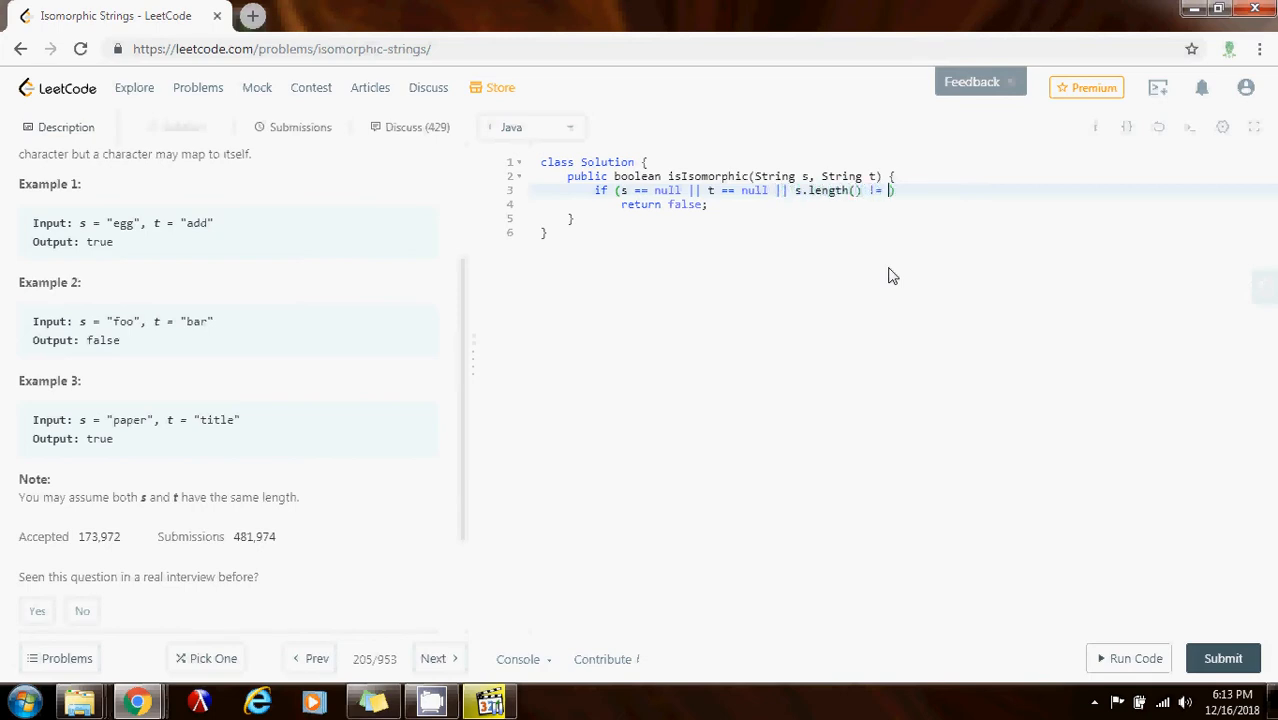
{"action": "type", "text": "t.legnth"}
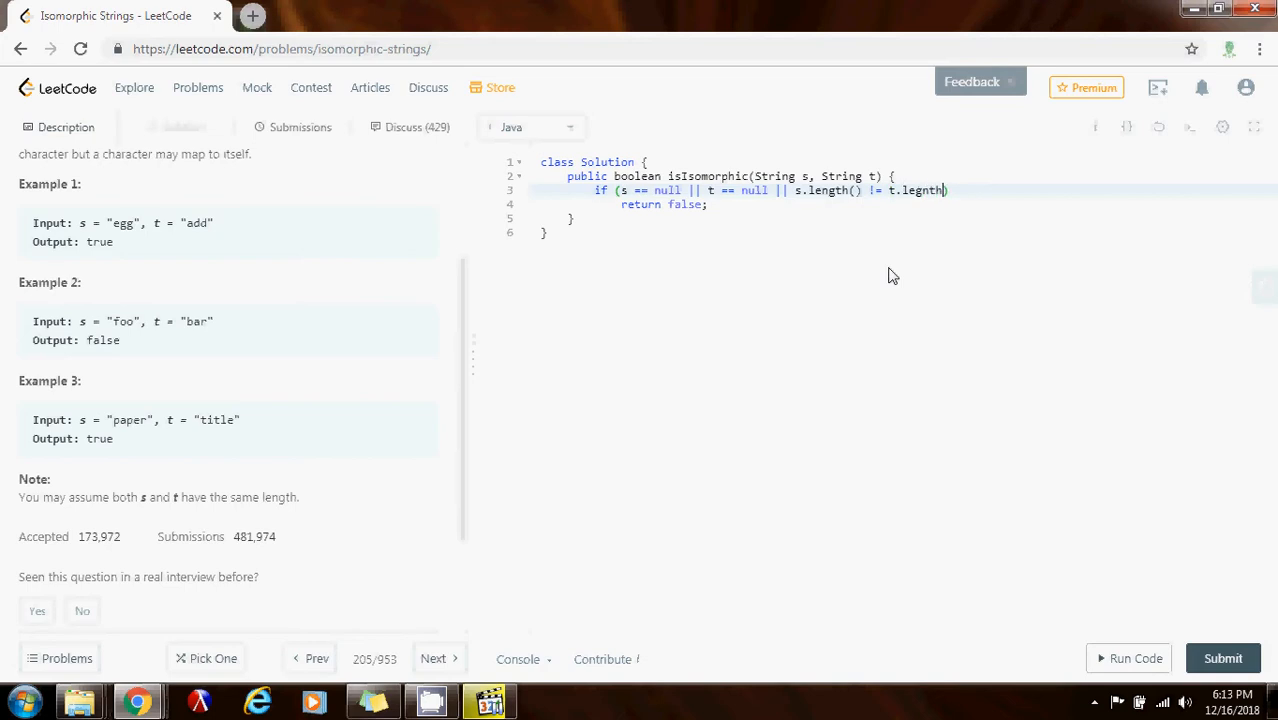
{"action": "type", "text": "()"}
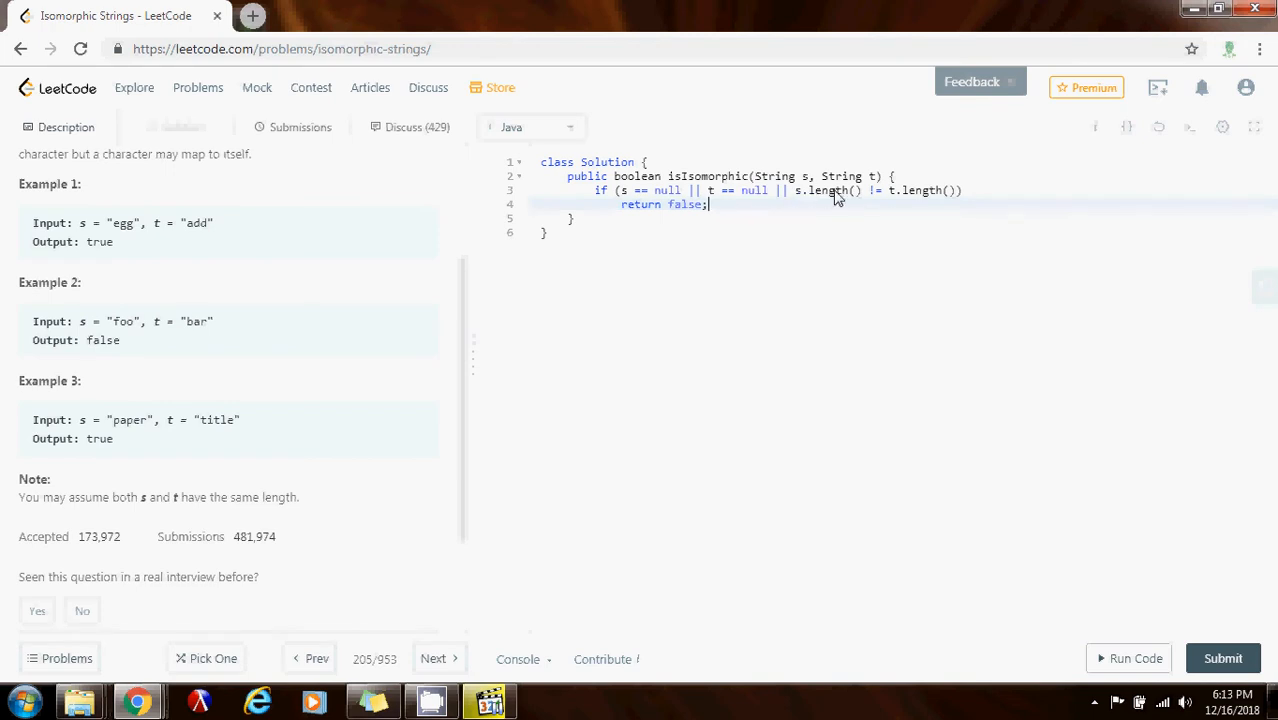
{"action": "mouse_move", "coordinate": [840, 213]}
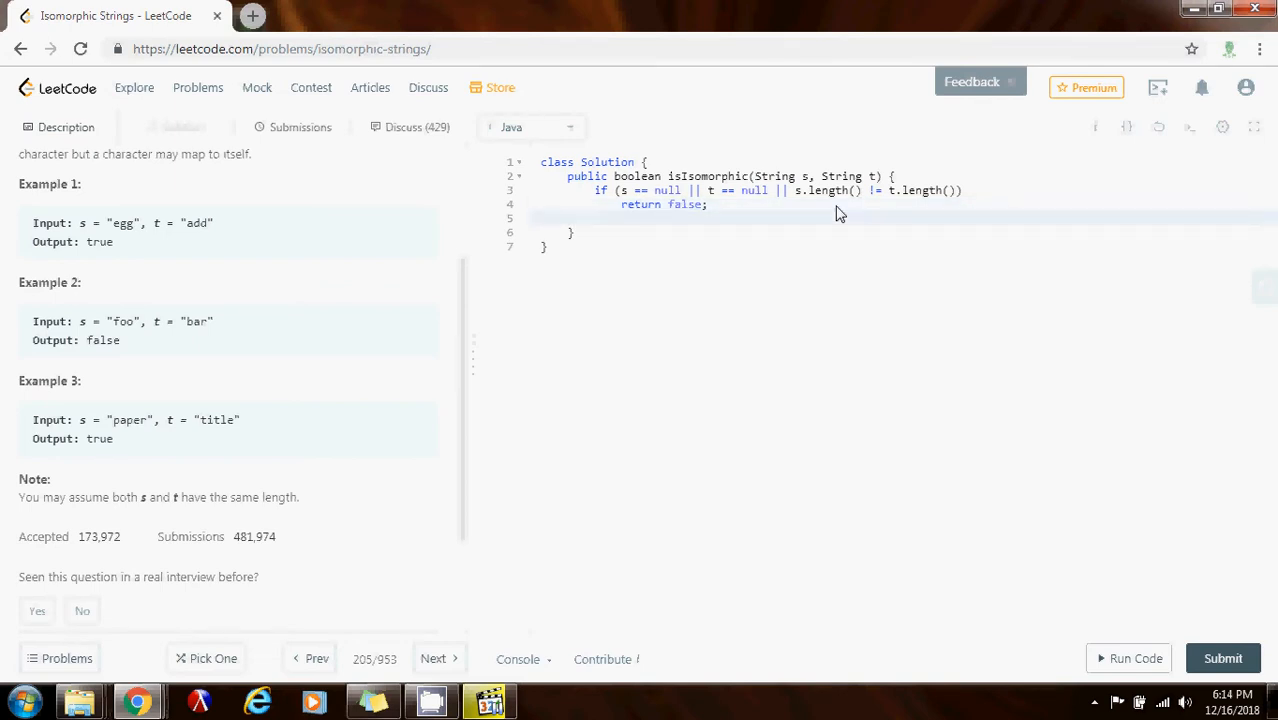
Declare int[] m1 = new int[256] with an Extended ASCII comment, and int[] m2 = new int[256]
{"action": "type", "text": "int[] m1 = new int[2"}
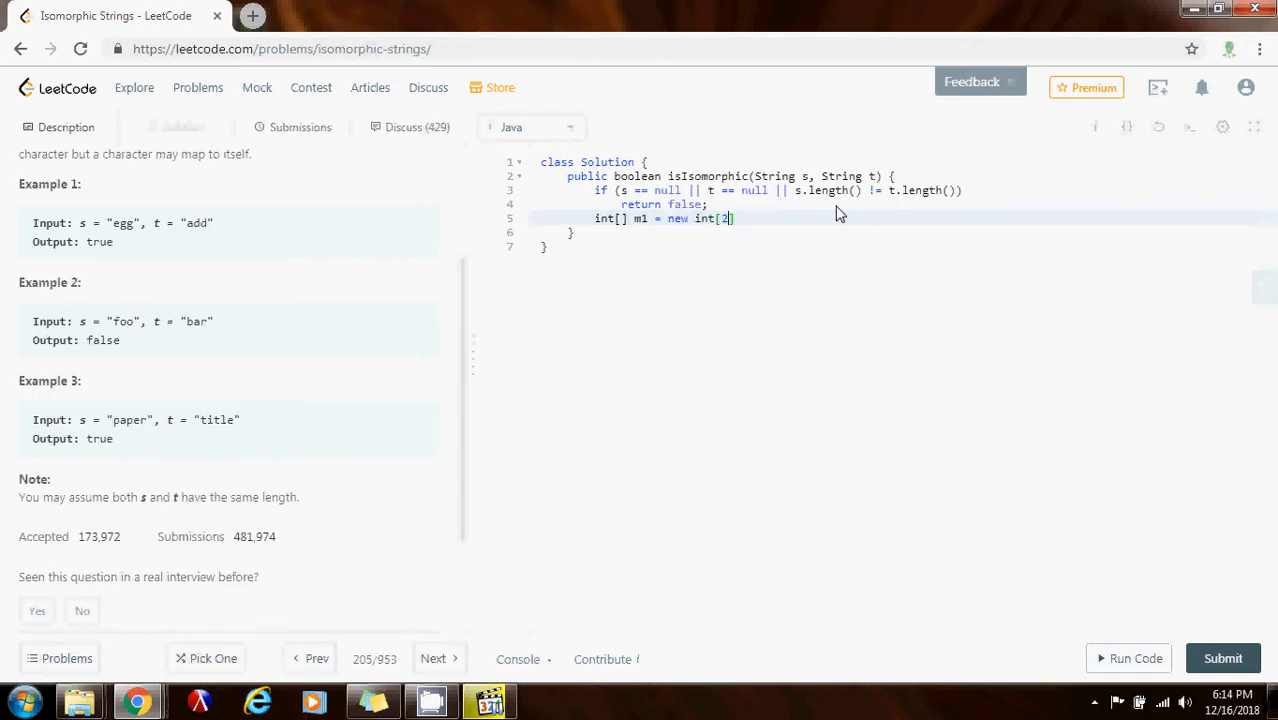
{"action": "type", "text": "56];"}
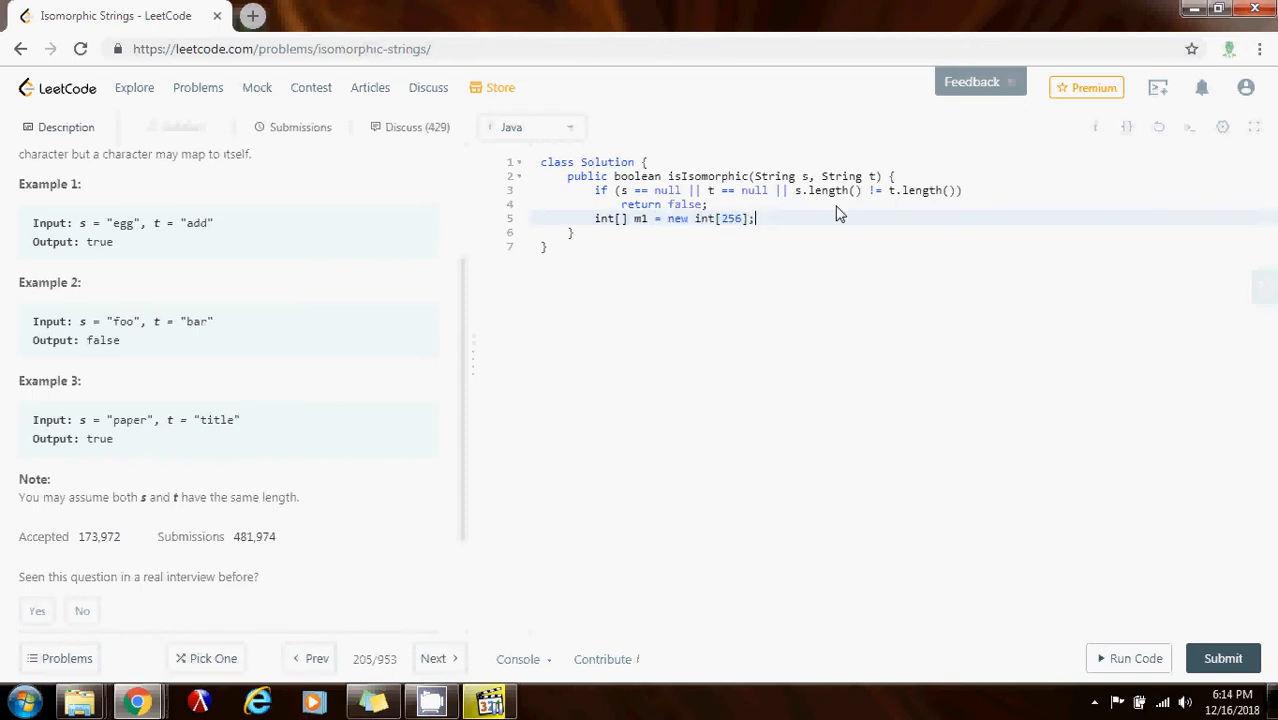
{"action": "type", "text": "// E"}
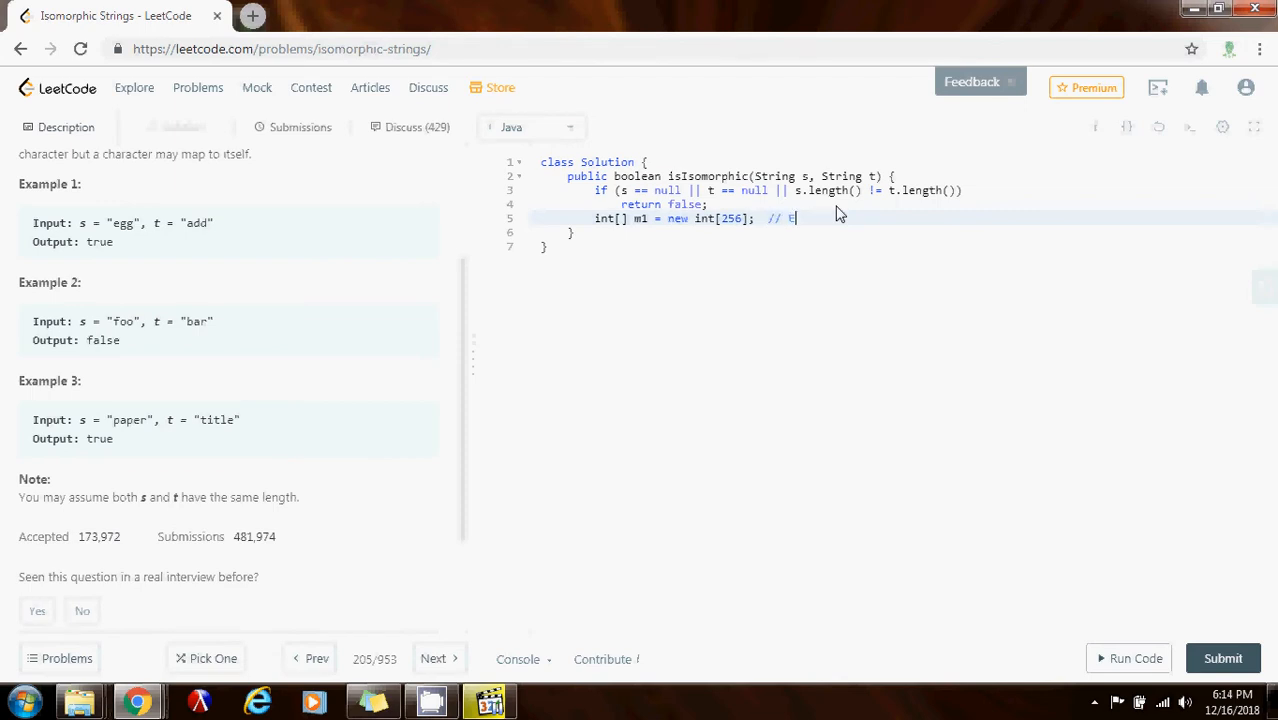
{"action": "type", "text": "xted"}
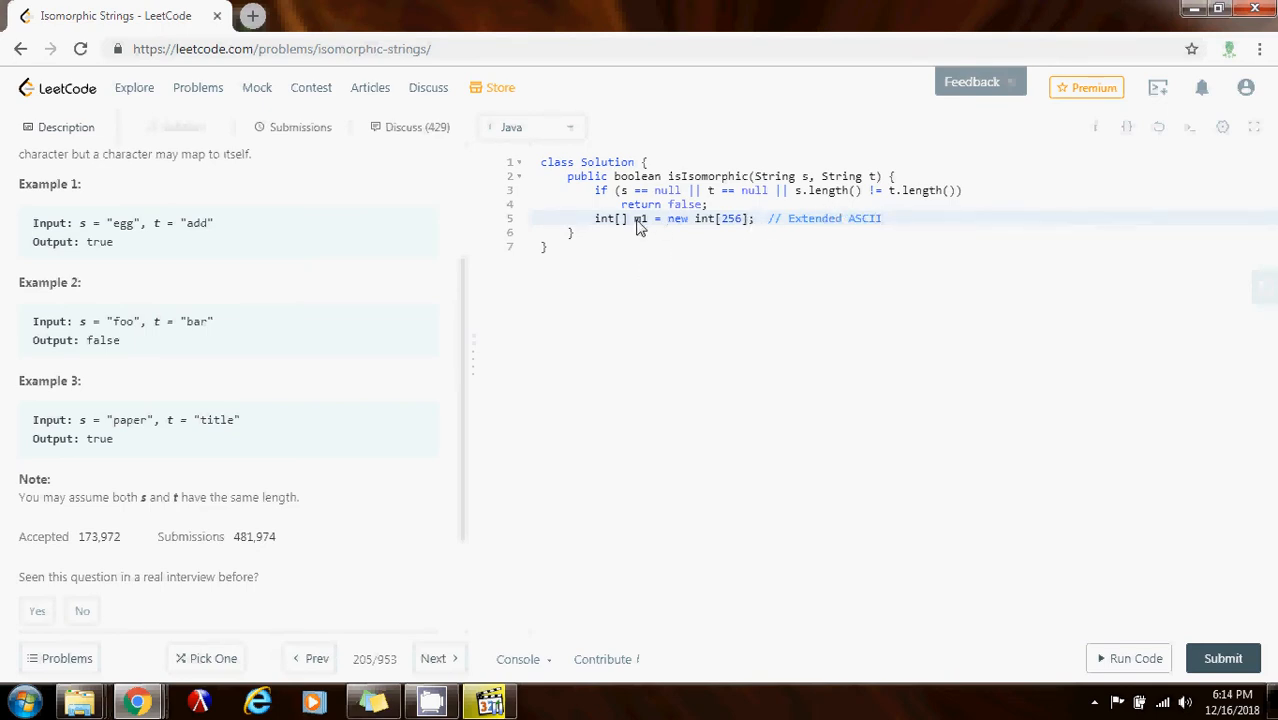
{"action": "mouse_move", "coordinate": [963, 230]}
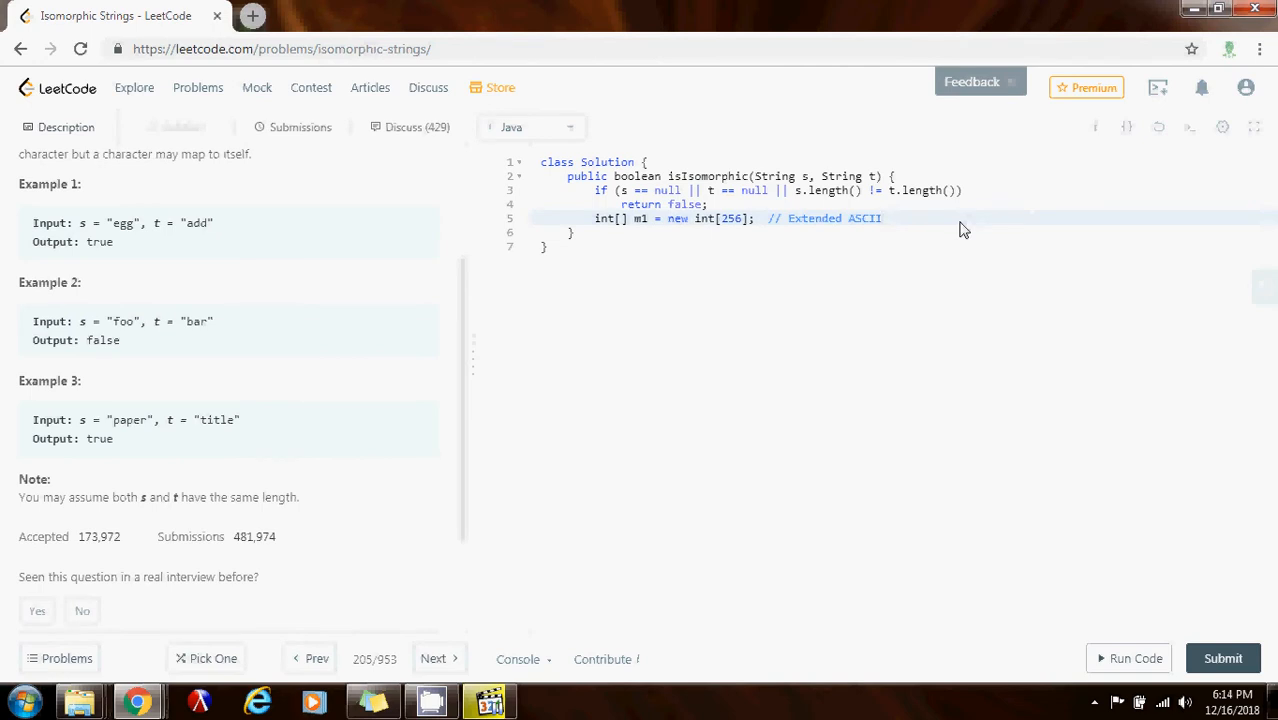
{"action": "type", "text": "int"}
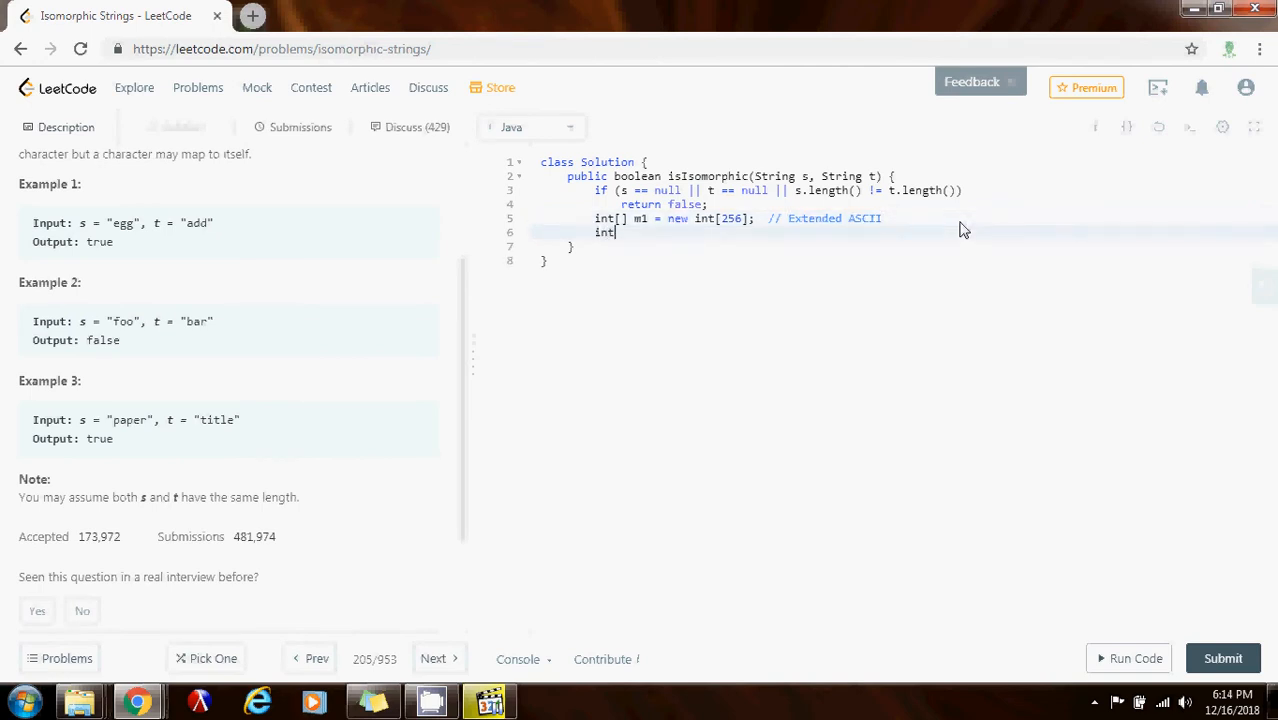
{"action": "type", "text": "[] m2"}
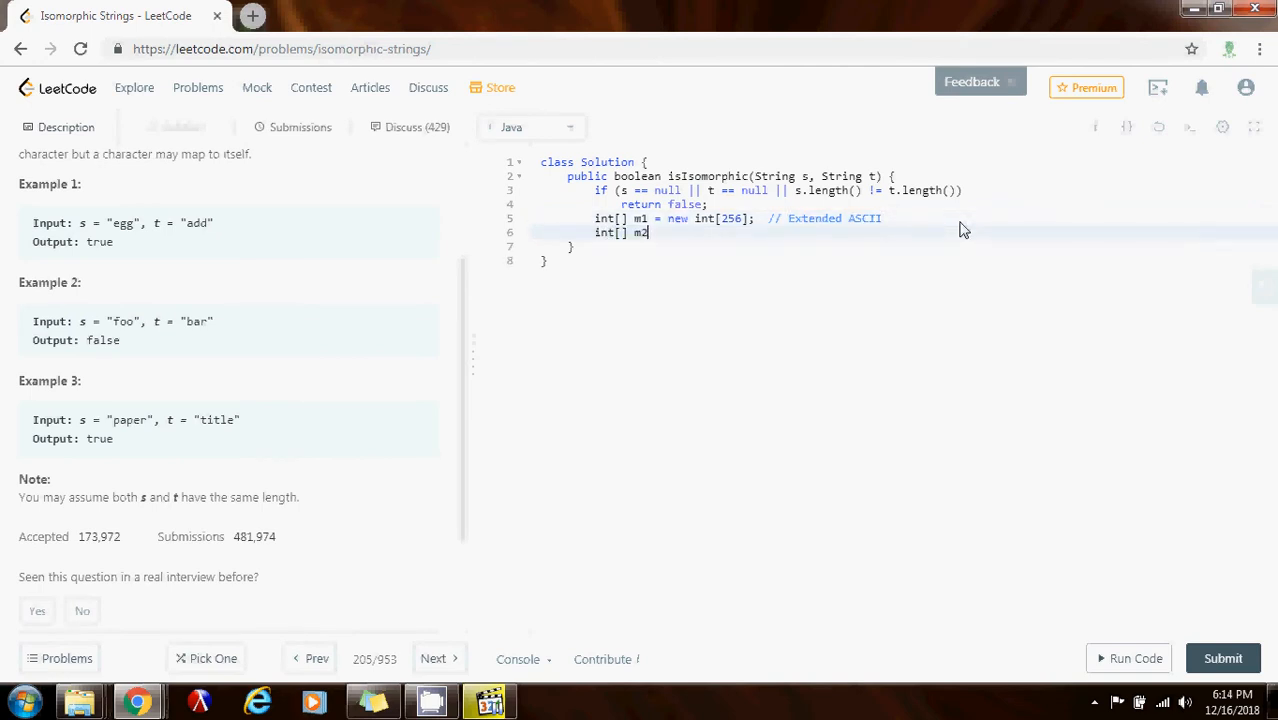
{"action": "type", "text": "= new int[]"}
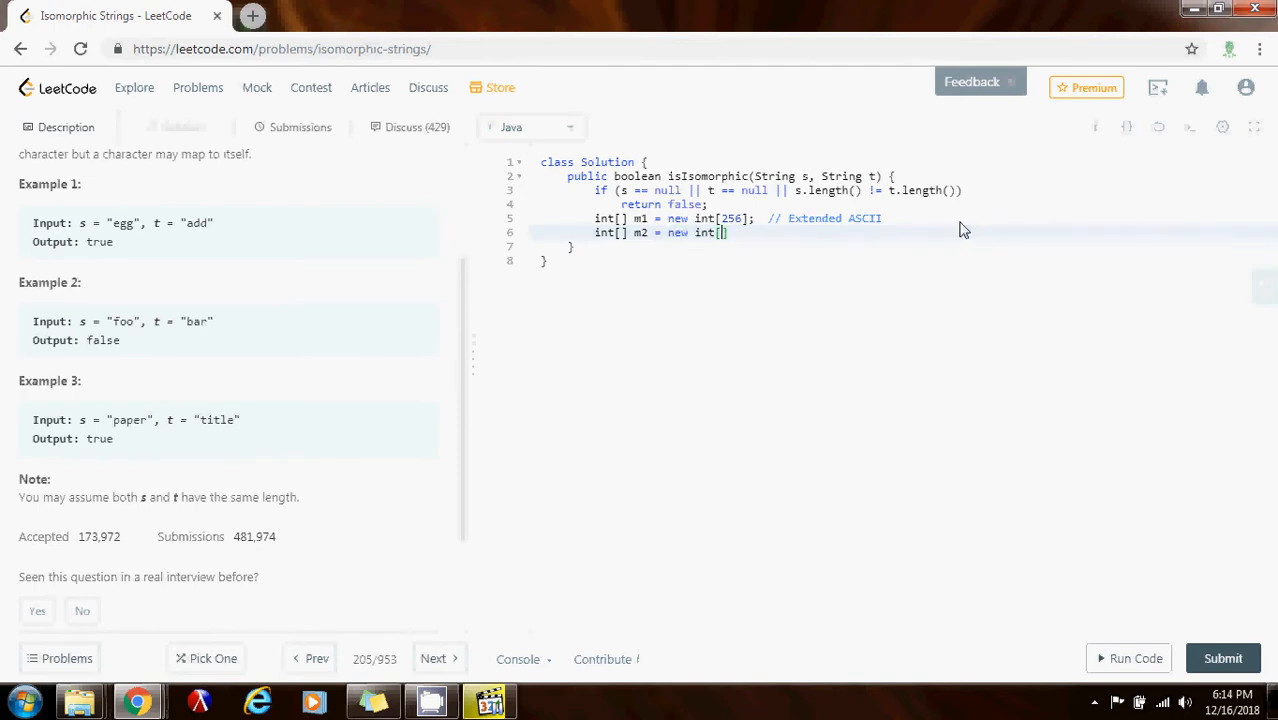
{"action": "type", "text": "256];"}
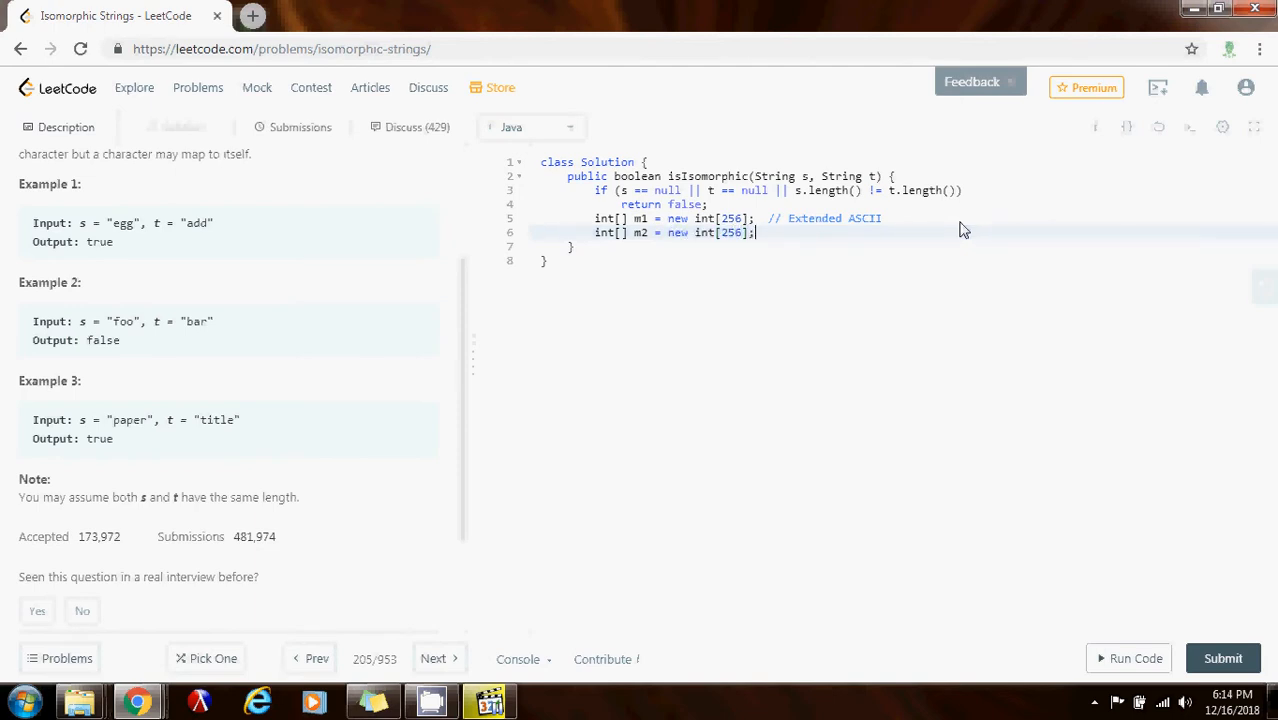
{"action": "key", "text": "Return"}
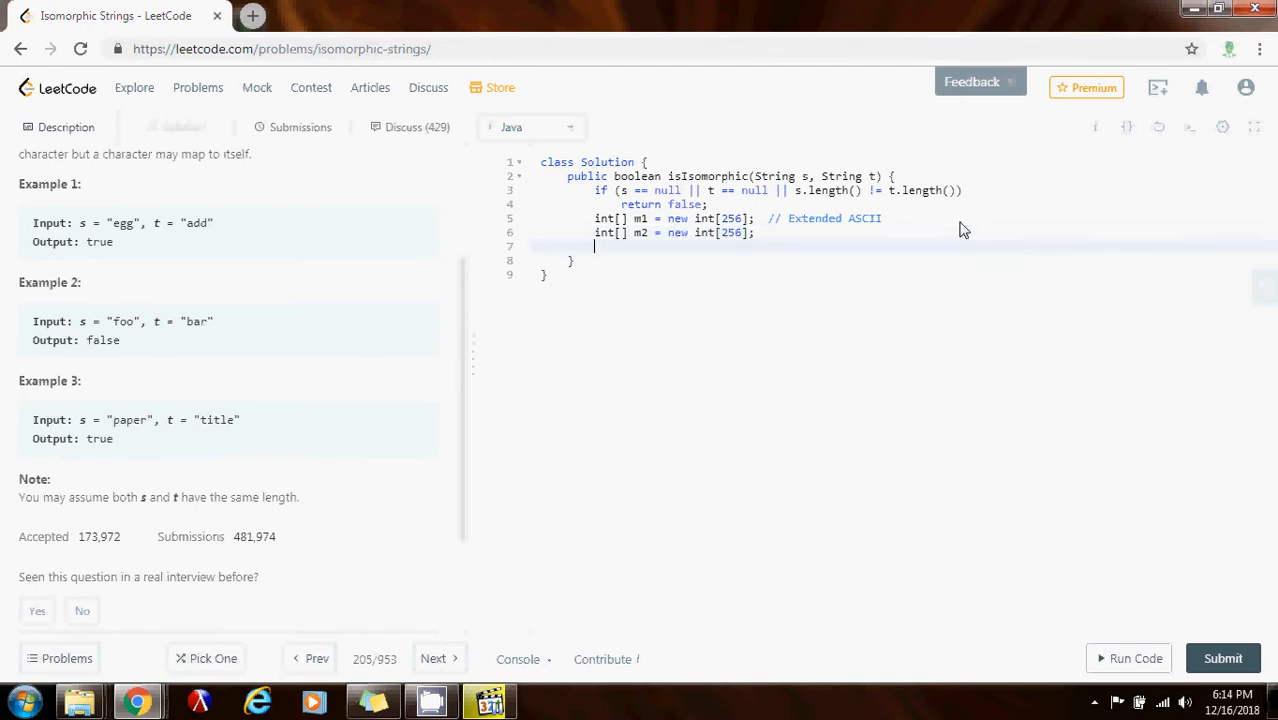
{"action": "mouse_move", "coordinate": [828, 242]}
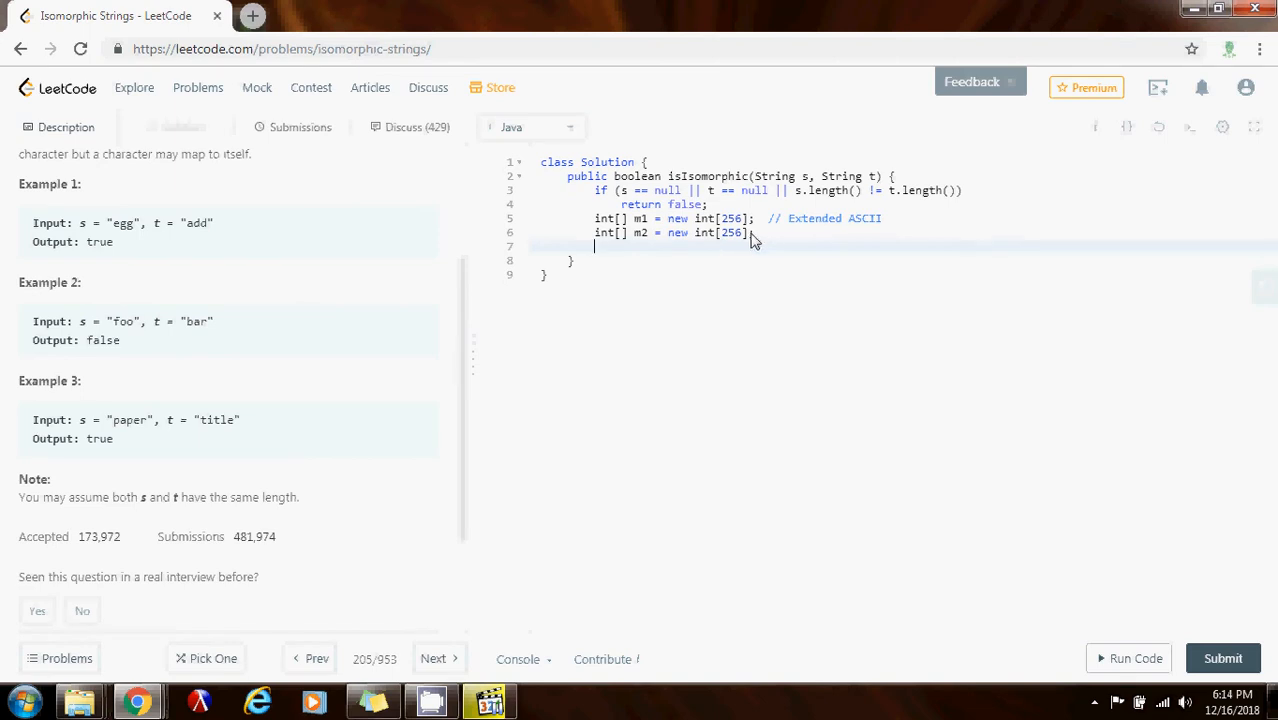
{"action": "mouse_move", "coordinate": [712, 260]}
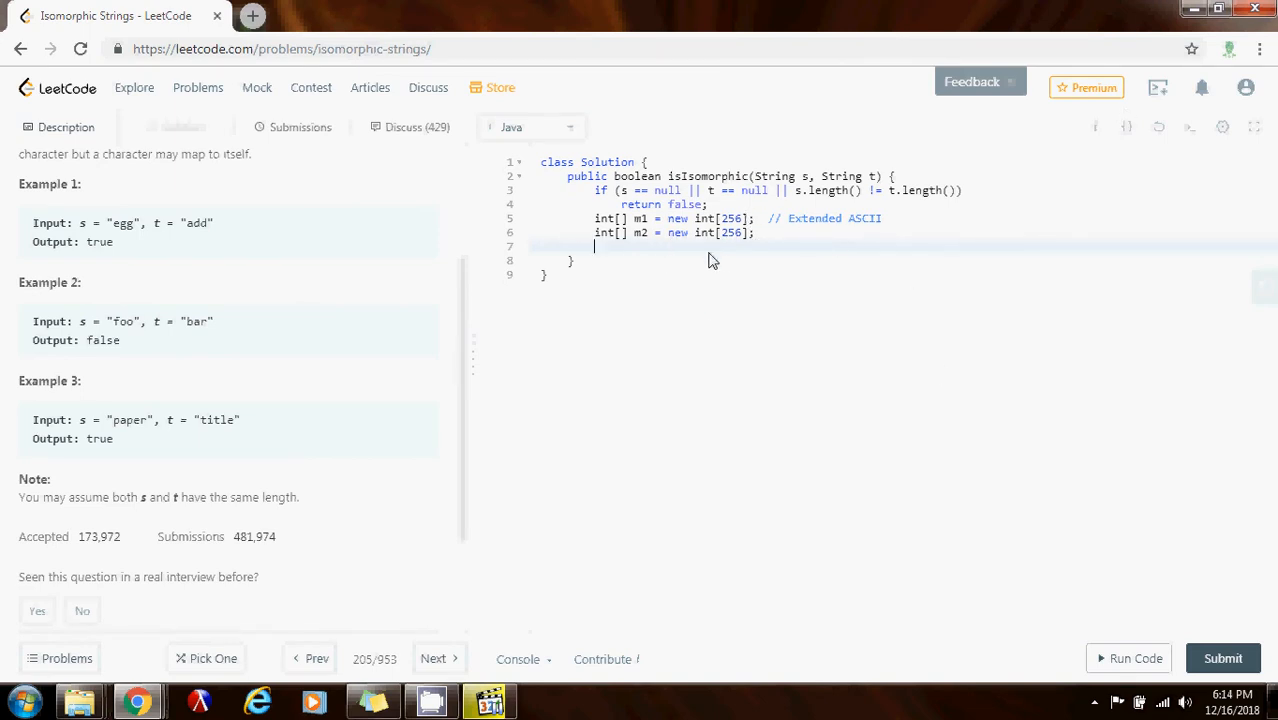
Store the length of s in int n = s.length();
{"action": "type", "text": "int n"}
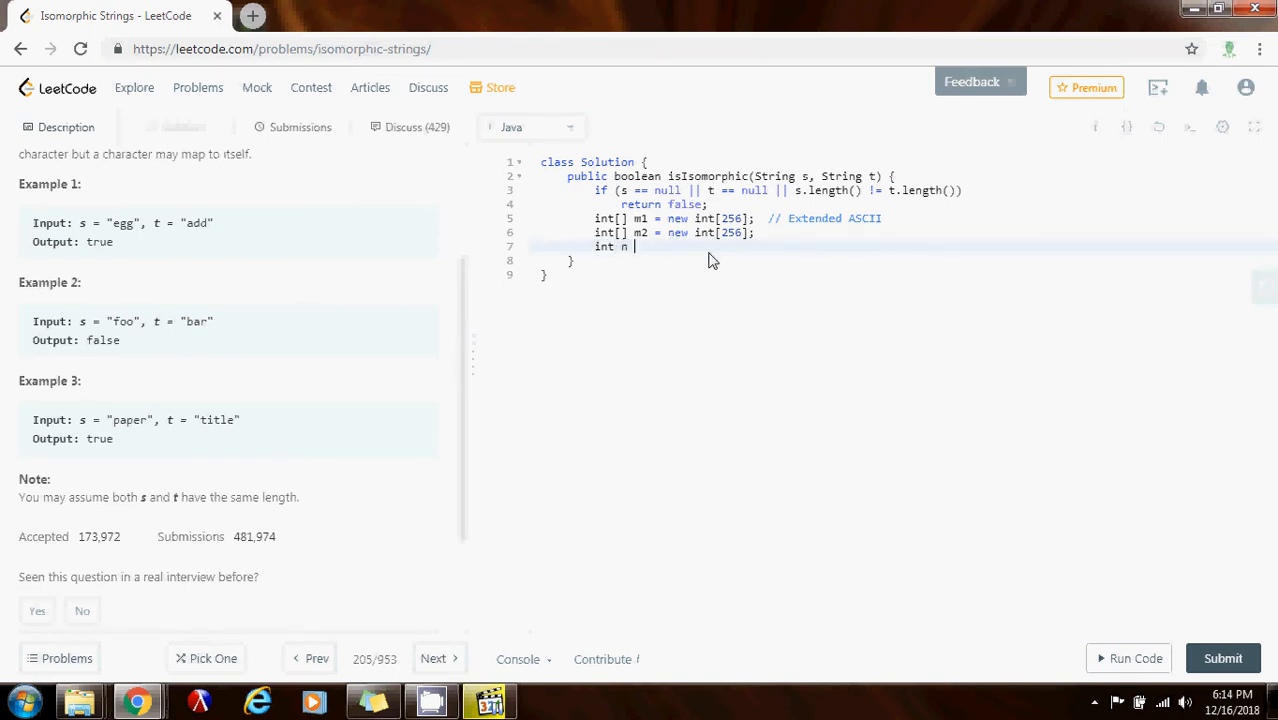
{"action": "type", "text": "= s.length"}
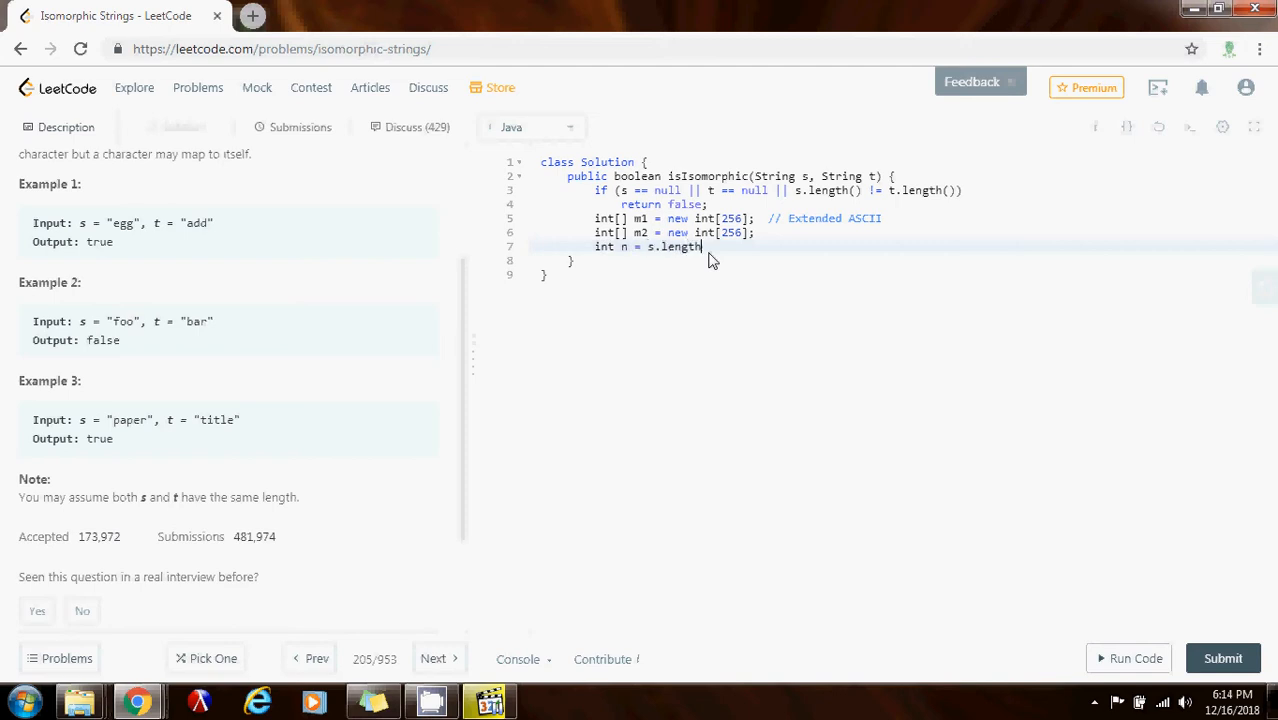
{"action": "type", "text": "();"}
{"action": "type", "text": "for (int i = 0; i < n; ++i) {"}
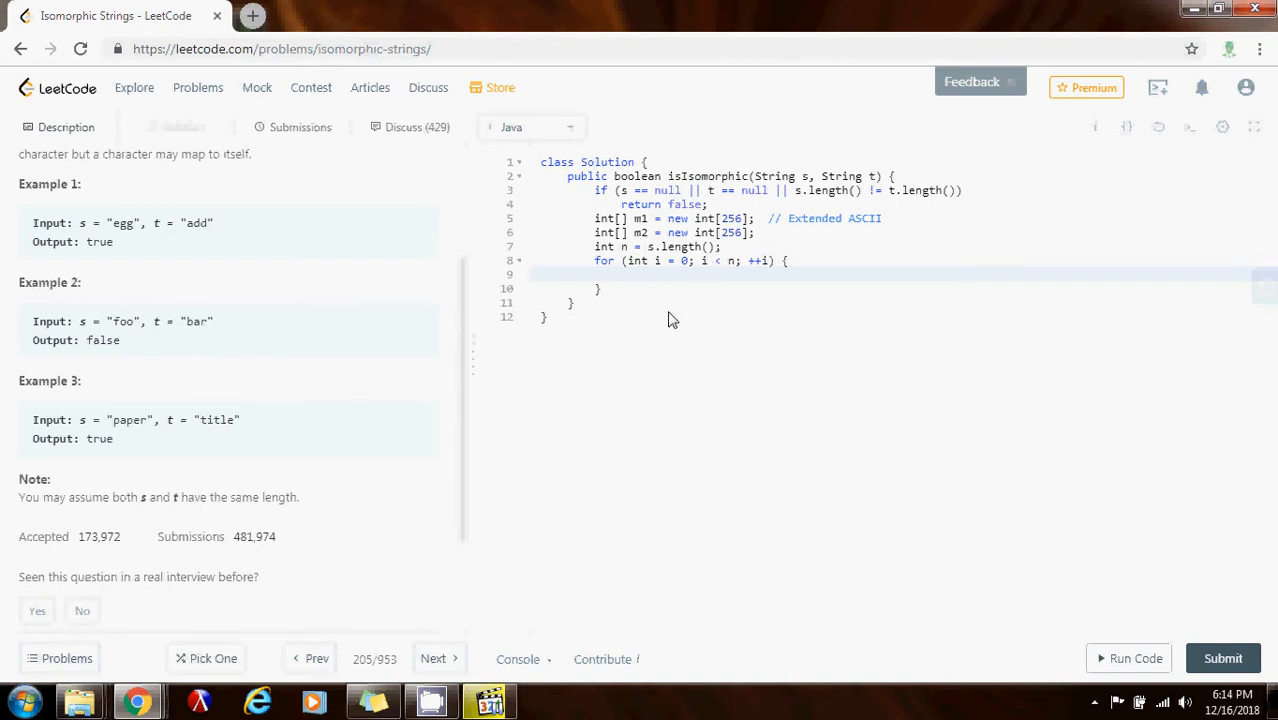
Inside the for loop, read char c1 = s.charAt(i) and char c2 = t.charAt(i)
{"action": "left_click", "coordinate": [622, 274]}
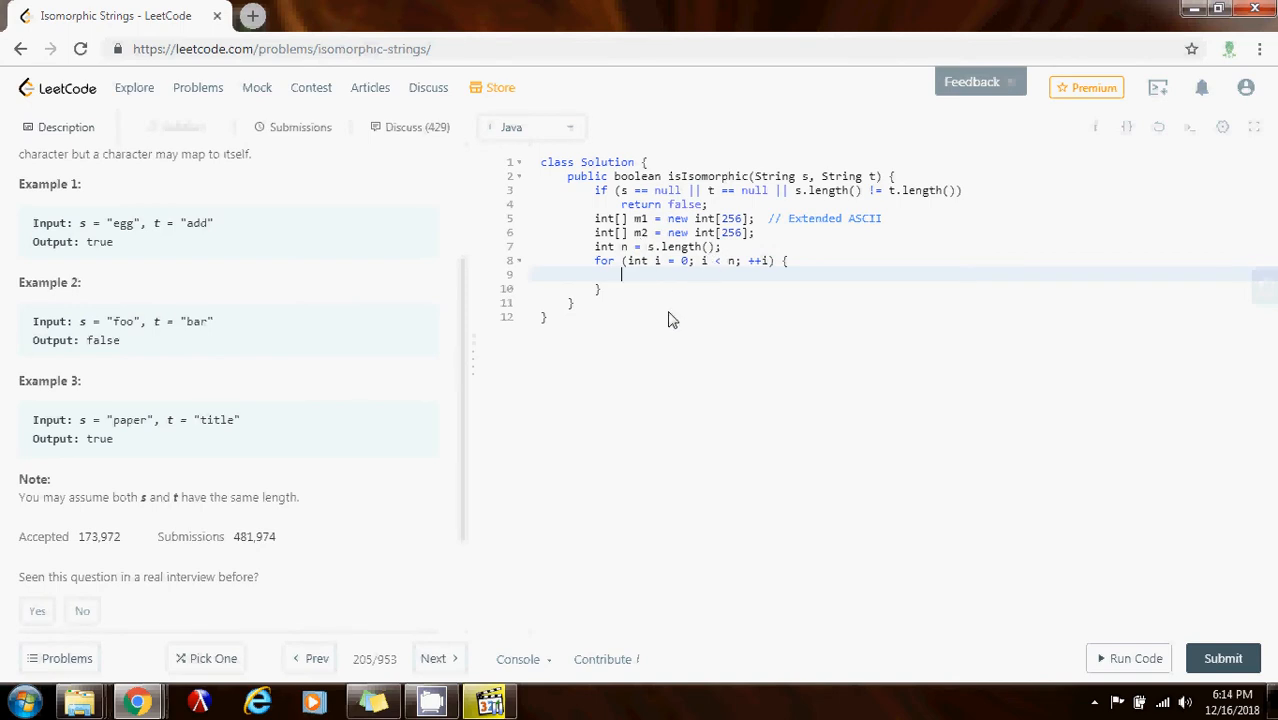
{"action": "type", "text": "if ("}
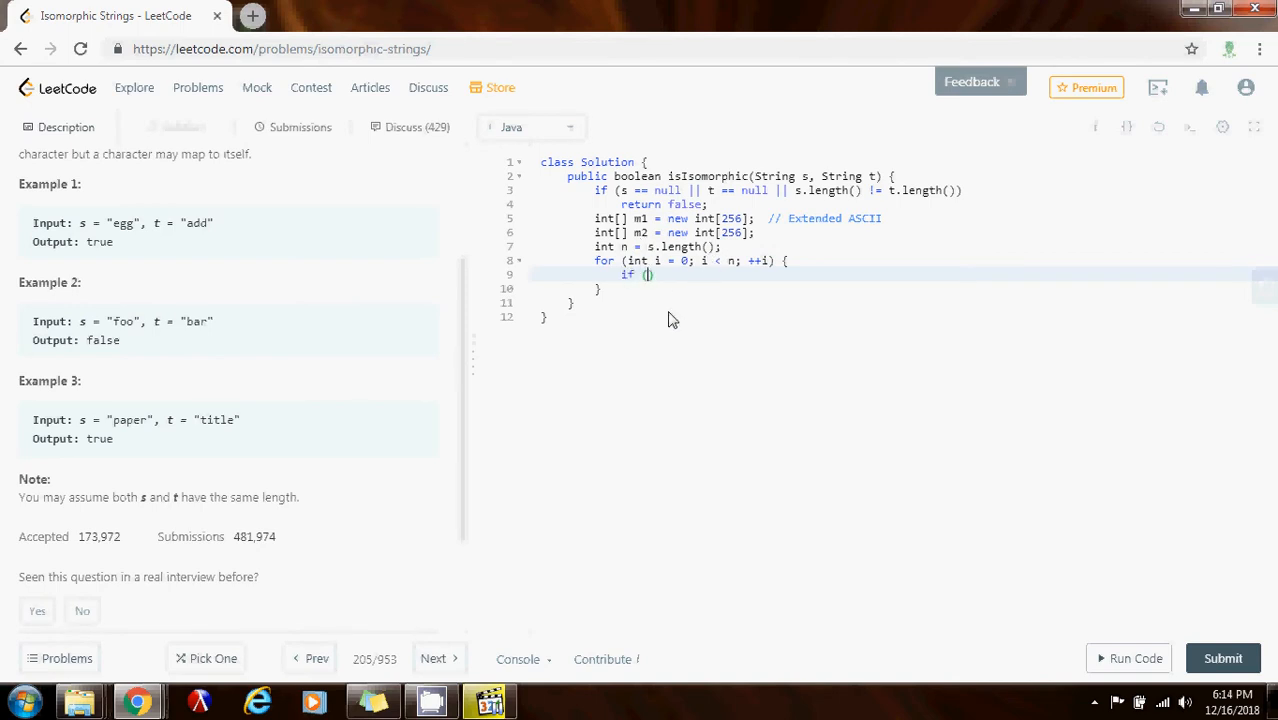
{"action": "type", "text": "m1[]"}
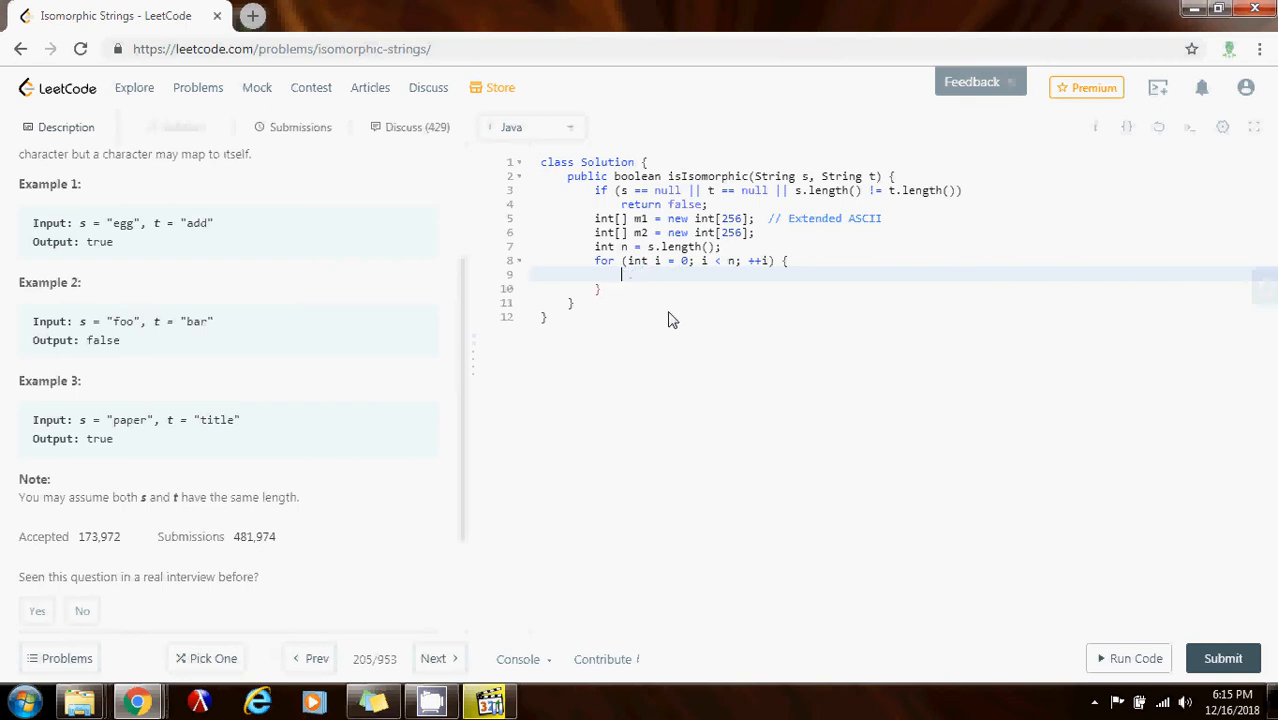
{"action": "type", "text": "char c1 ="}
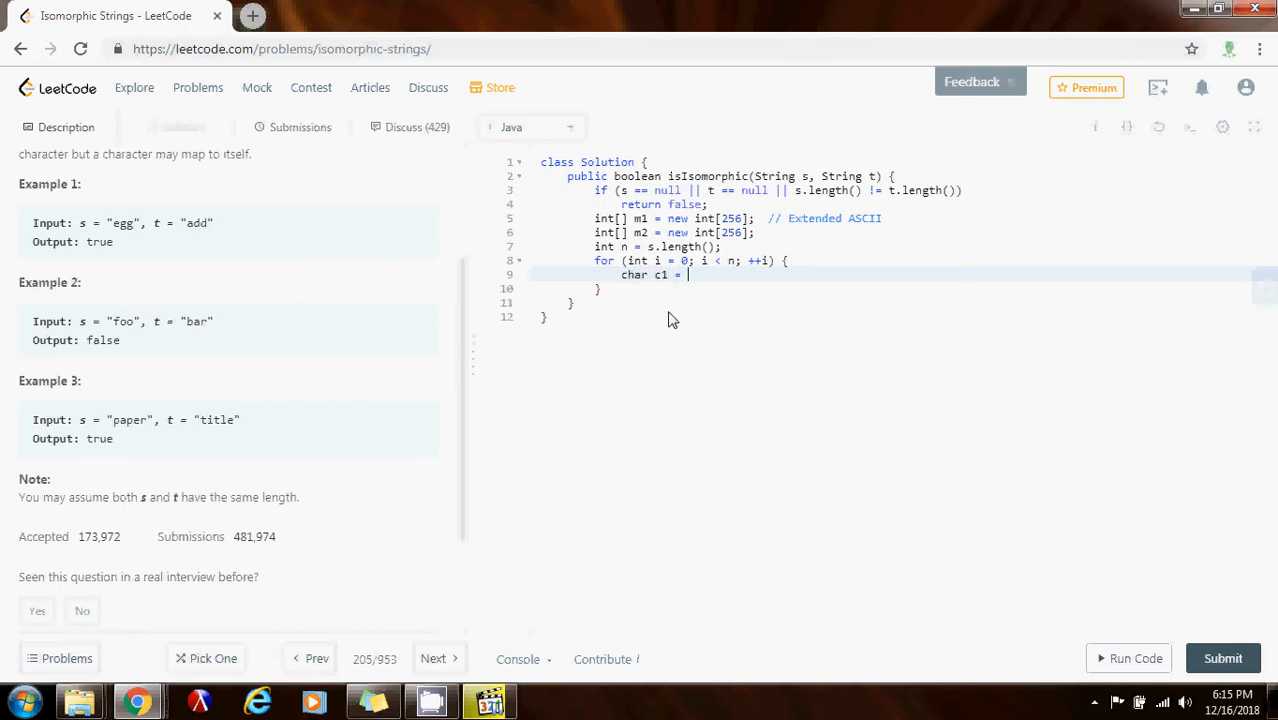
{"action": "type", "text": "s.charAt(i);"}
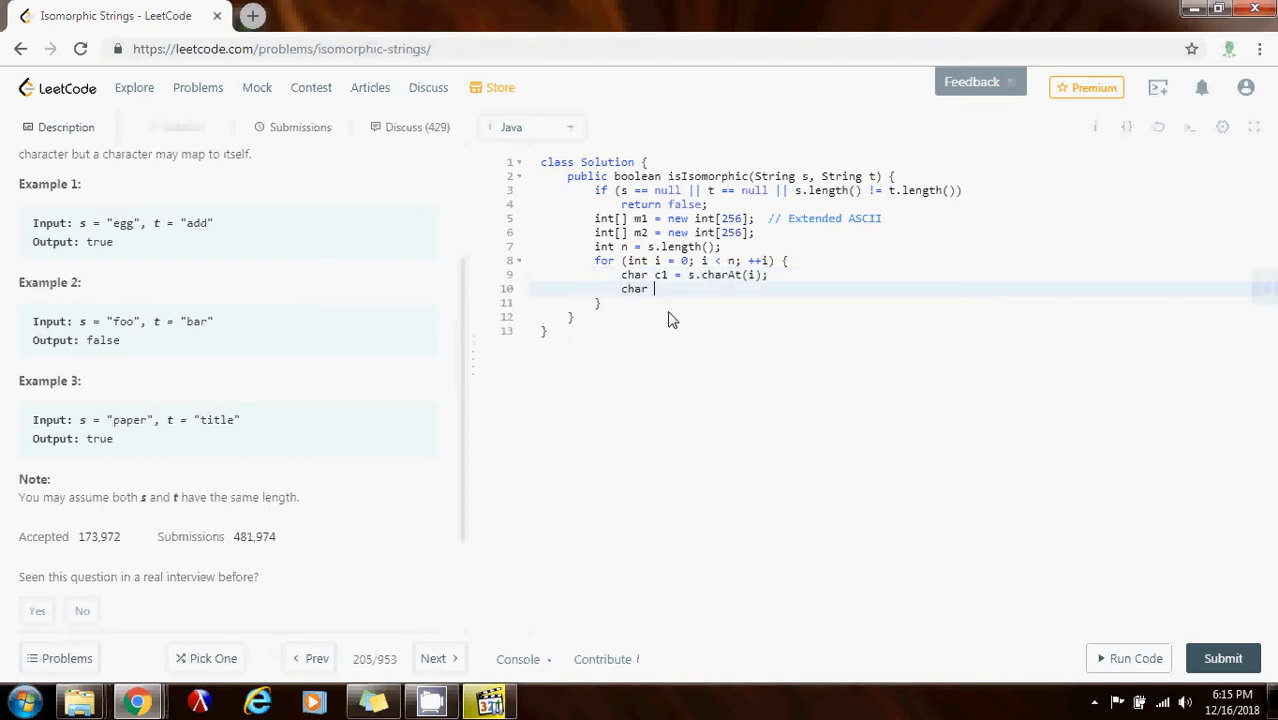
{"action": "type", "text": "c2 ="}
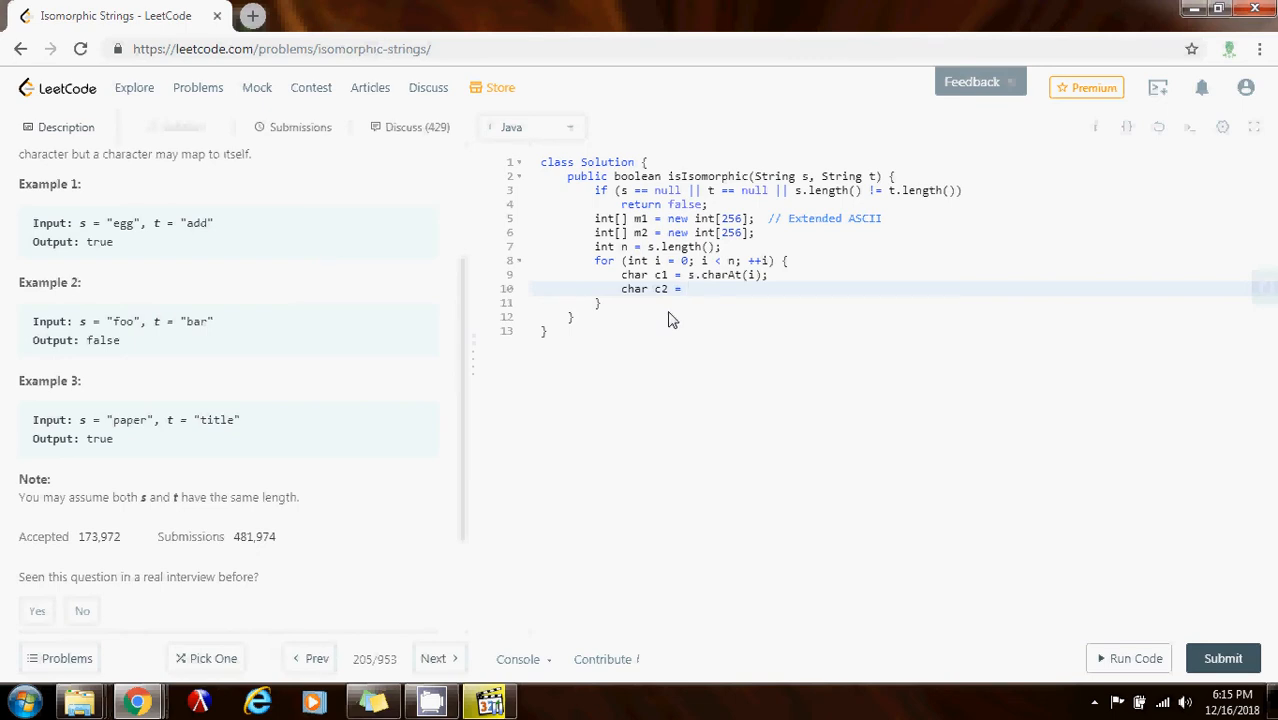
{"action": "type", "text": "t.char"}
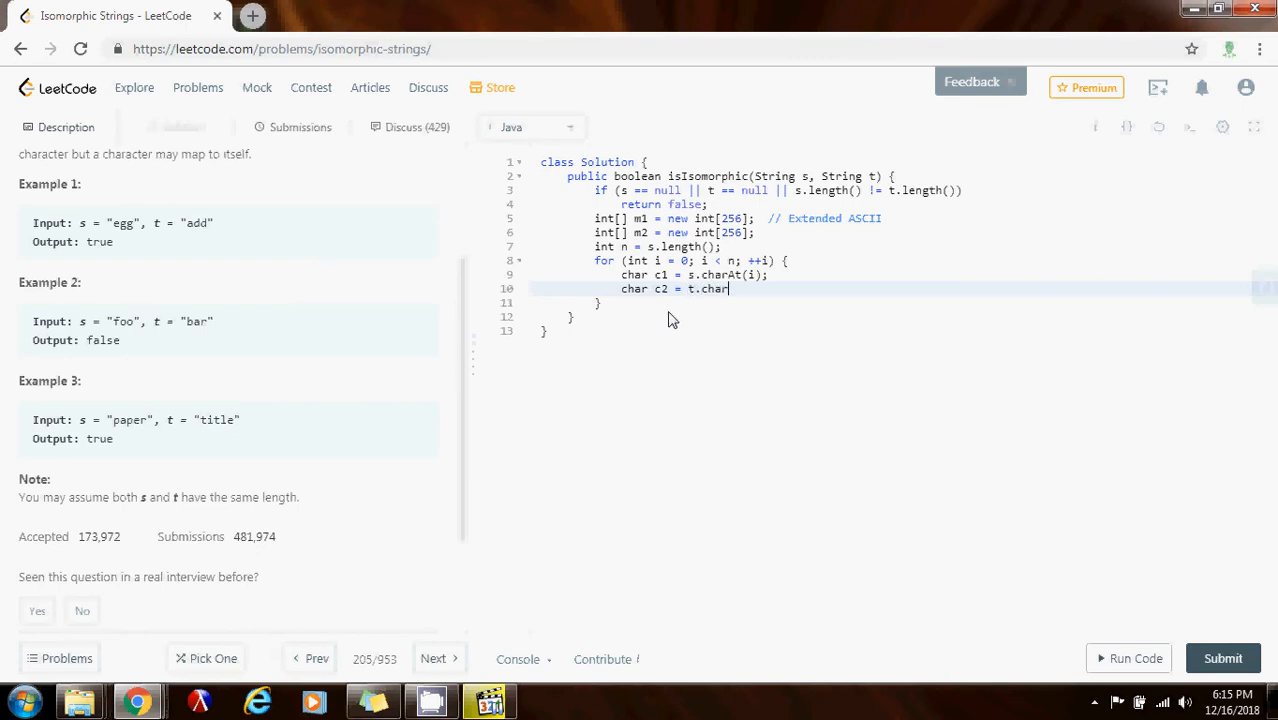
{"action": "type", "text": "At(i);"}
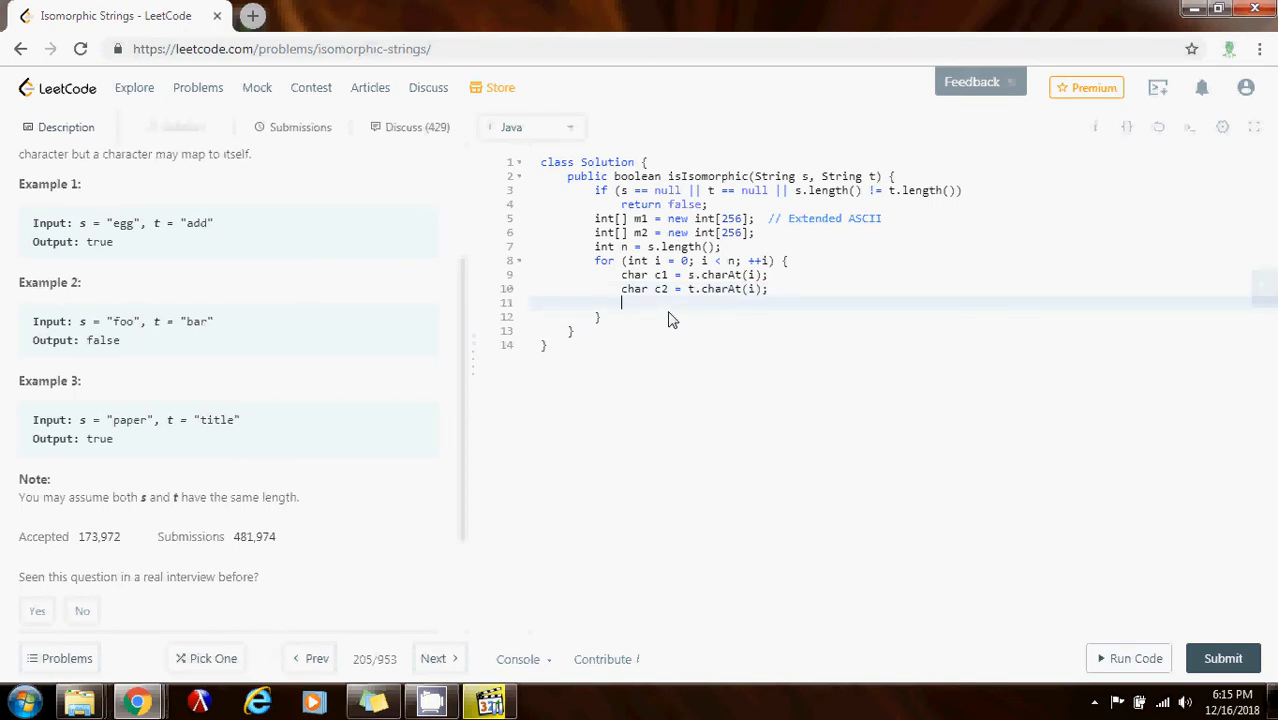
Add if (m1[c1] != m2[c2]) return false; inside the loop
{"action": "type", "text": "if ("}
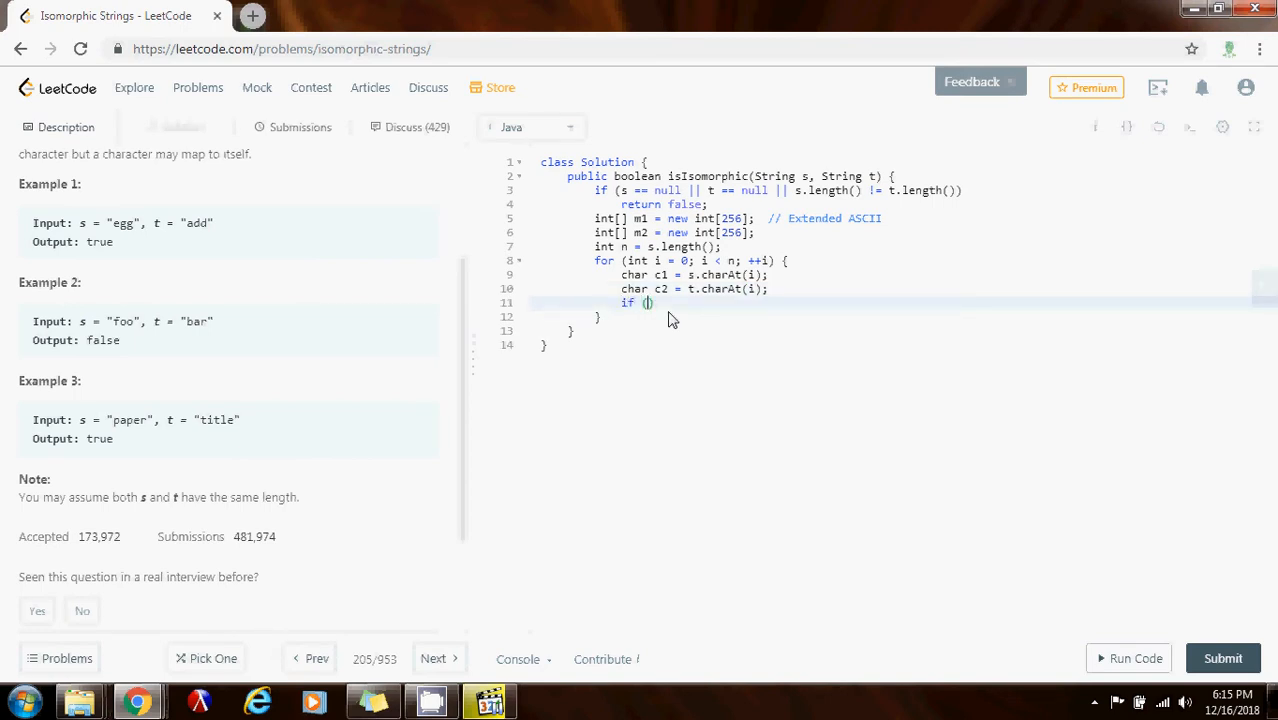
{"action": "type", "text": "m1[c1] !="}
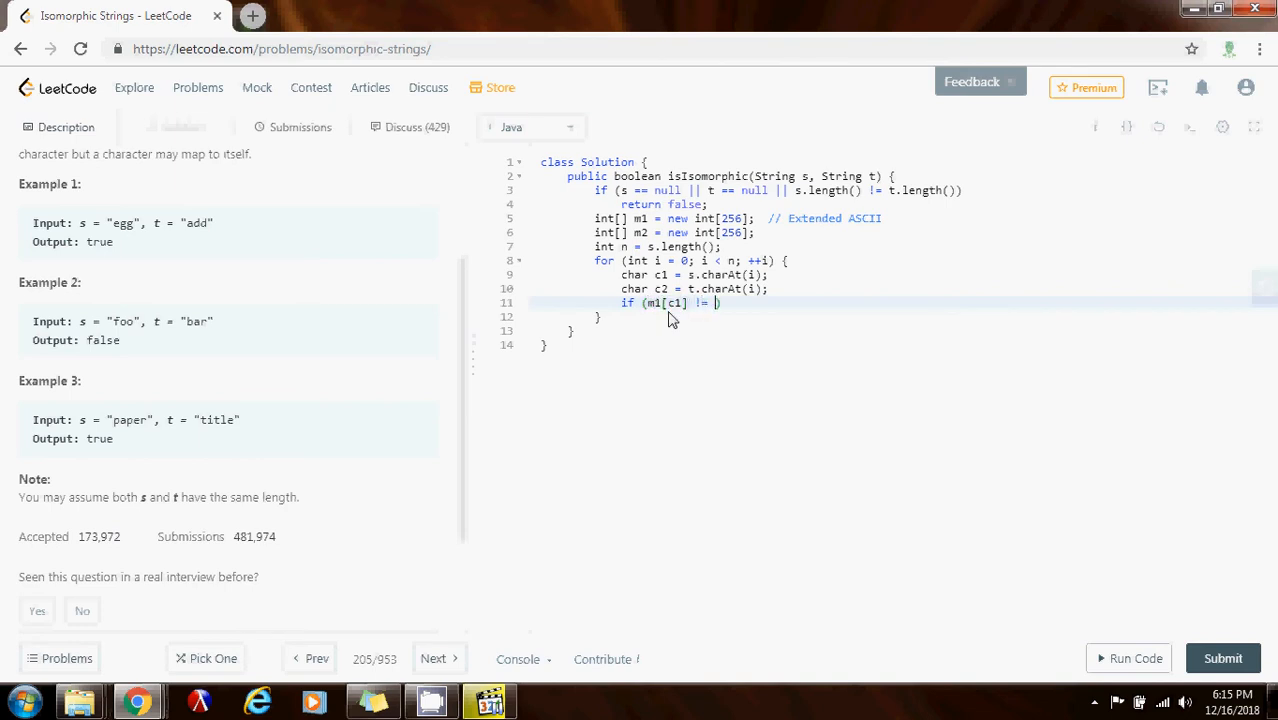
{"action": "type", "text": "m2[c2])"}
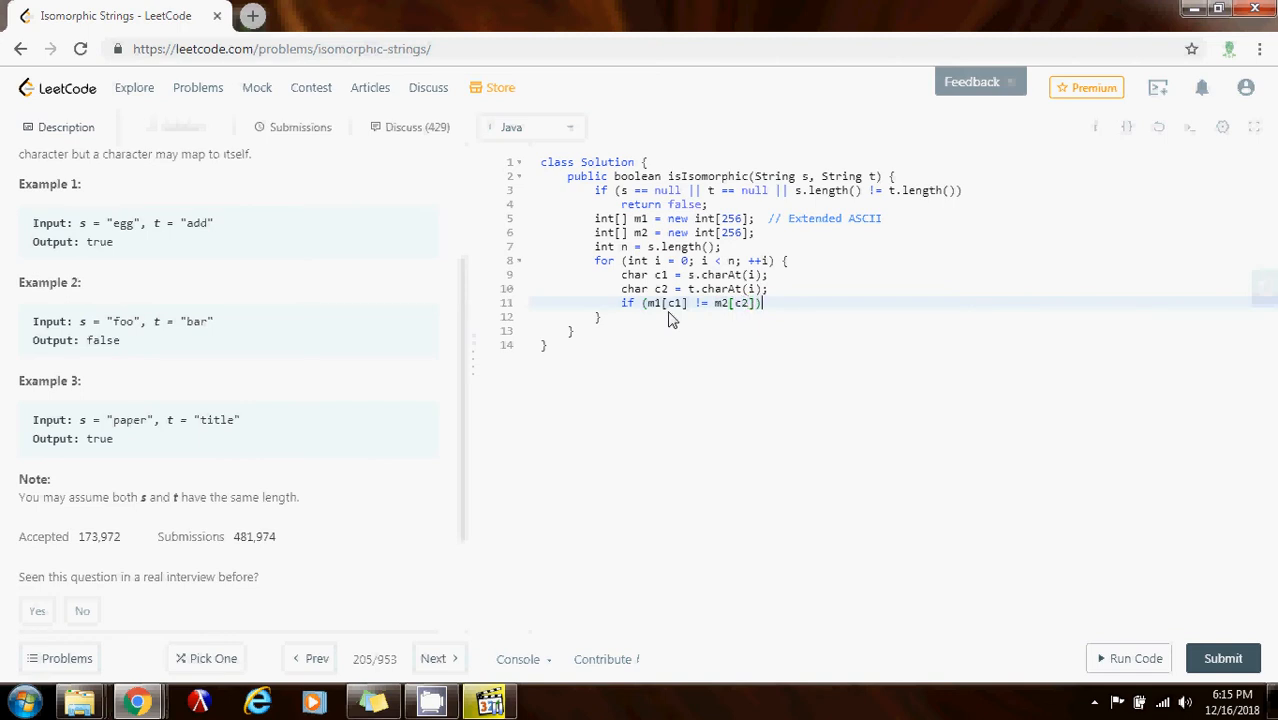
{"action": "key", "text": "enter"}
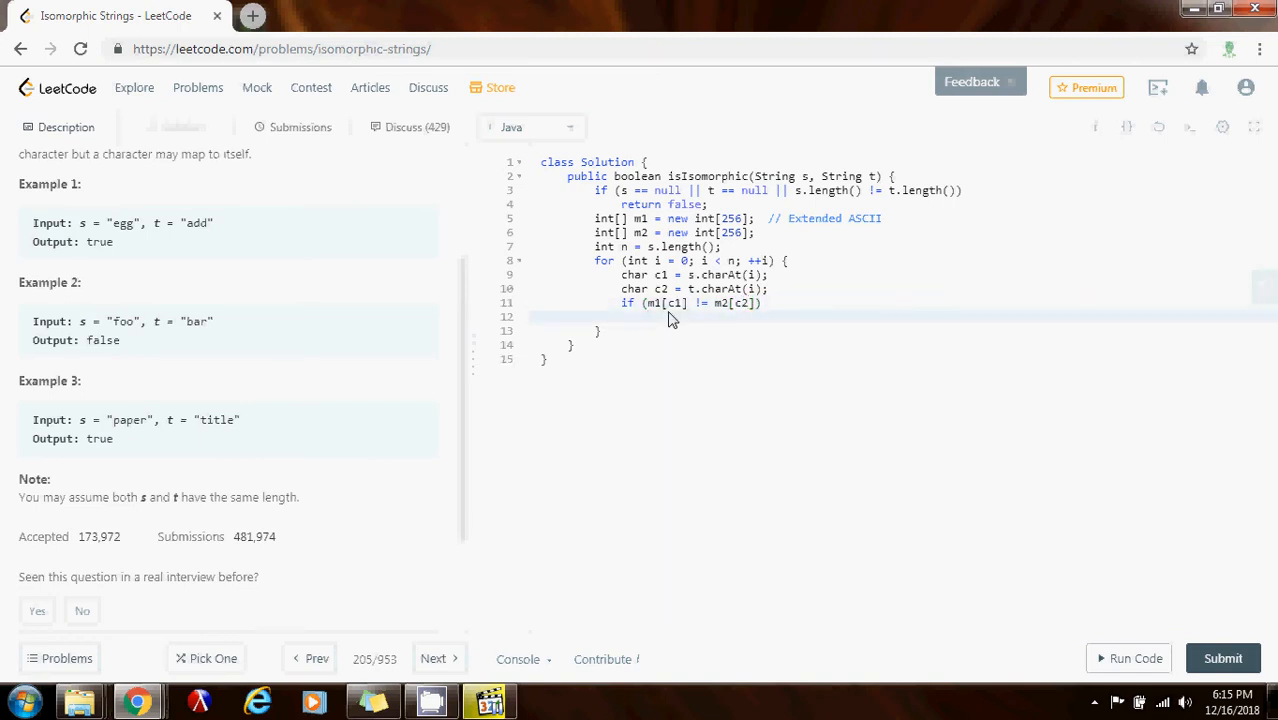
{"action": "type", "text": "return"}
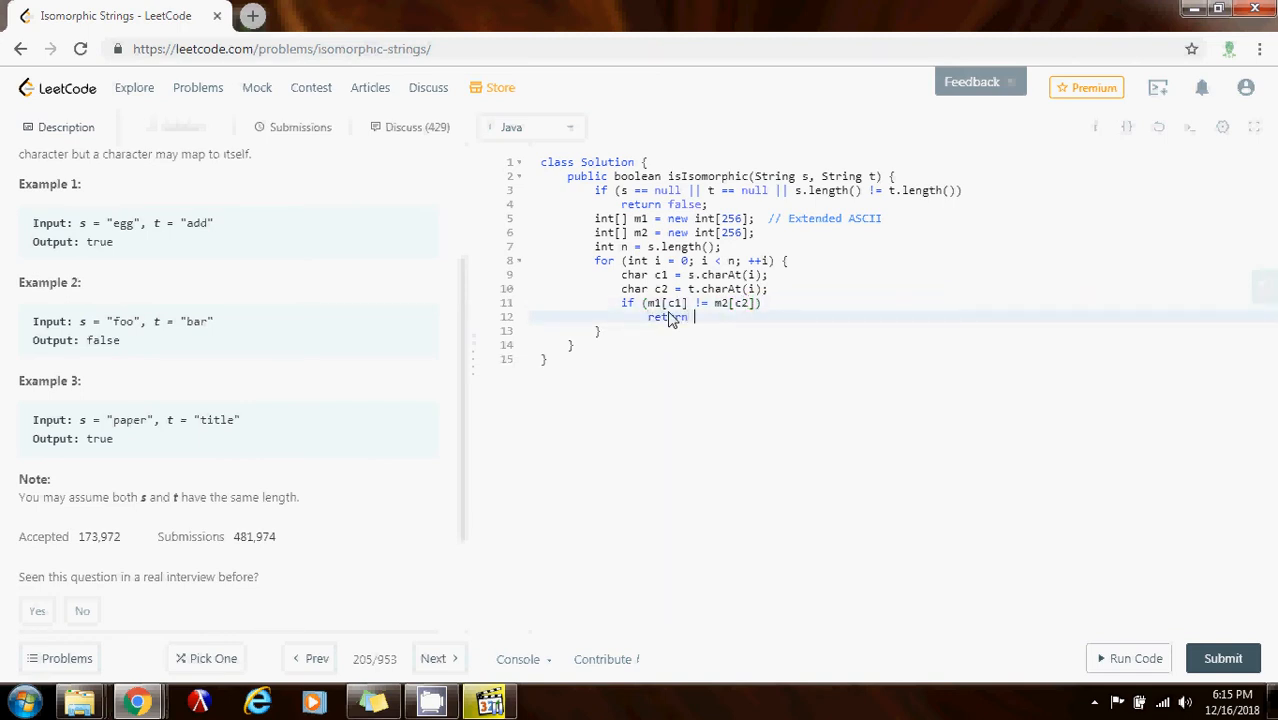
{"action": "type", "text": "false;"}
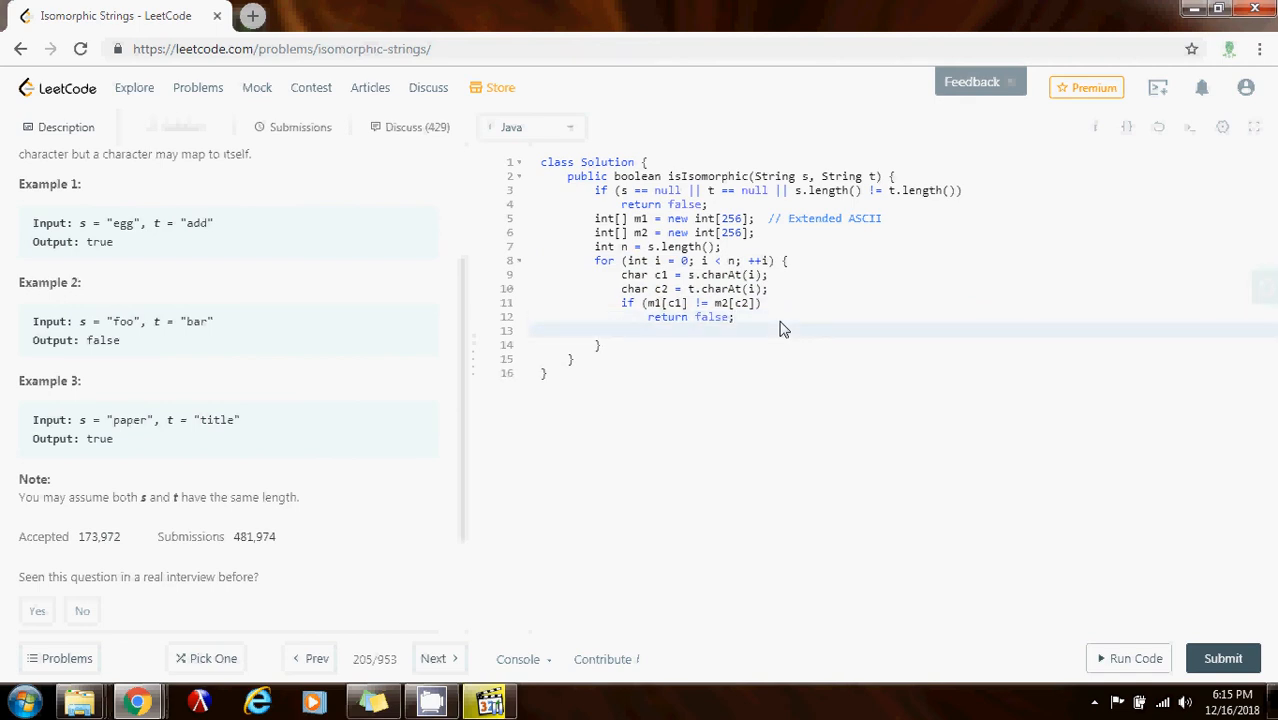
Below the mismatch check, set m1[c1] = i + 1 and m2[c2] = i + 1
{"action": "left_click", "coordinate": [621, 331]}
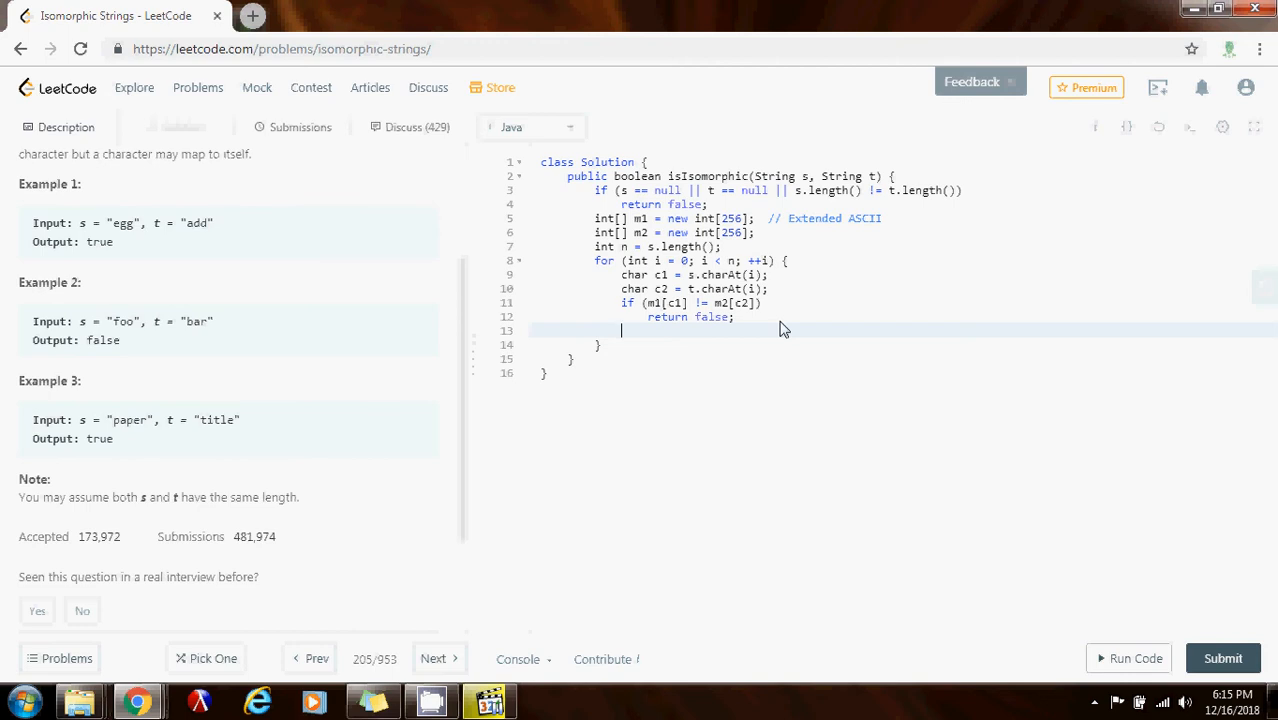
{"action": "type", "text": "m1"}
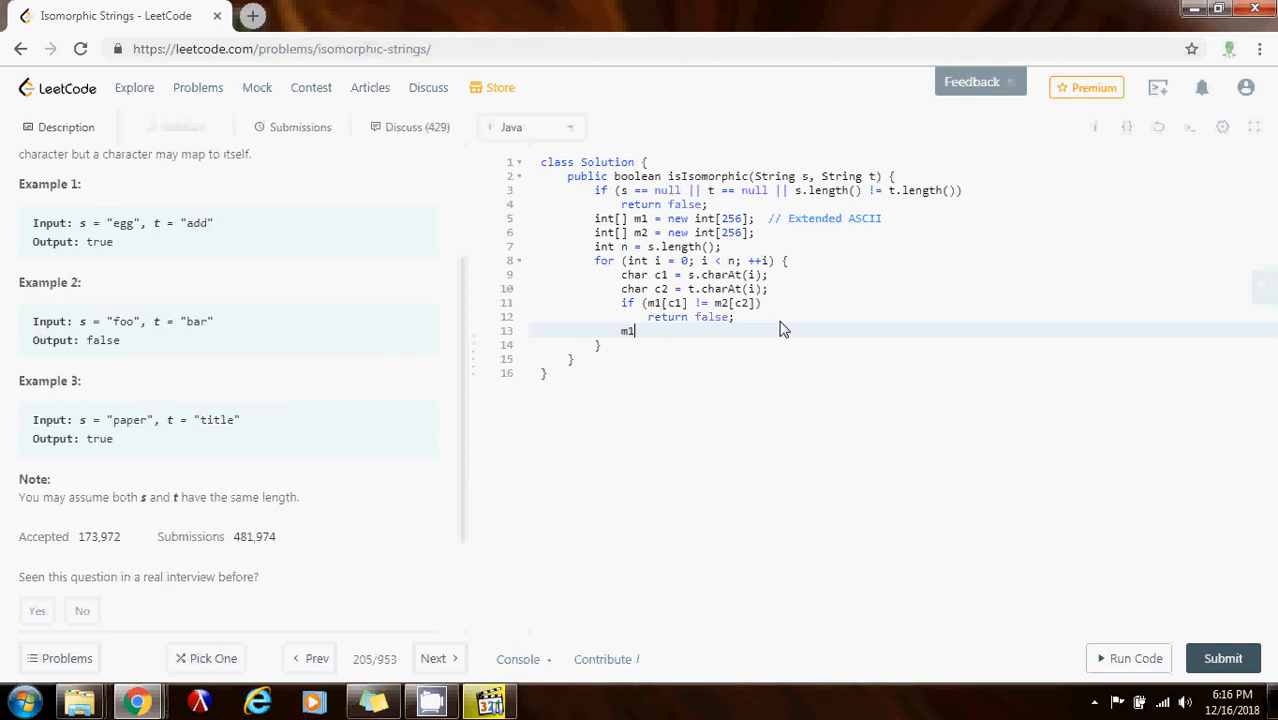
{"action": "type", "text": "[c1] = i + 1;"}
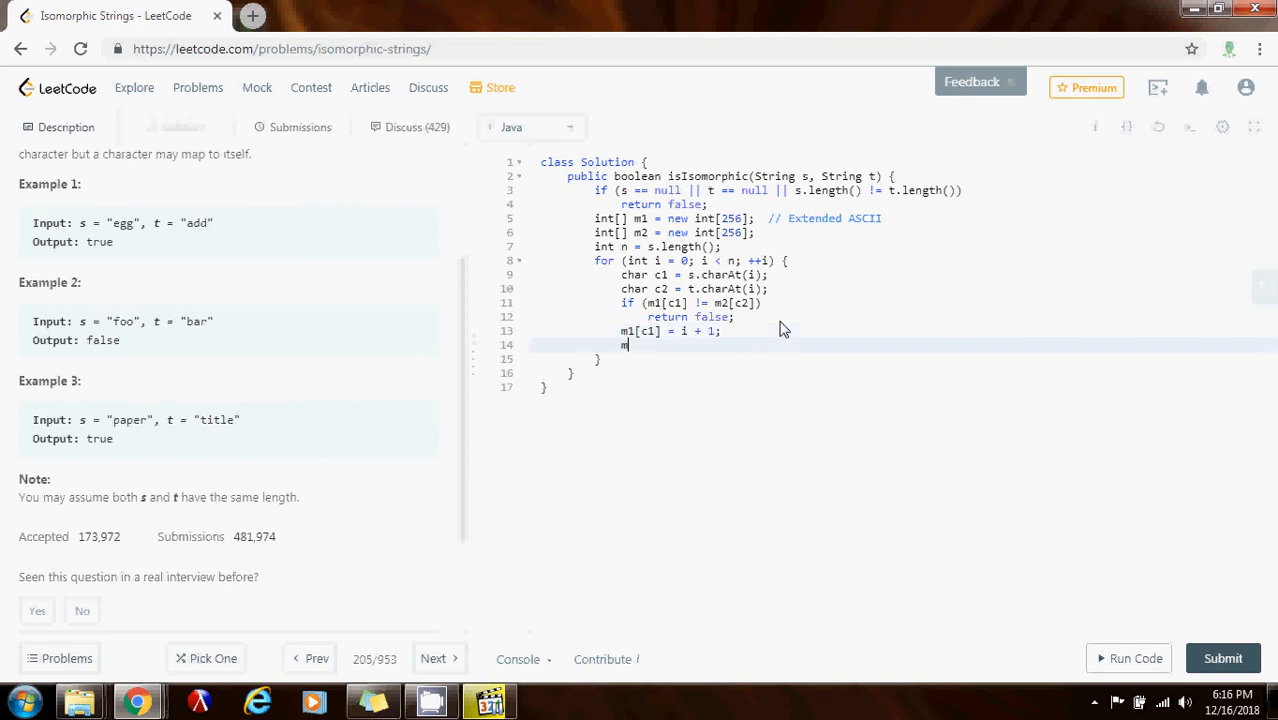
{"action": "type", "text": "m2[c2] ="}
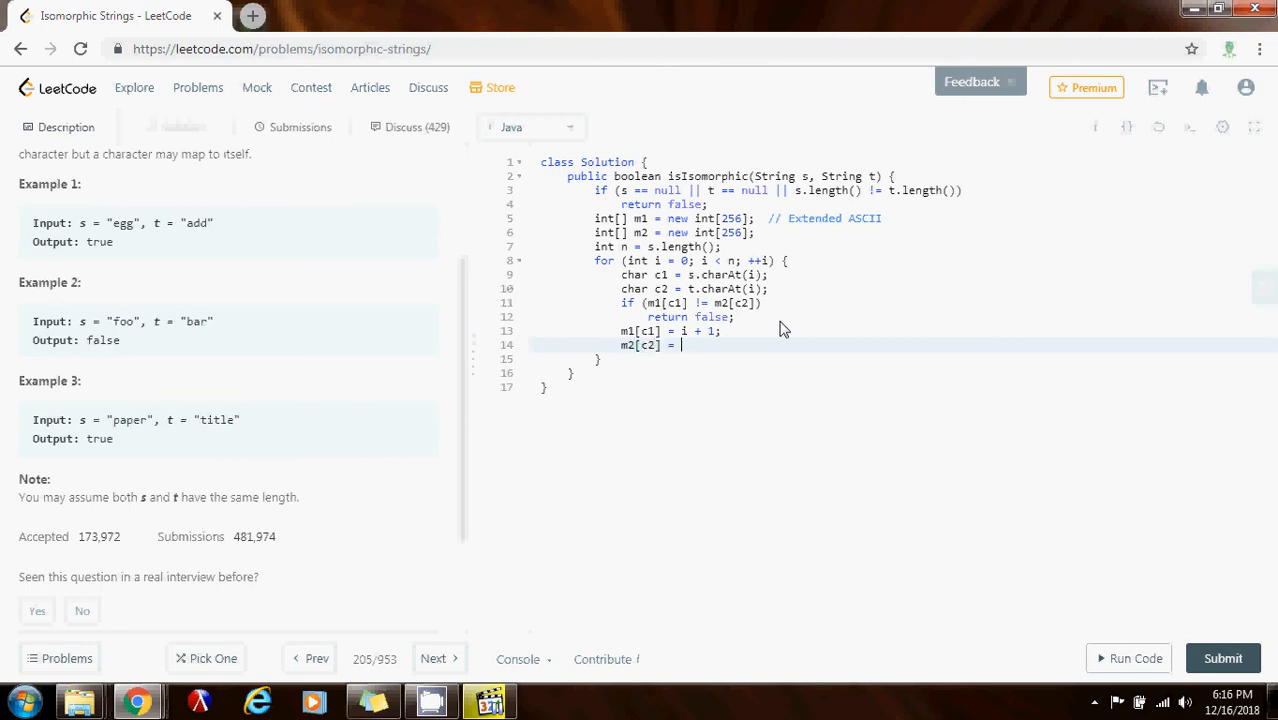
{"action": "type", "text": "i + 1;"}
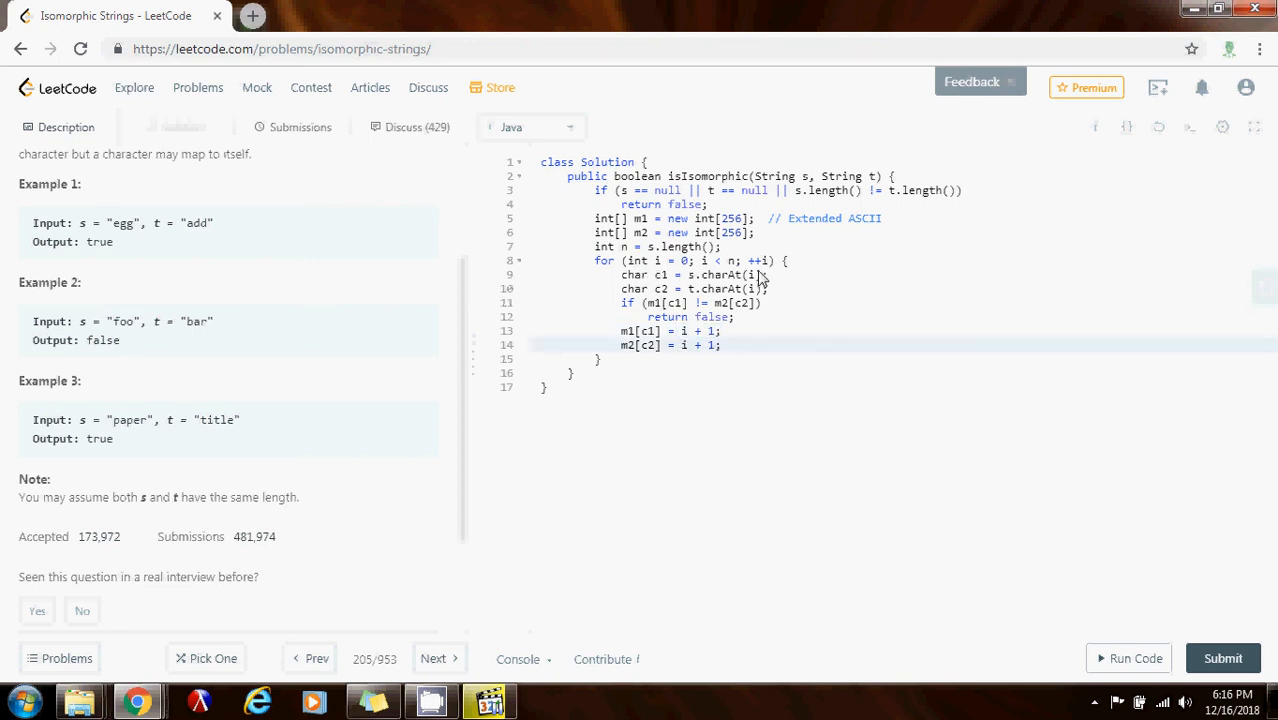
{"action": "mouse_move", "coordinate": [675, 290]}
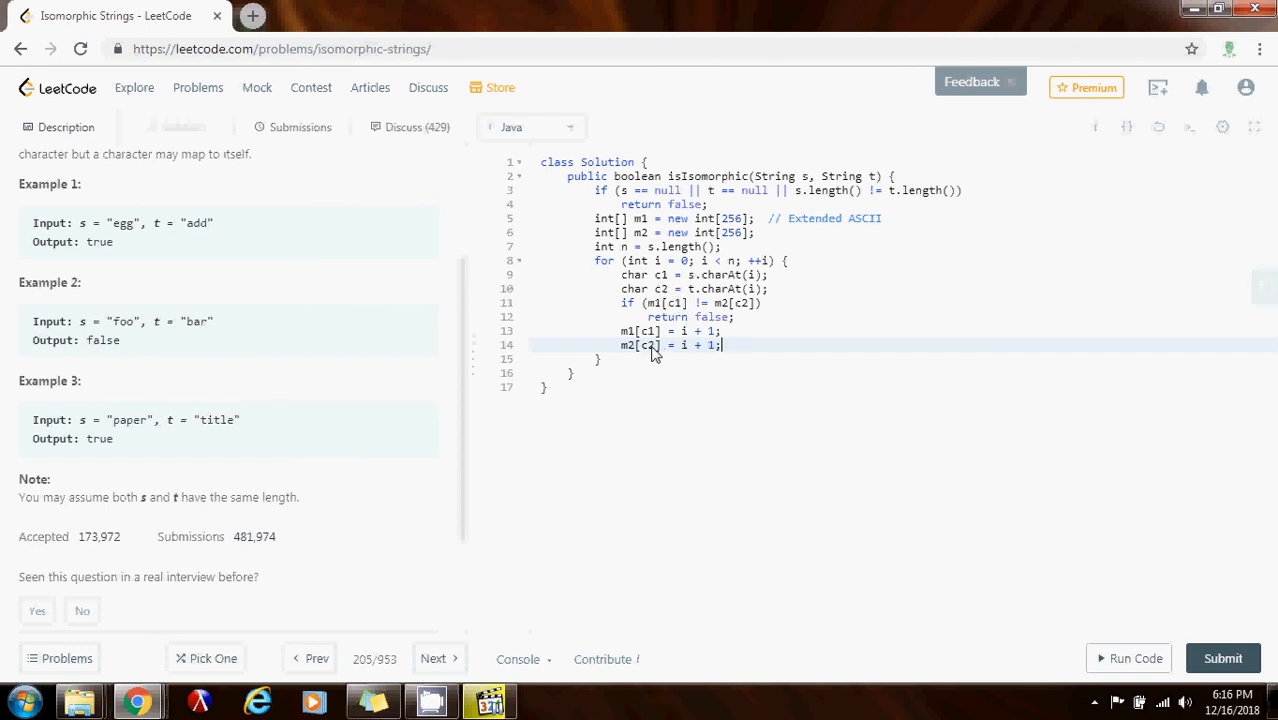
{"action": "mouse_move", "coordinate": [703, 357]}
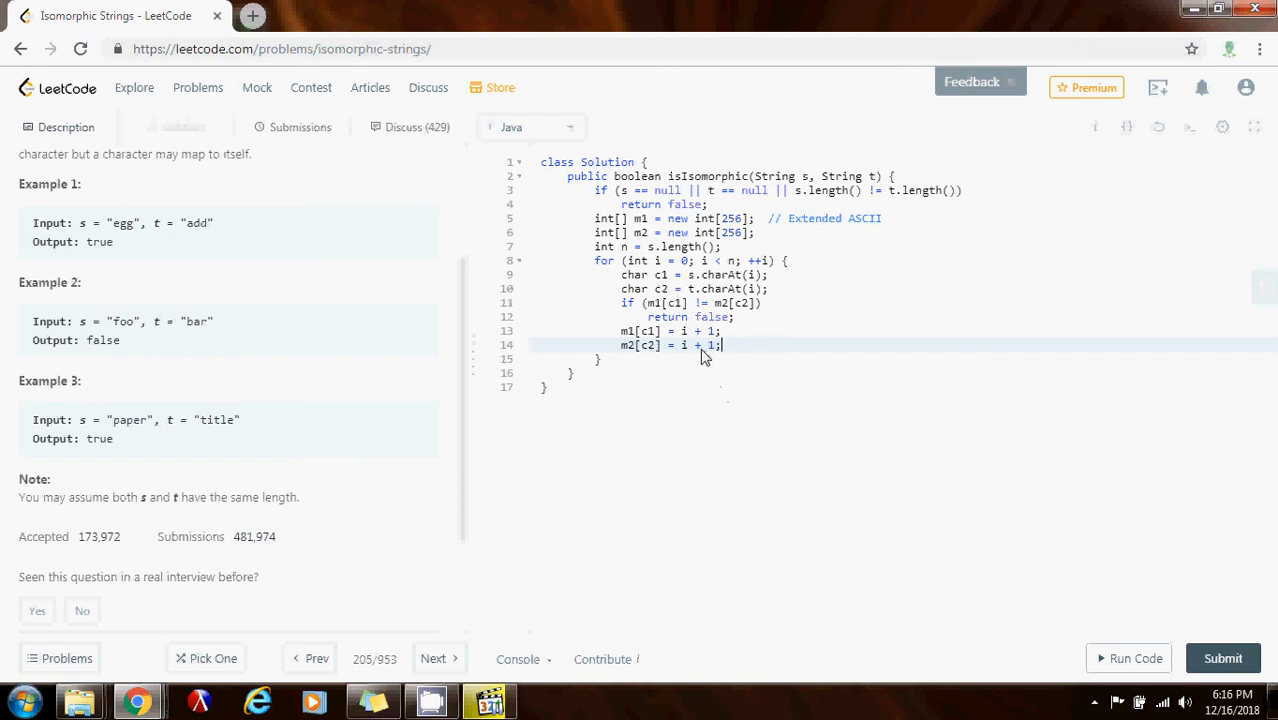
{"action": "mouse_move", "coordinate": [680, 315]}
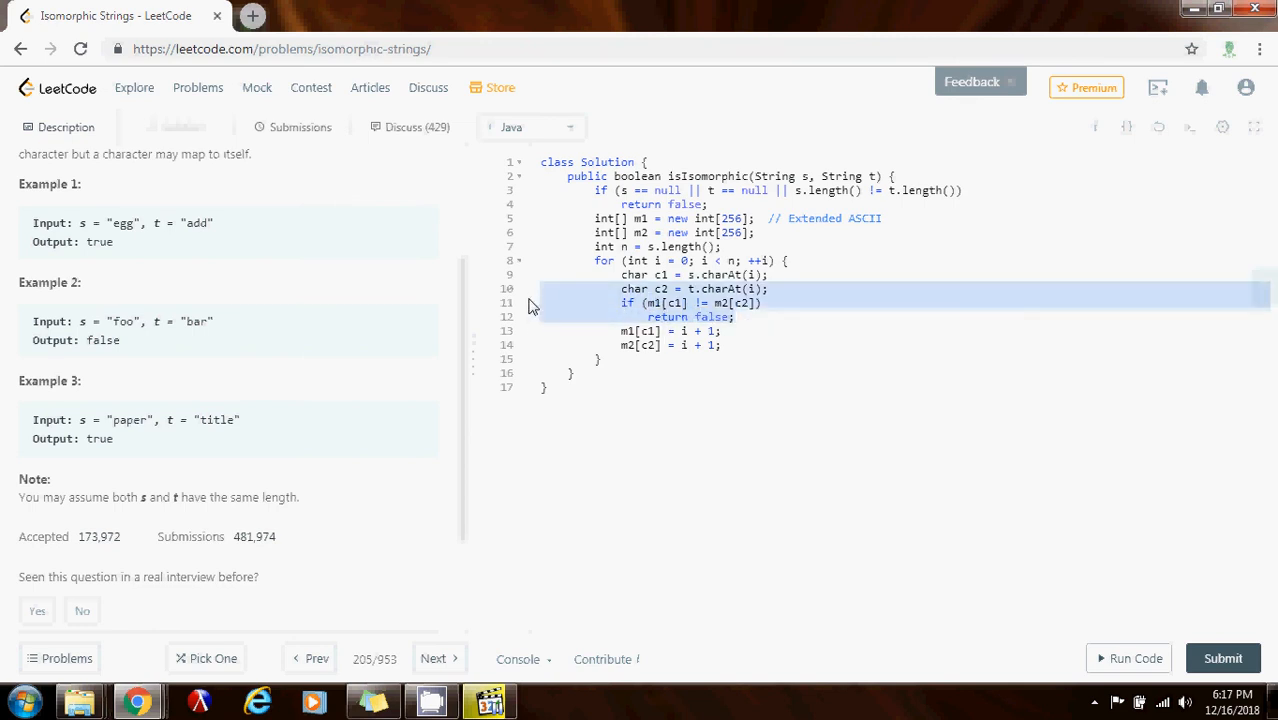
Add return true after the loop and run the code on "egg"/"add", getting true
{"action": "left_click", "coordinate": [745, 350]}
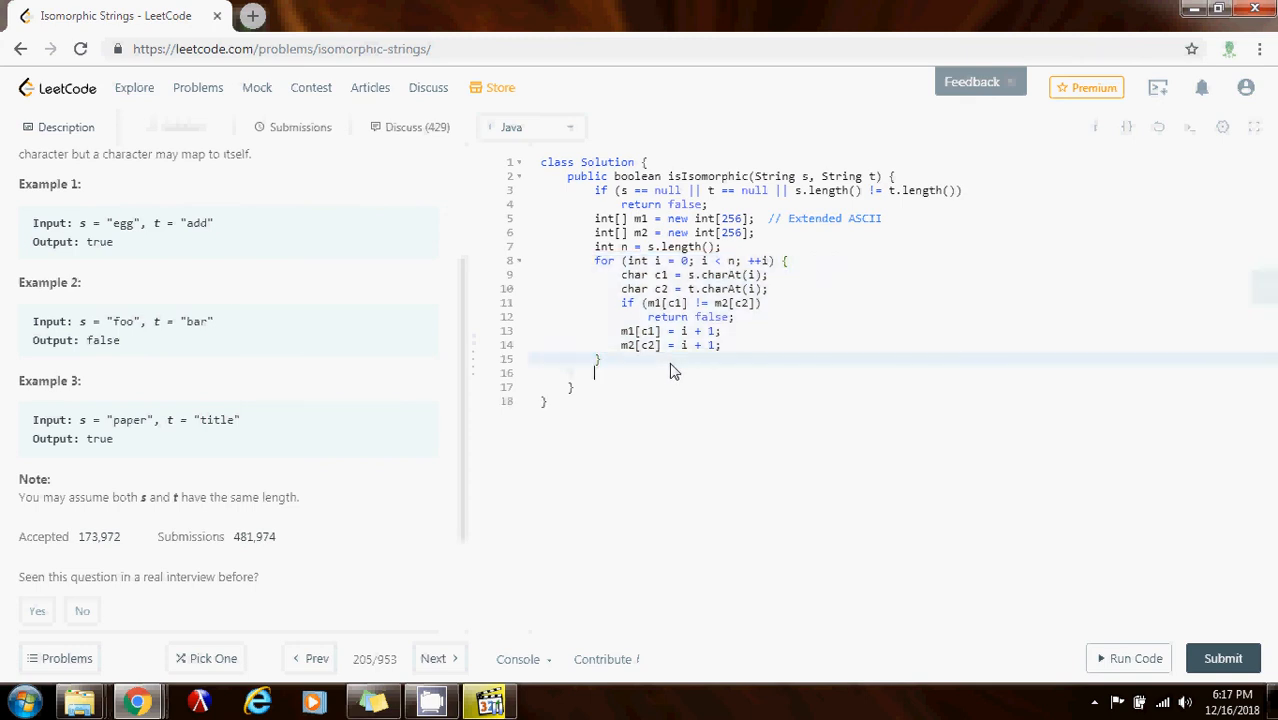
{"action": "type", "text": "return true;"}
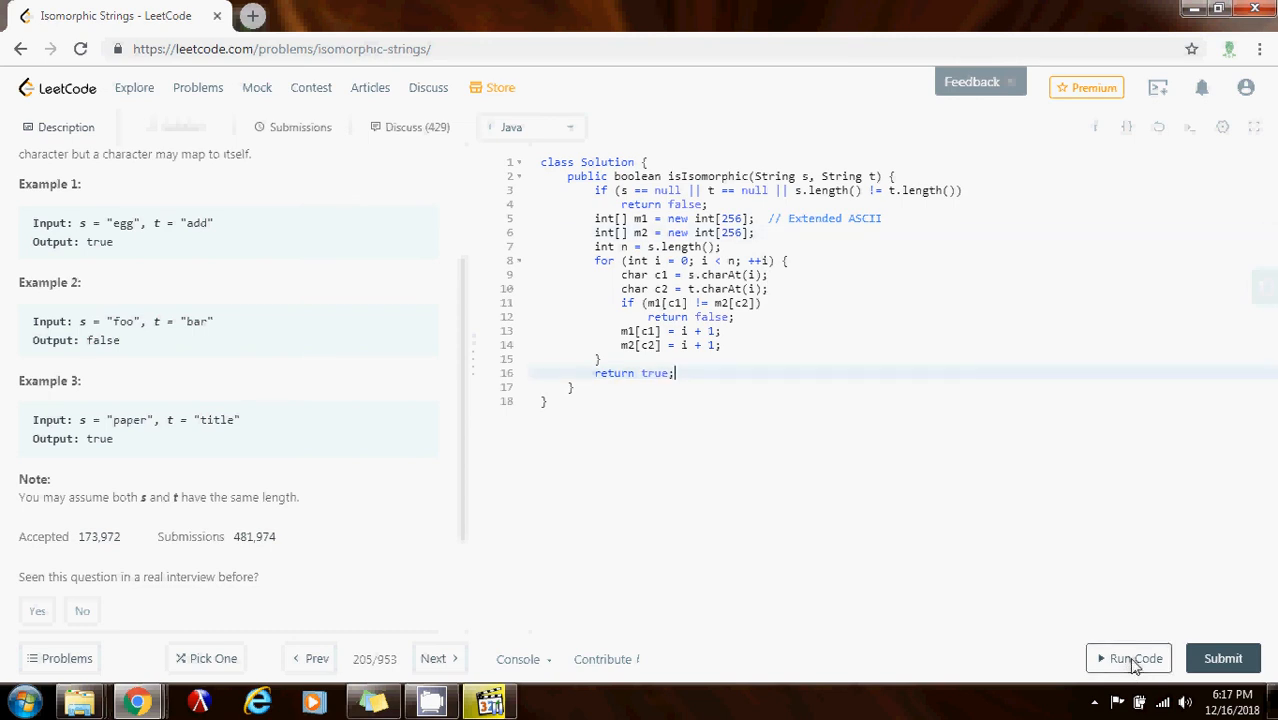
{"action": "left_click", "coordinate": [1135, 658]}
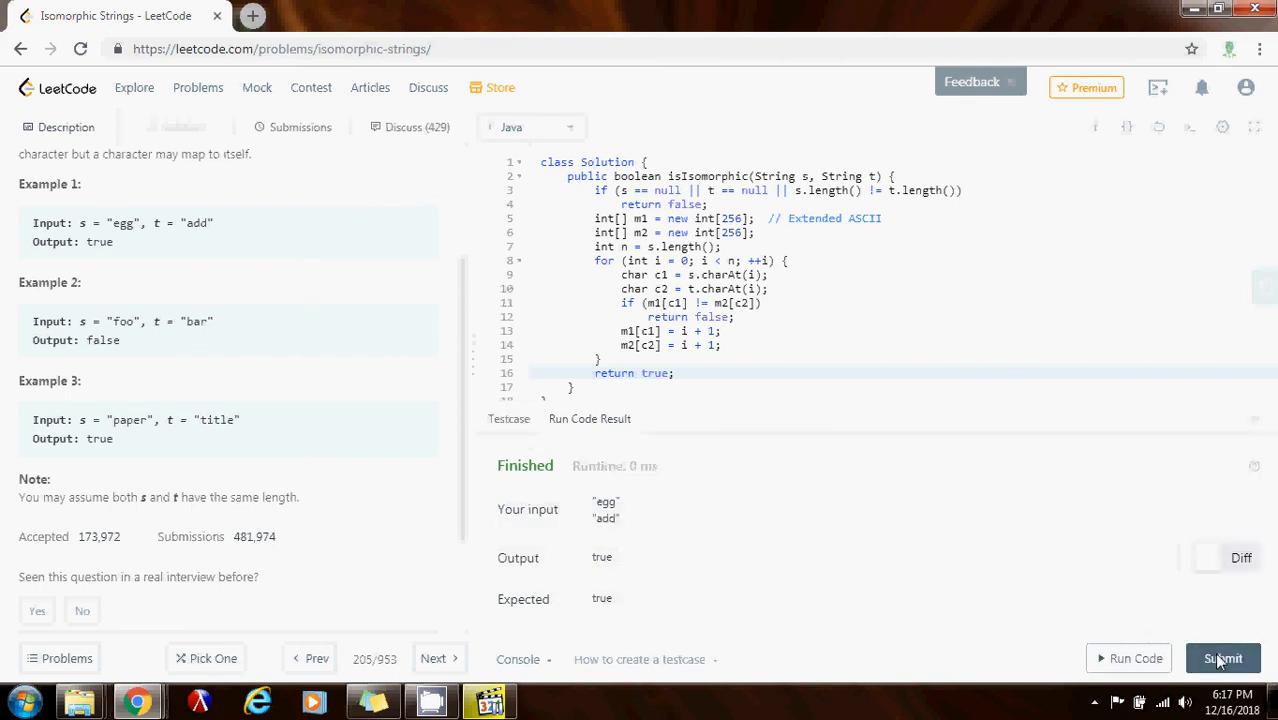
Submit the Isomorphic Strings solution, getting Success with a 6 ms runtime
{"action": "left_click", "coordinate": [1223, 658]}
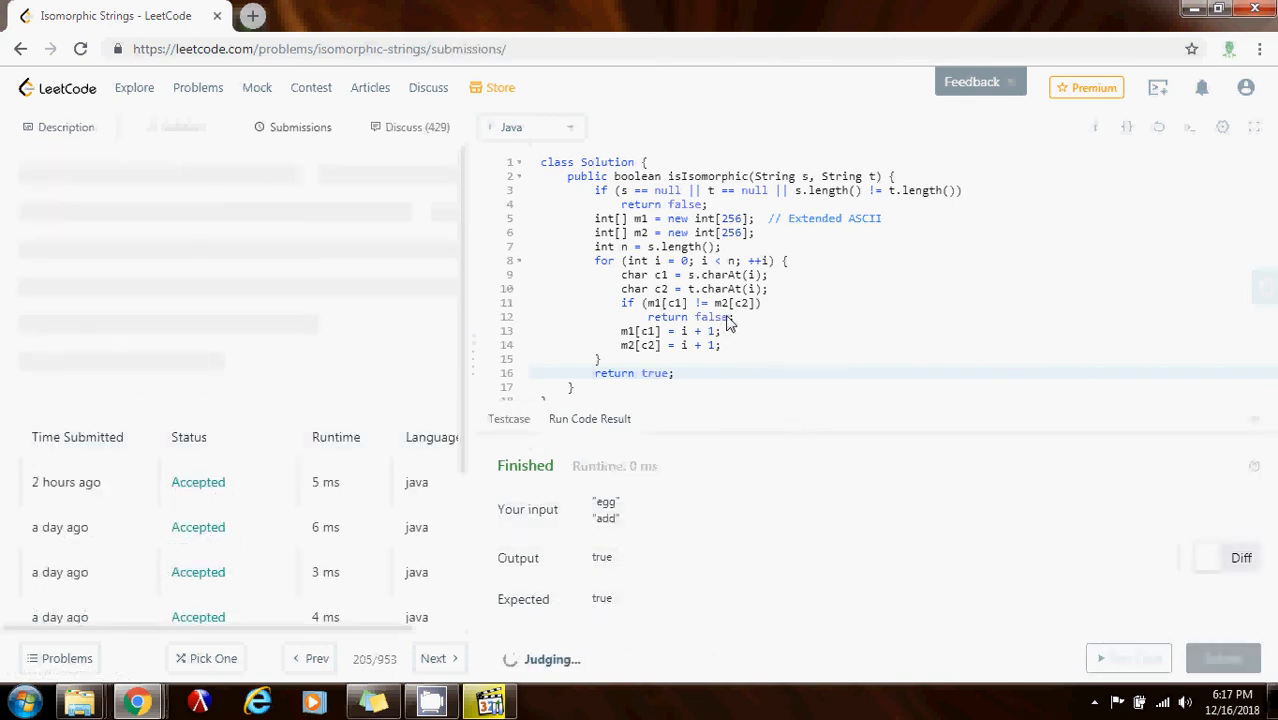
{"action": "mouse_move", "coordinate": [700, 313]}
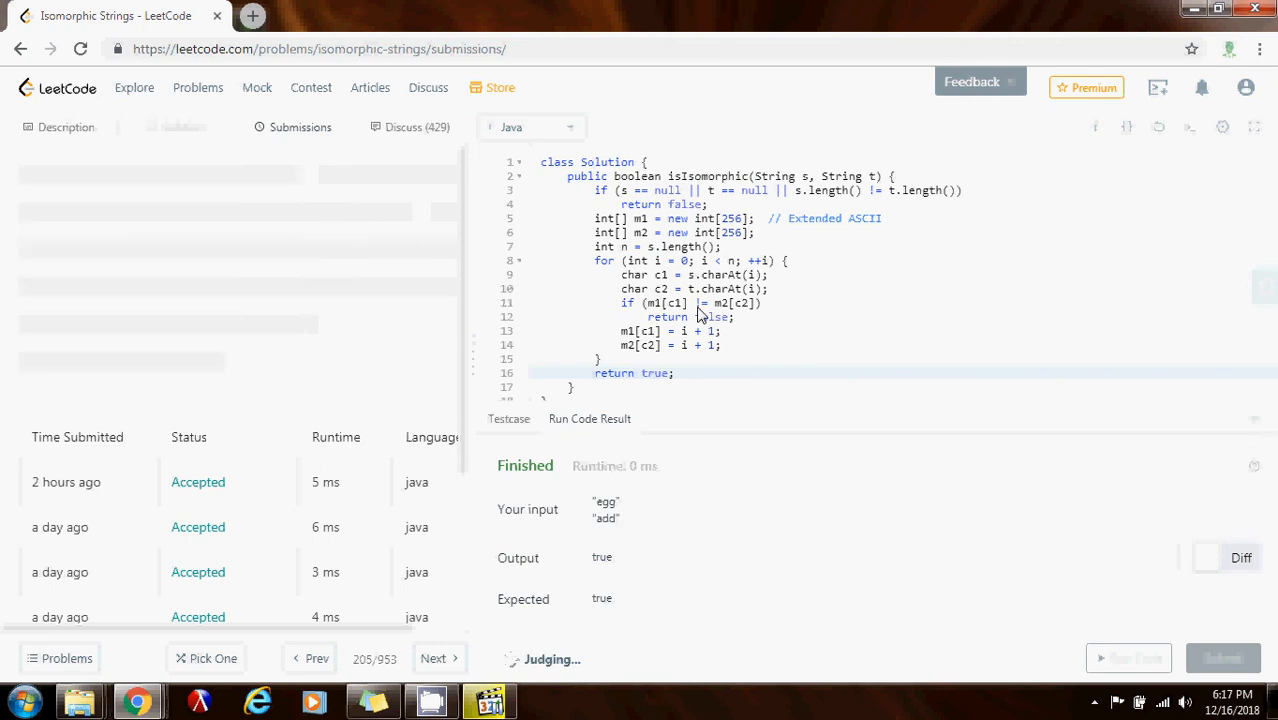
{"action": "left_click", "coordinate": [1223, 658]}
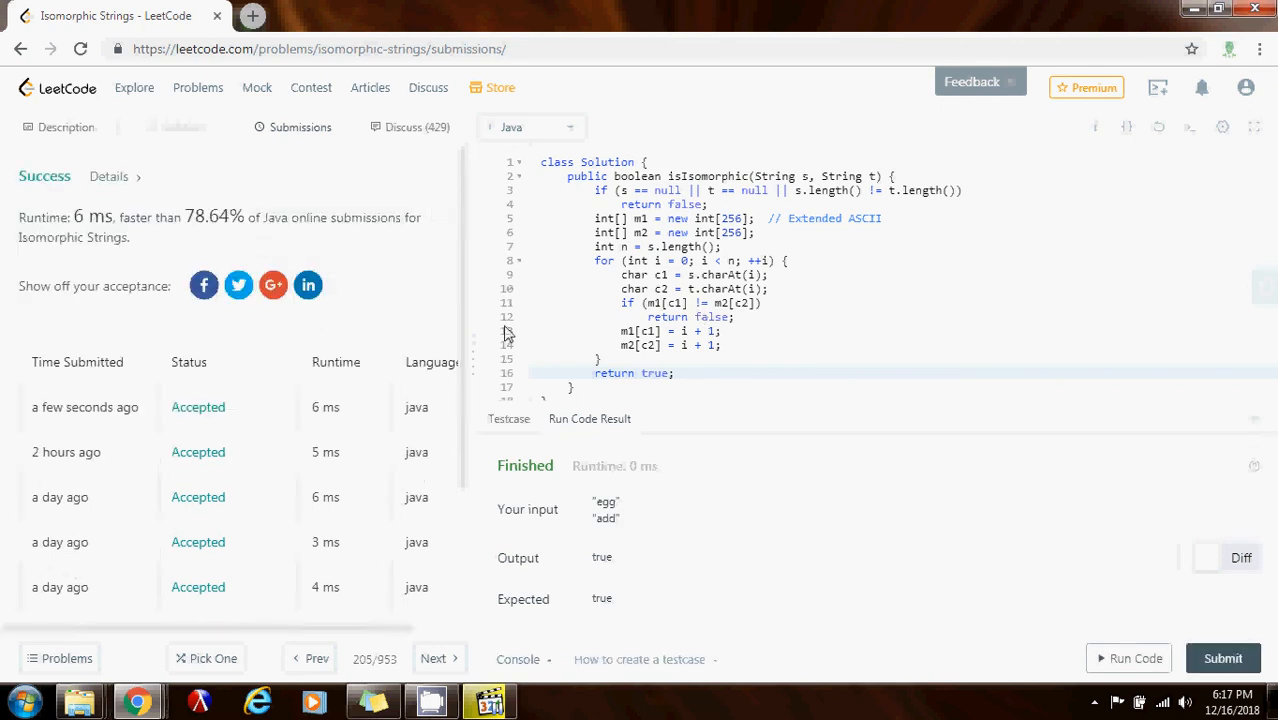
{"action": "mouse_move", "coordinate": [145, 228]}
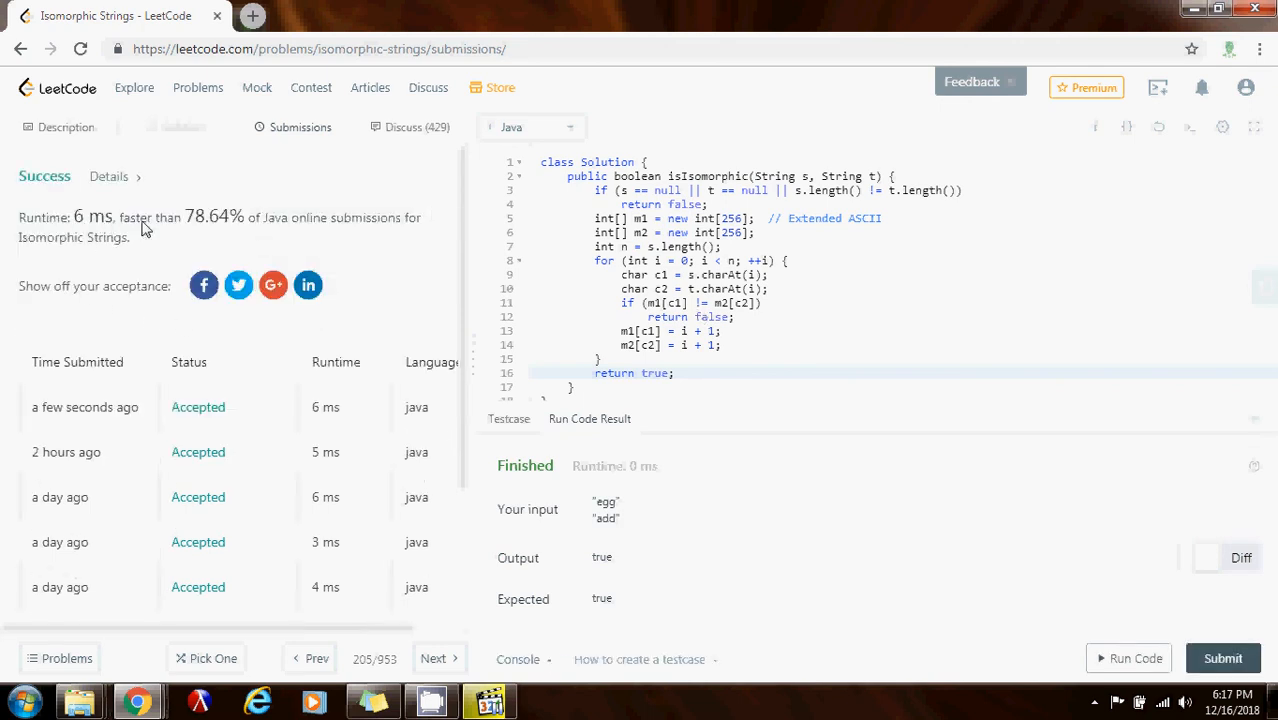
{"action": "mouse_move", "coordinate": [238, 232]}
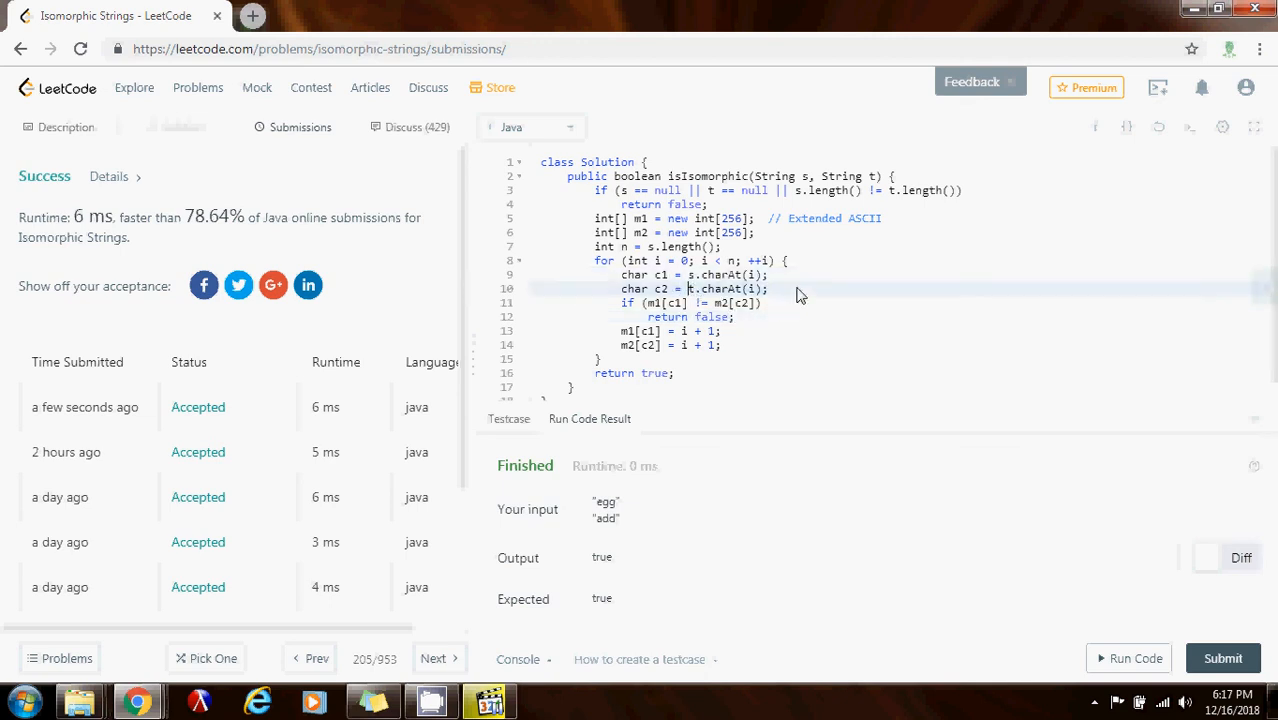
{"action": "mouse_move", "coordinate": [550, 280]}
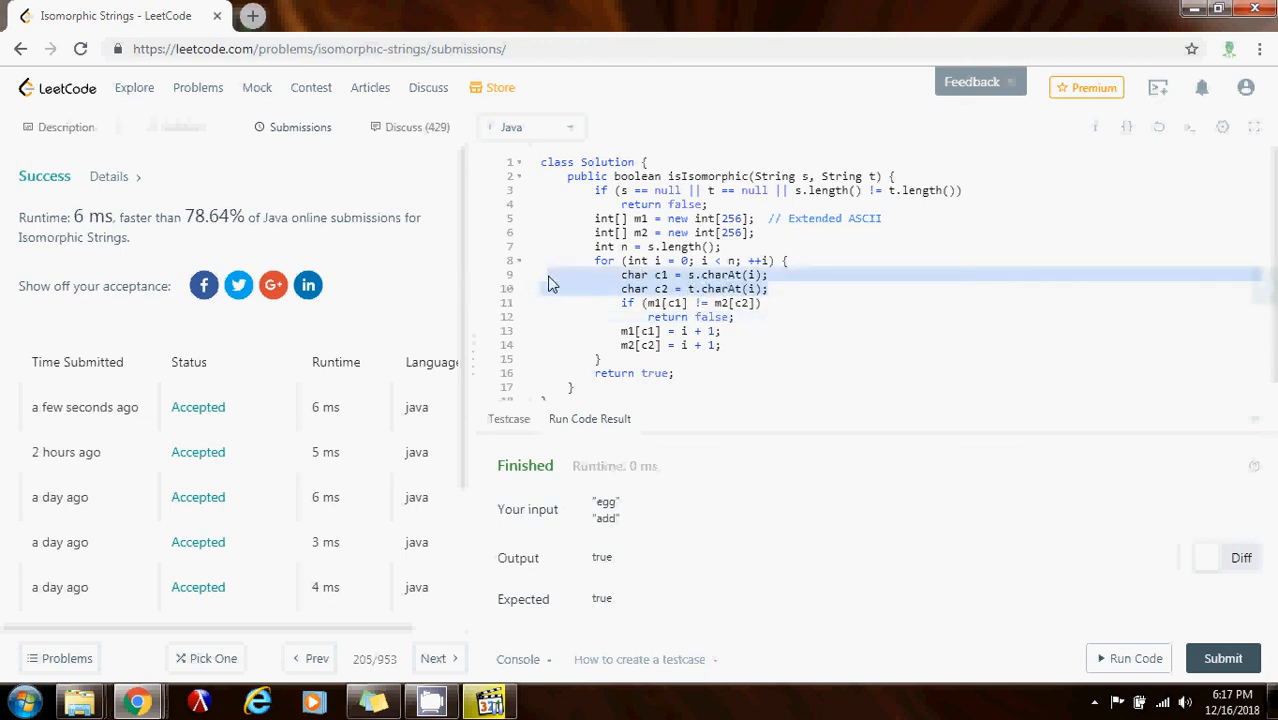